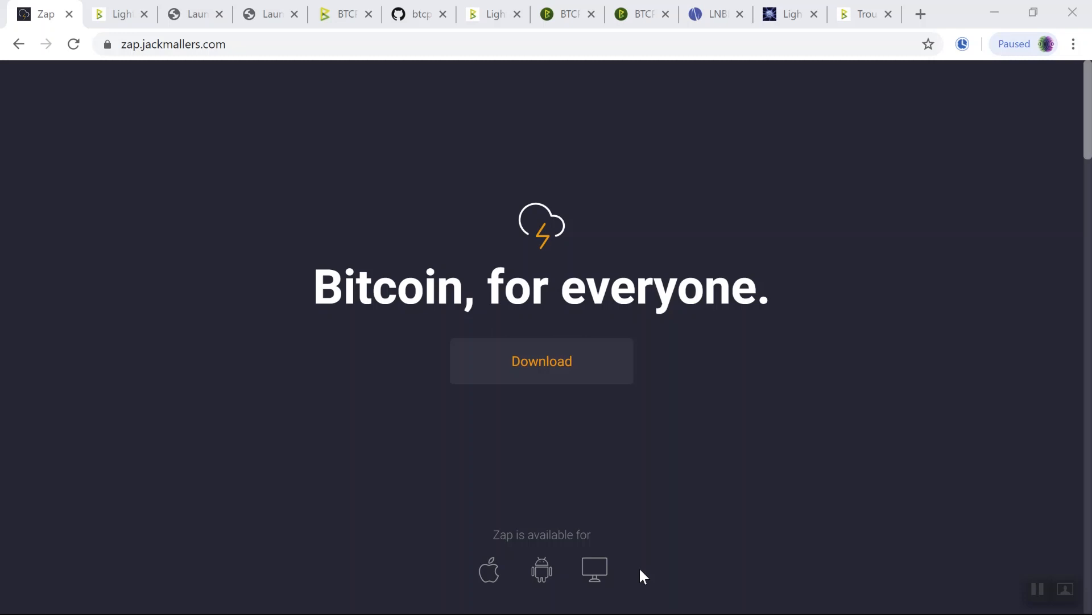
mouse_move(89, 584)
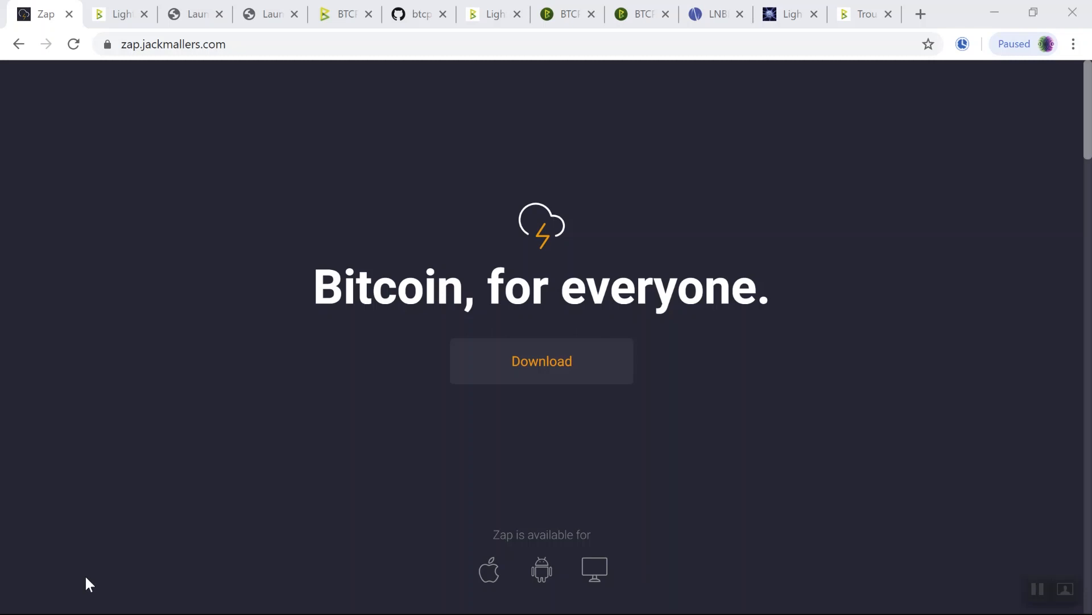
Step: Read the Lightning Network guide past its hot-wallet warnings to the LND and c-lightning implementations
click(118, 13)
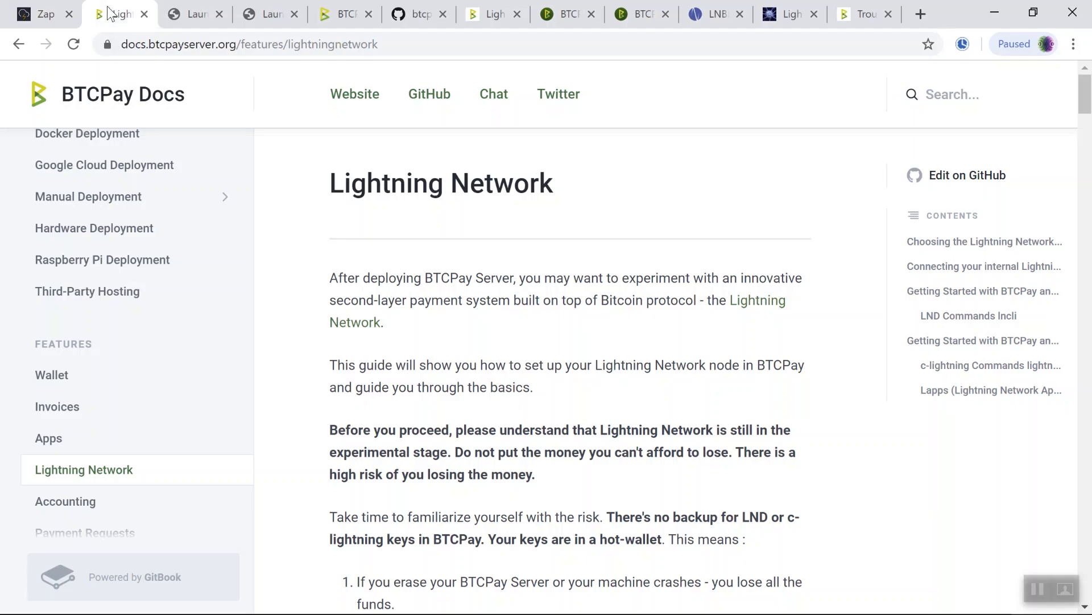
mouse_move(173, 75)
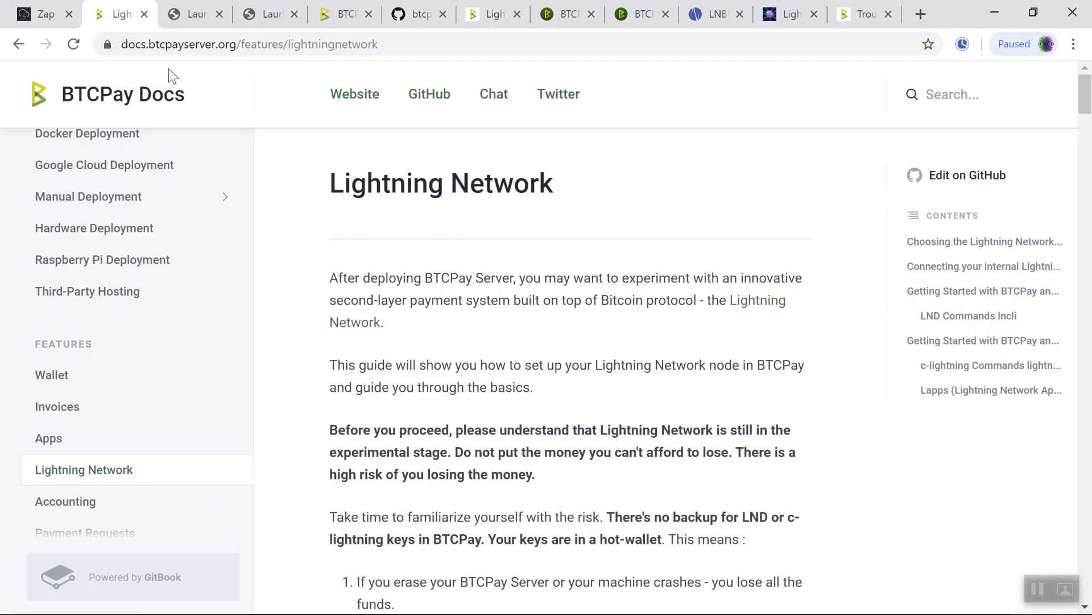
mouse_move(603, 373)
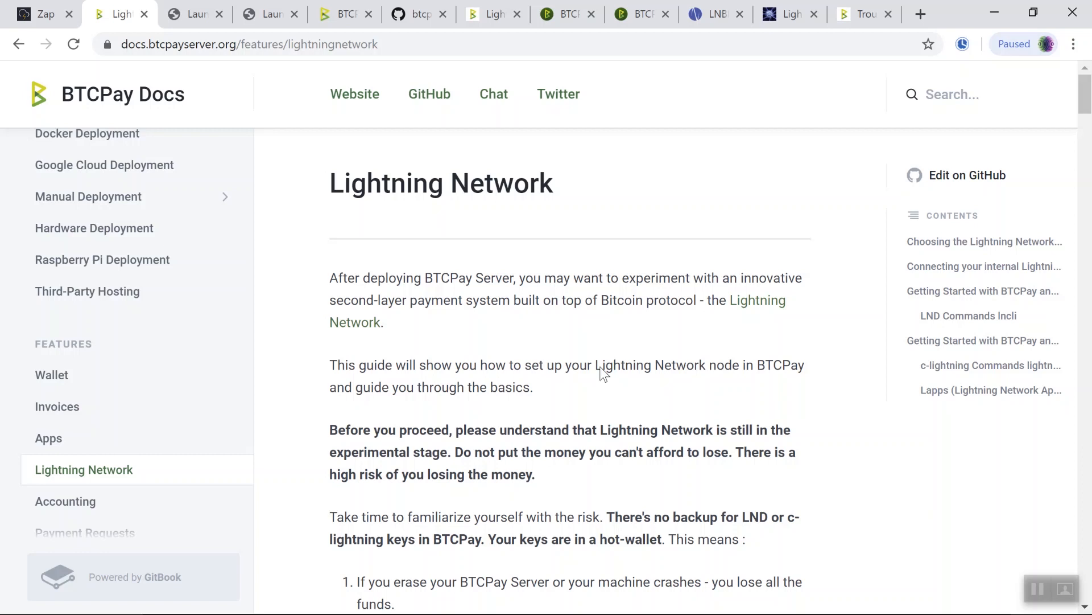
mouse_move(660, 436)
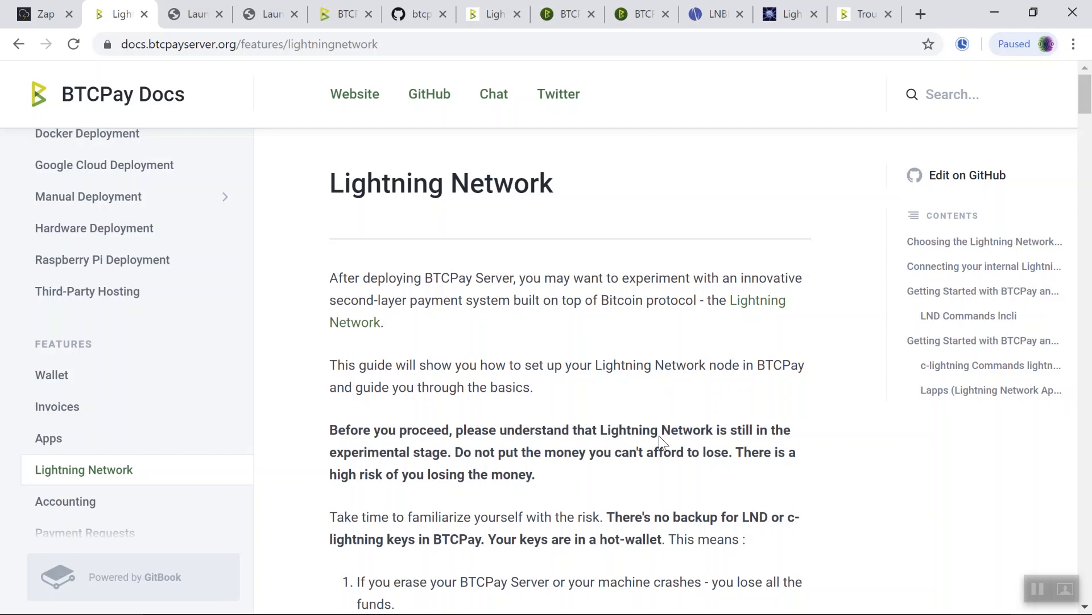
scroll(down, 3)
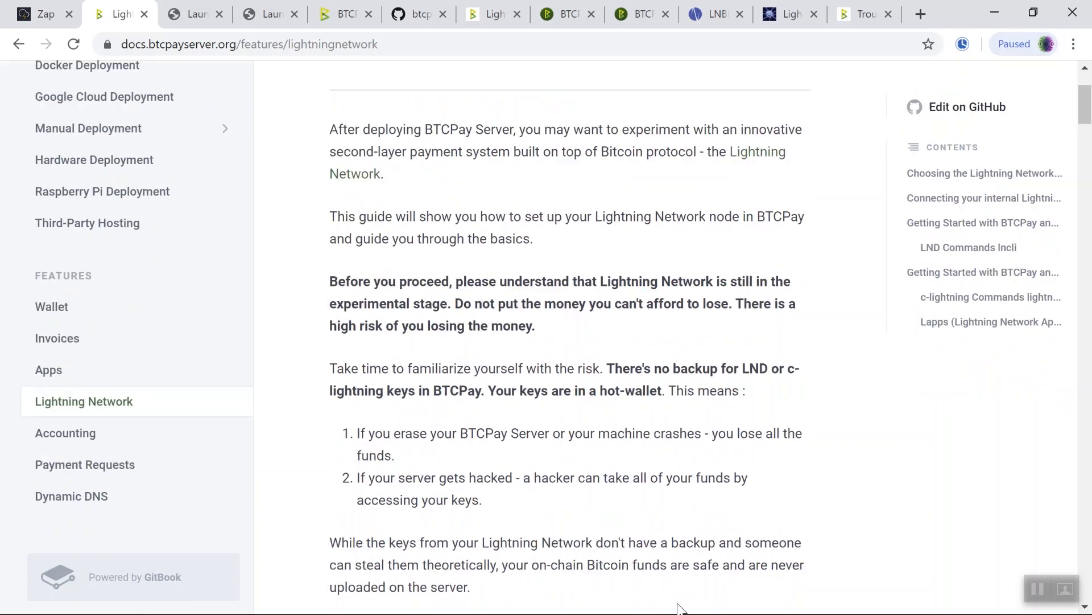
scroll(down, 3)
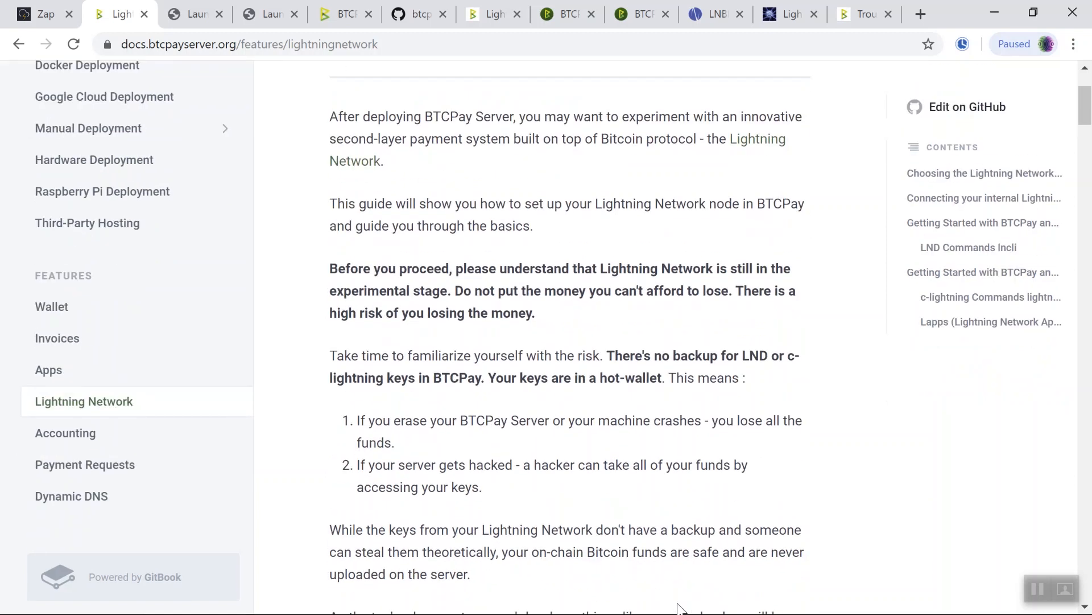
scroll(down, 3)
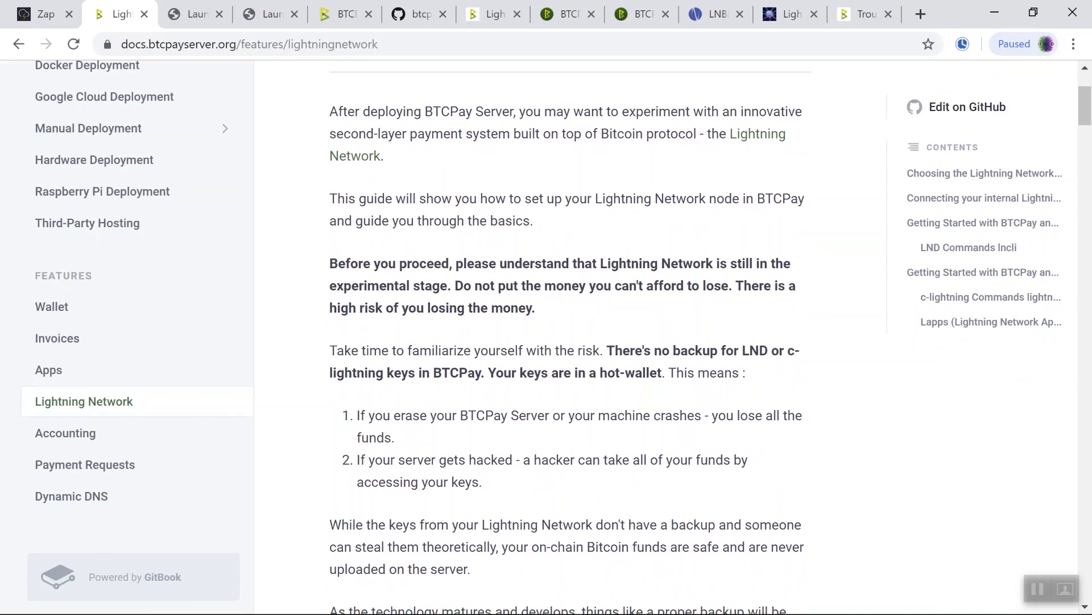
mouse_move(676, 455)
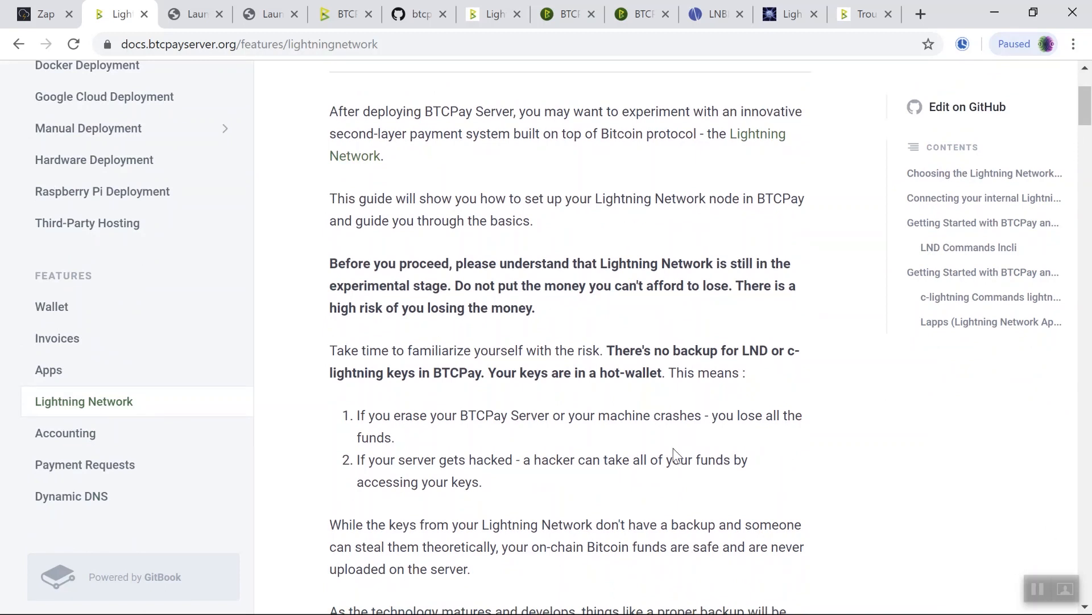
scroll(down, 3)
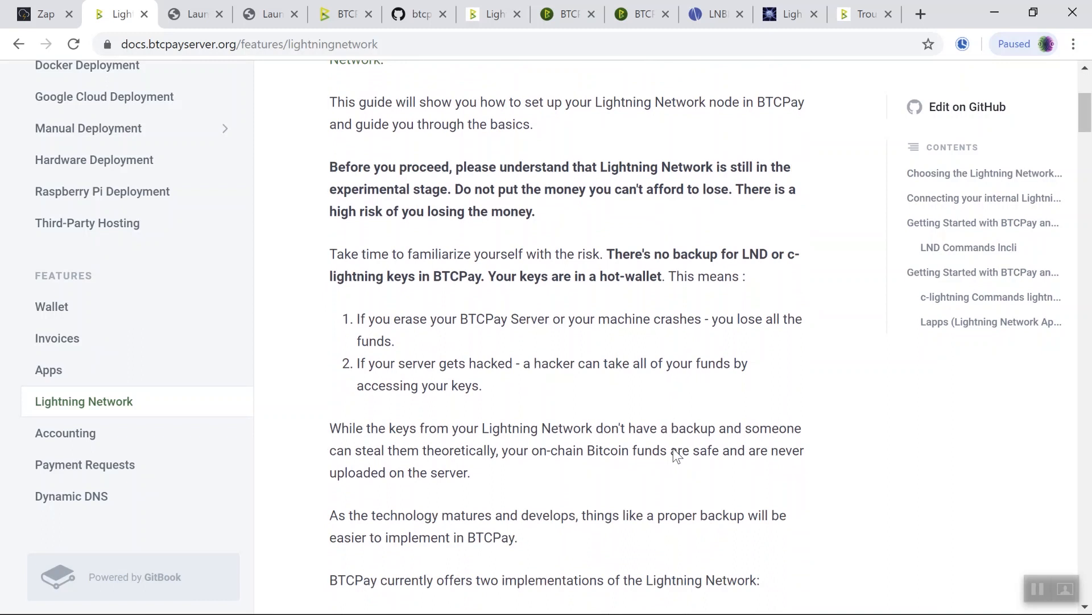
scroll(down, 3)
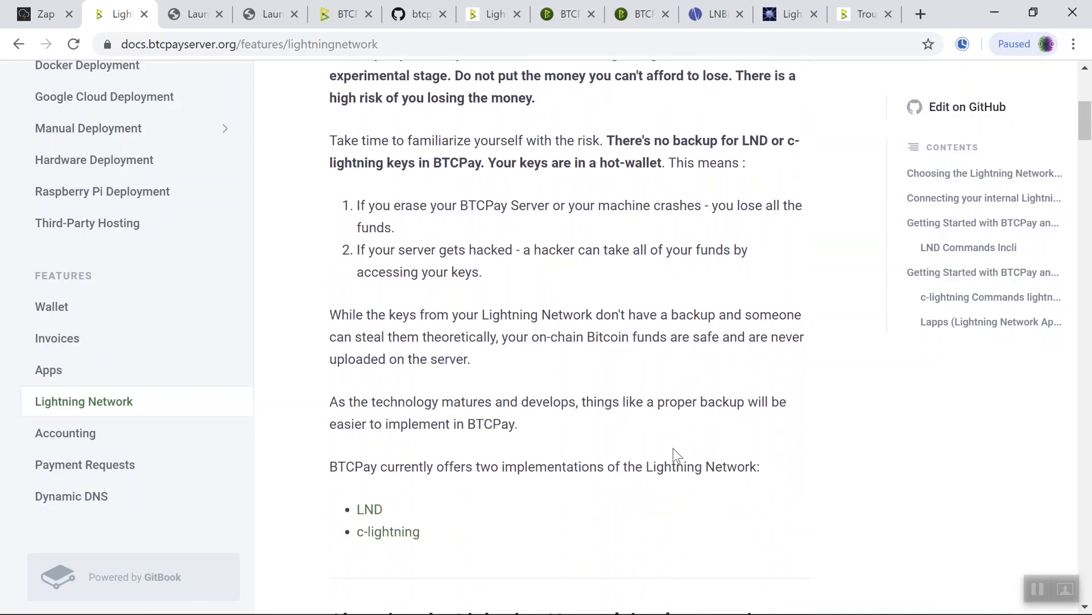
scroll(down, 3)
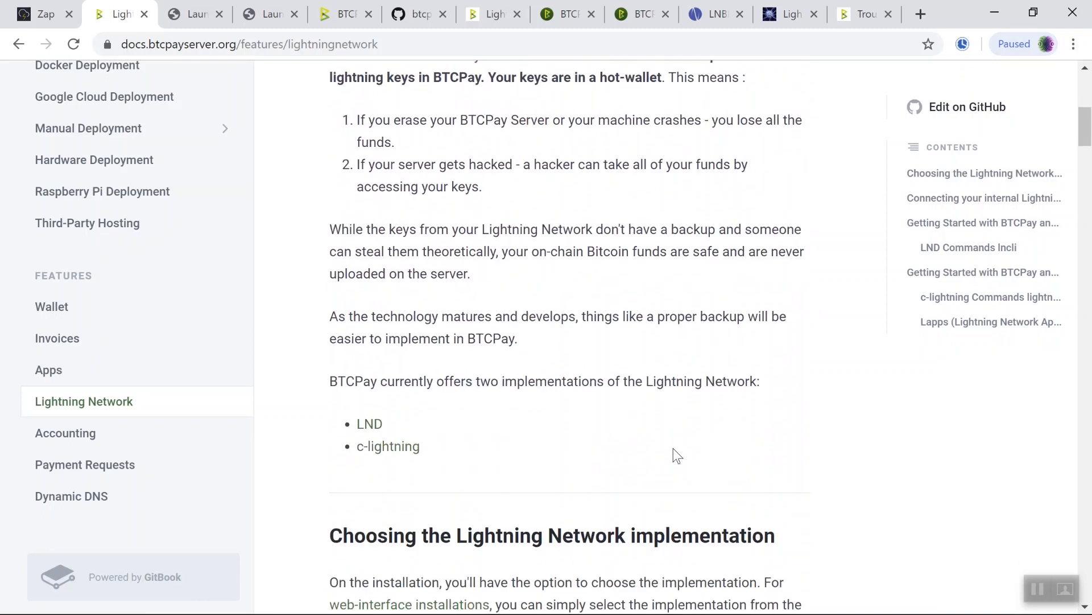
mouse_move(251, 128)
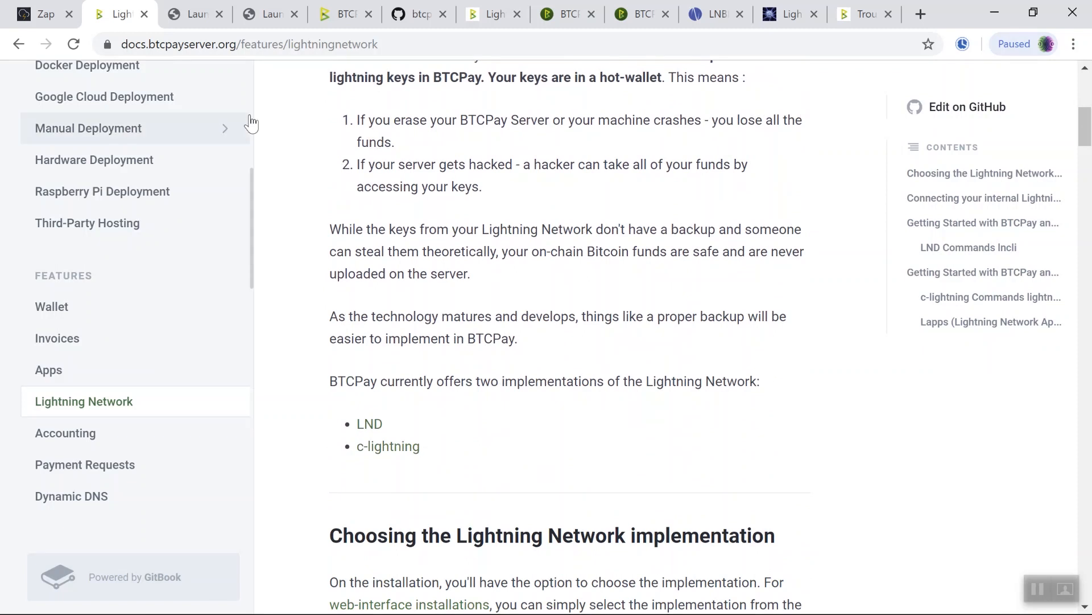
mouse_move(322, 163)
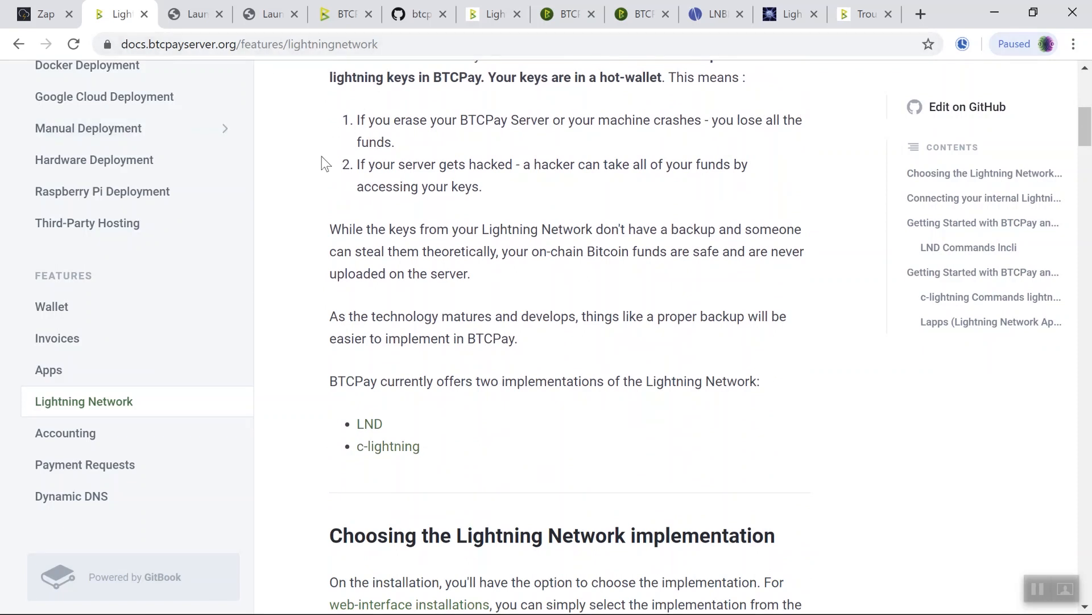
mouse_move(202, 13)
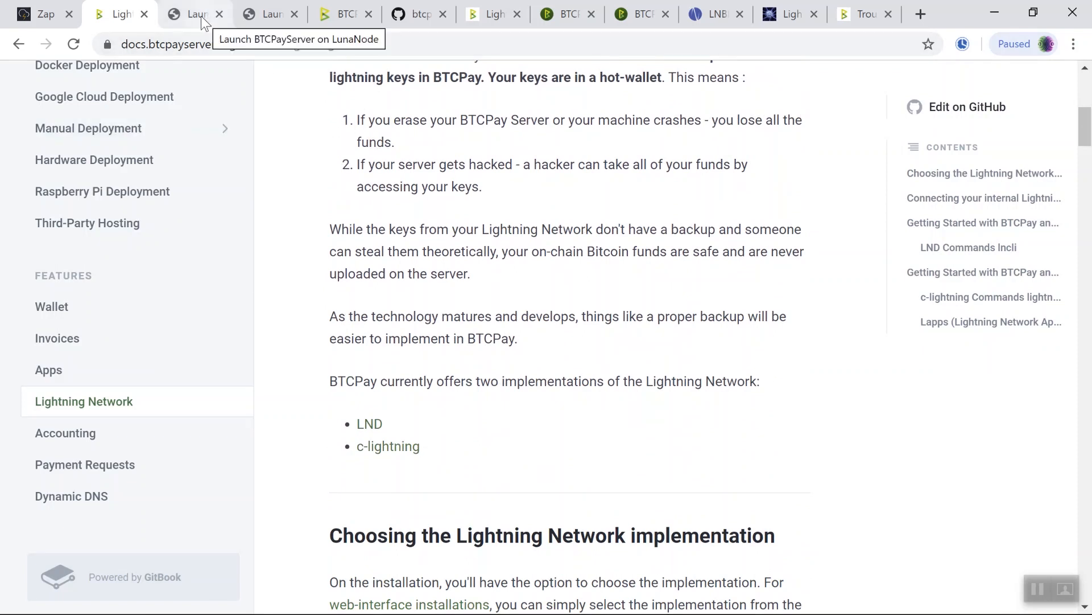
Step: Choose lnd as the Lightning implementation on the LunaNode launch form and return to BTCPay Server
click(195, 14)
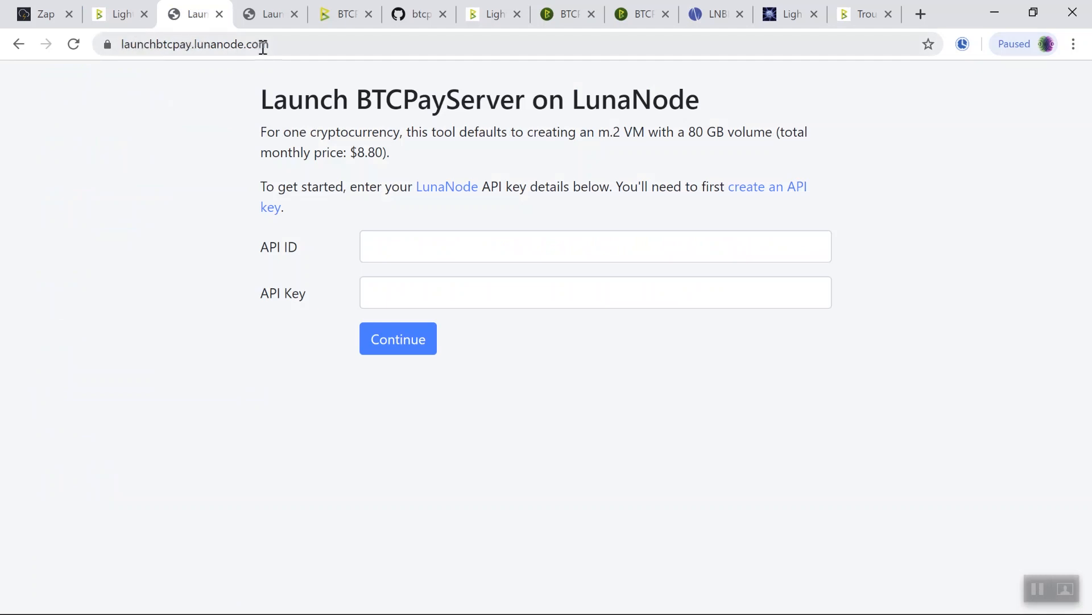
mouse_move(300, 250)
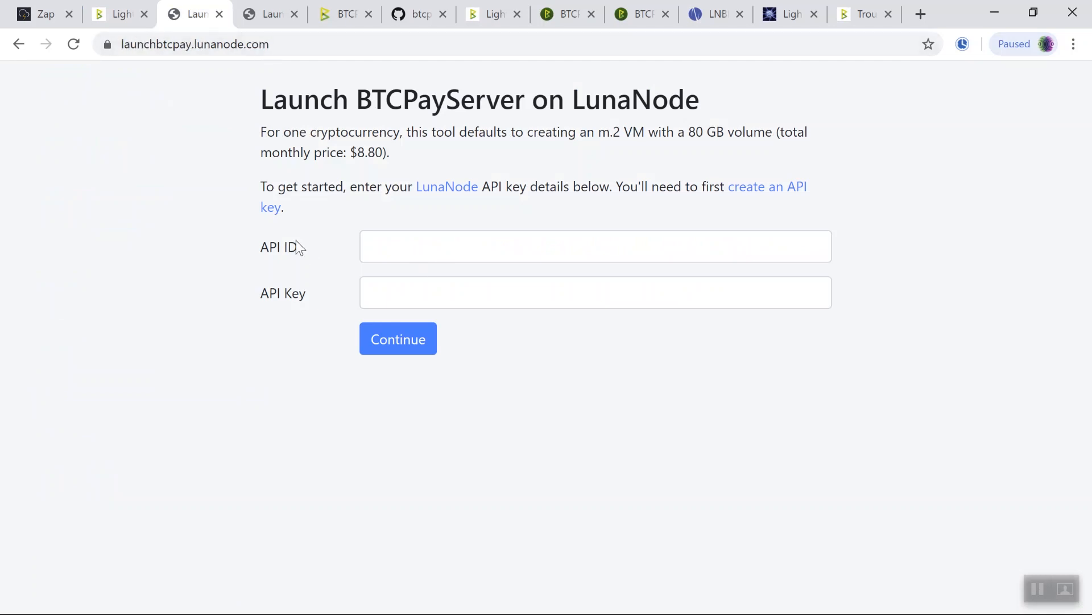
mouse_move(296, 148)
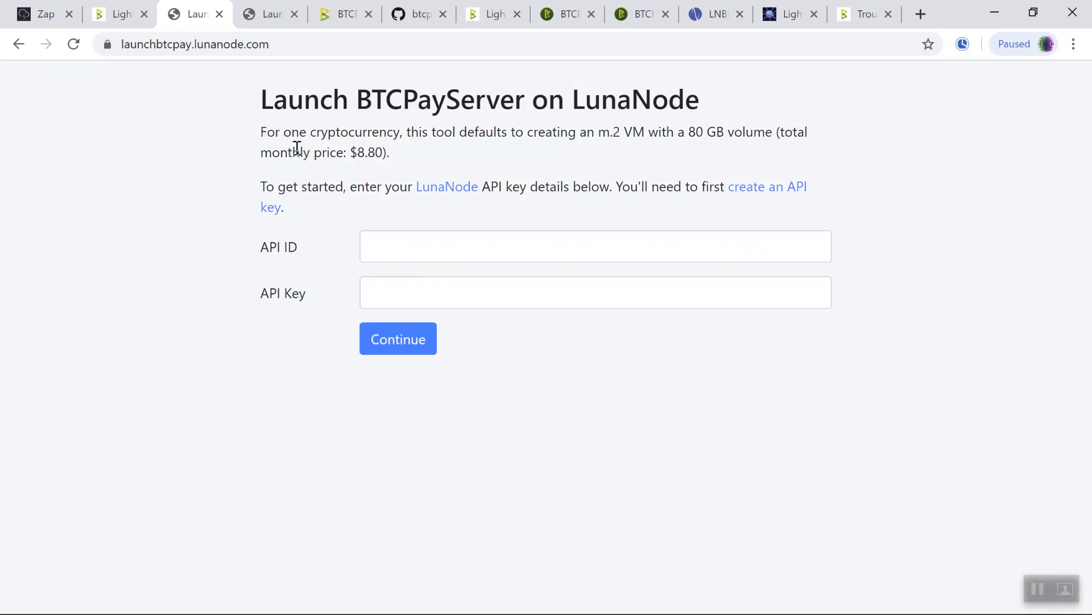
click(398, 339)
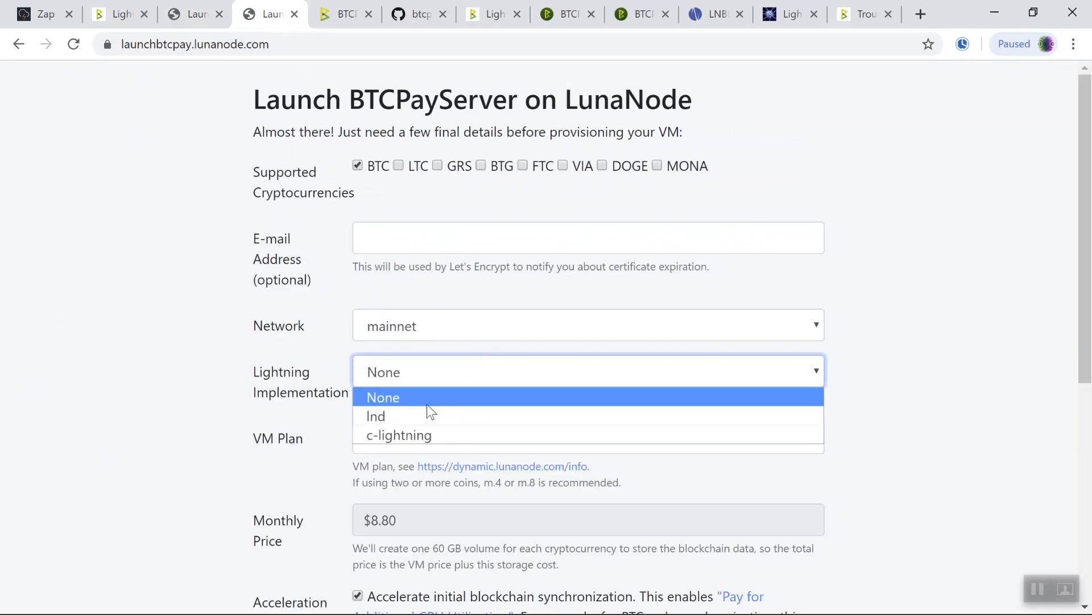
click(376, 415)
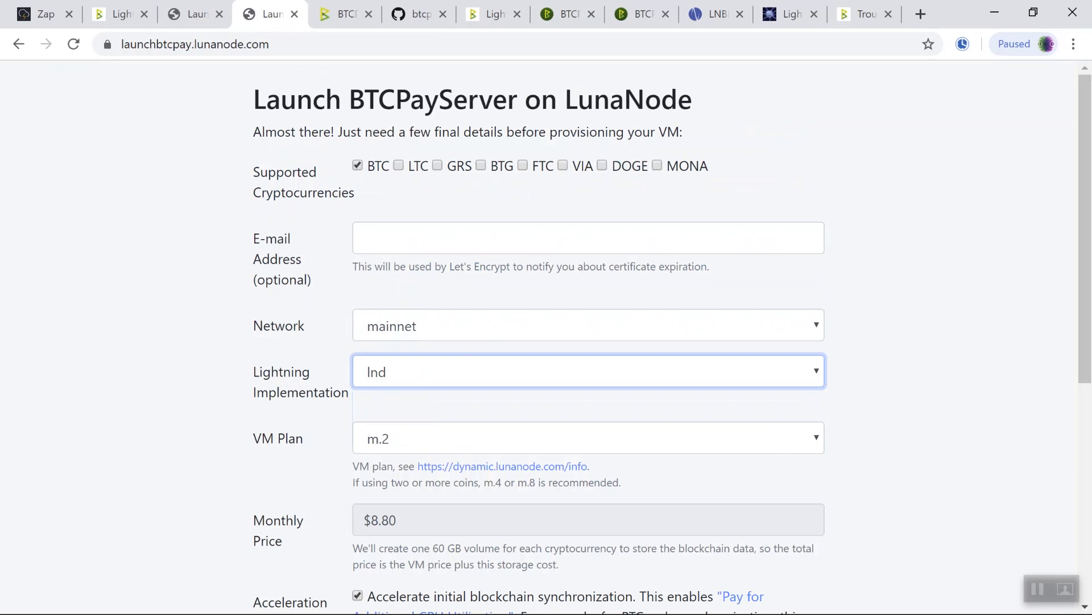
scroll(down, 3)
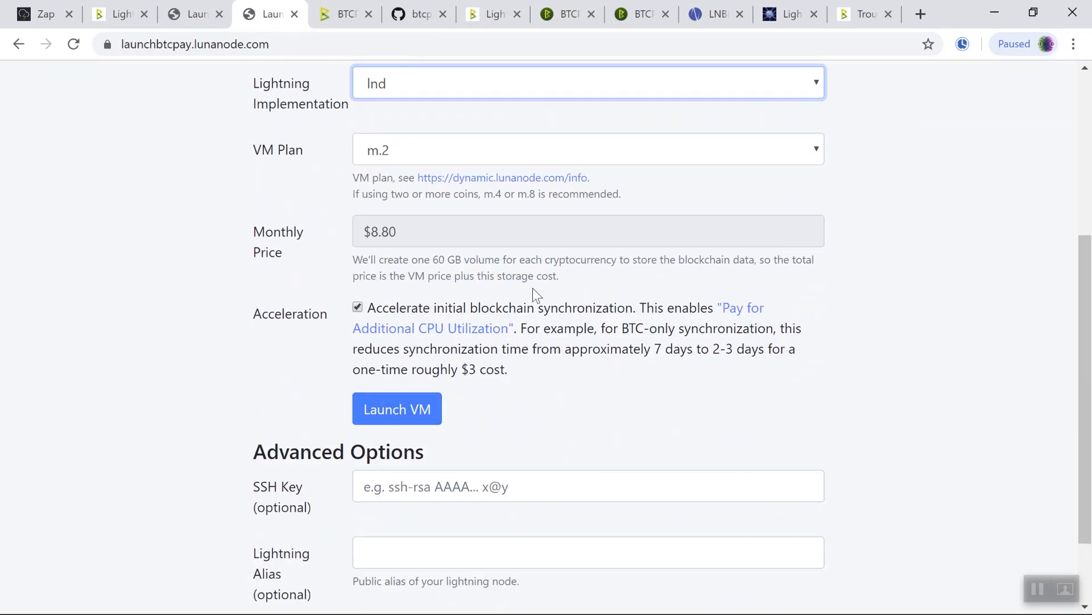
click(343, 13)
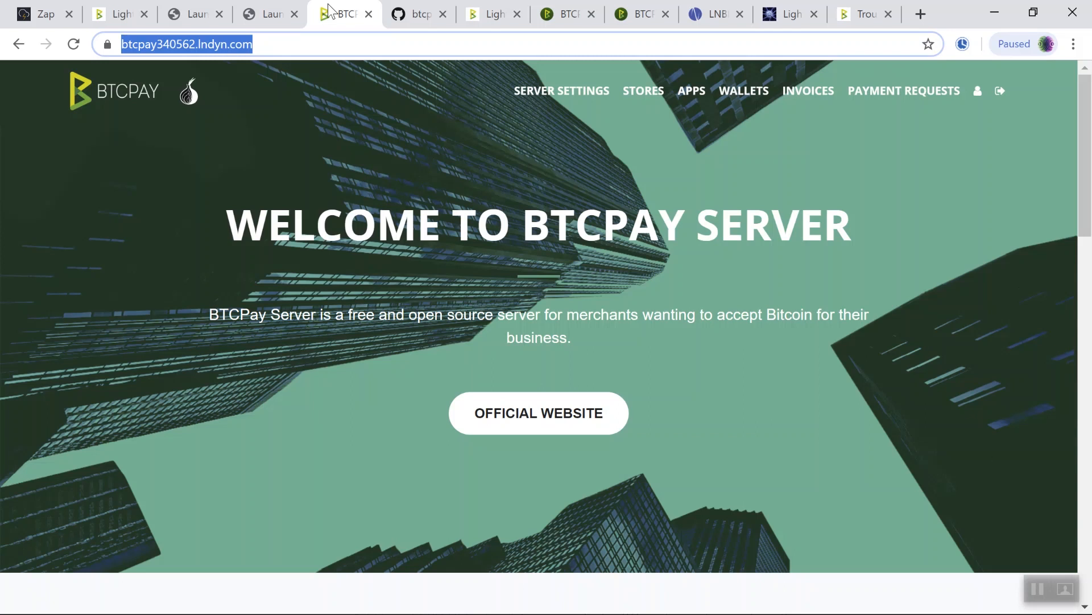
mouse_move(437, 15)
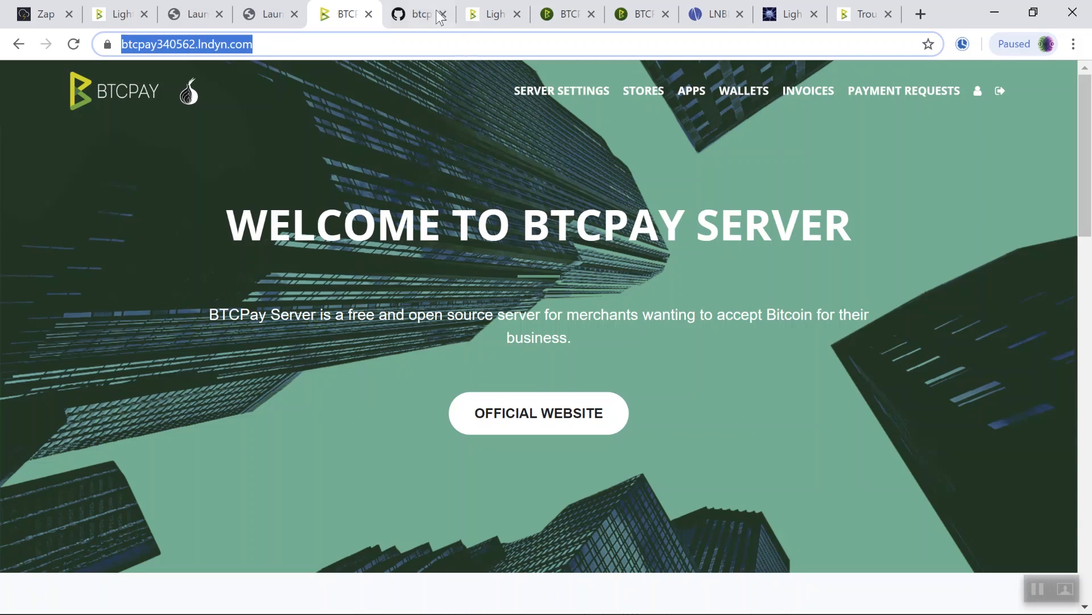
mouse_move(446, 105)
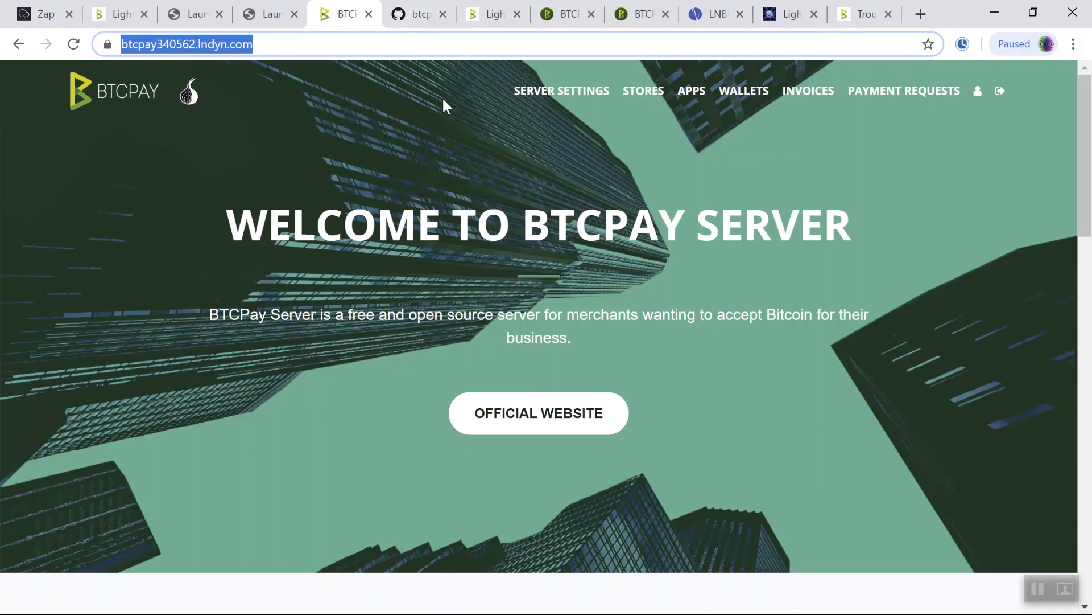
mouse_move(282, 106)
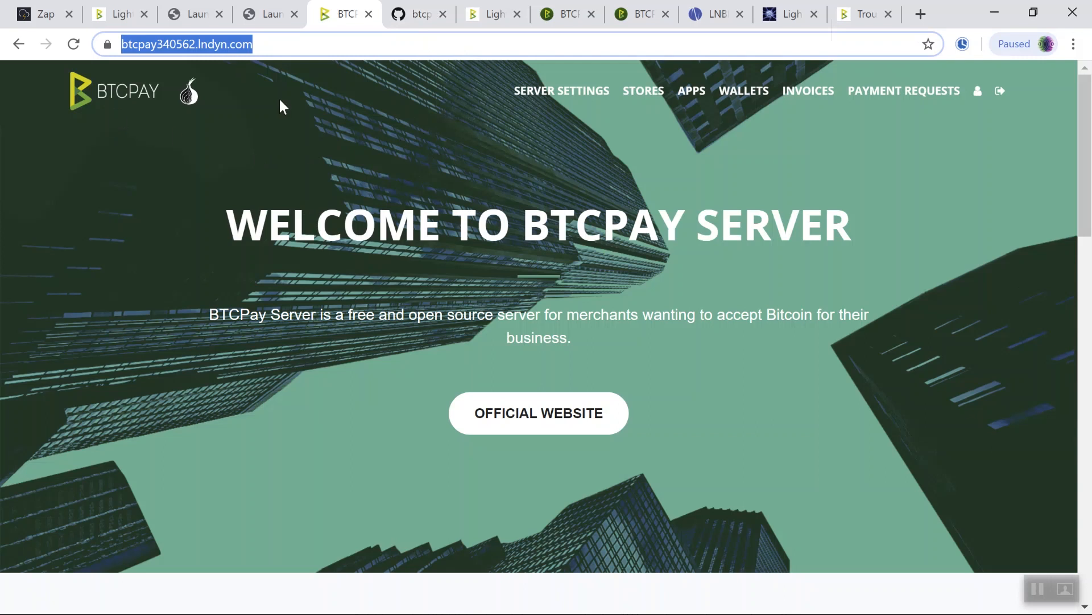
mouse_move(616, 163)
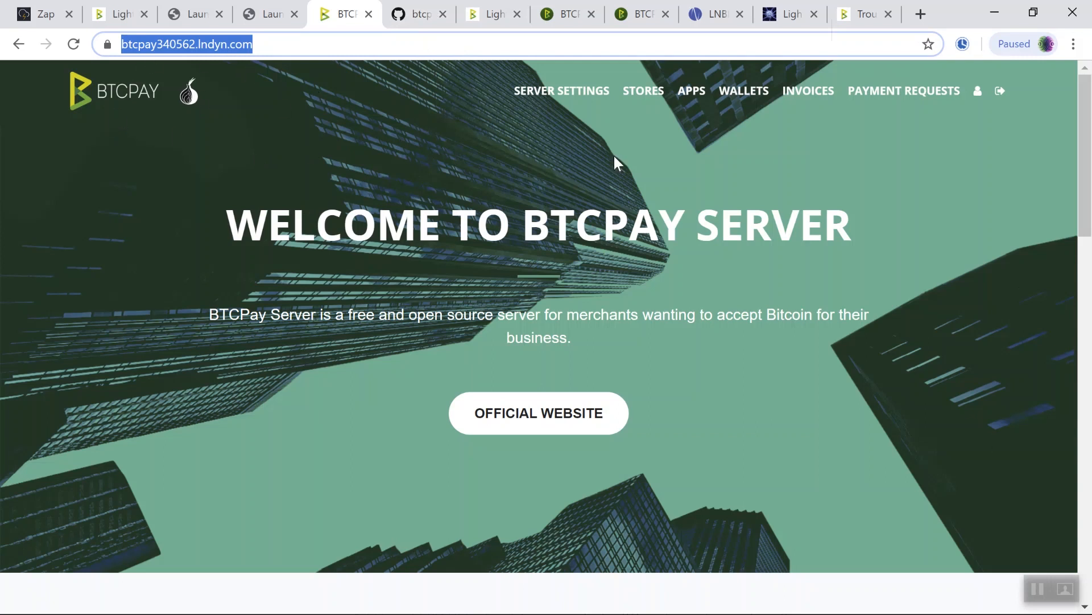
mouse_move(561, 91)
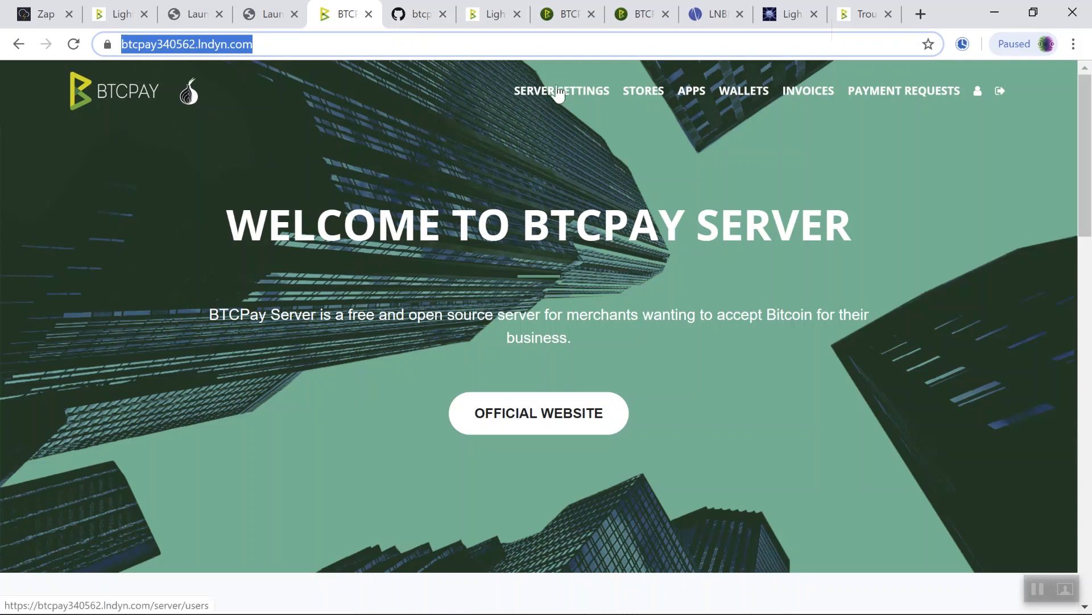
Step: View Server Settings > Services listing crypto, SSH, Dynamic DNS, Tor and storage services
click(561, 91)
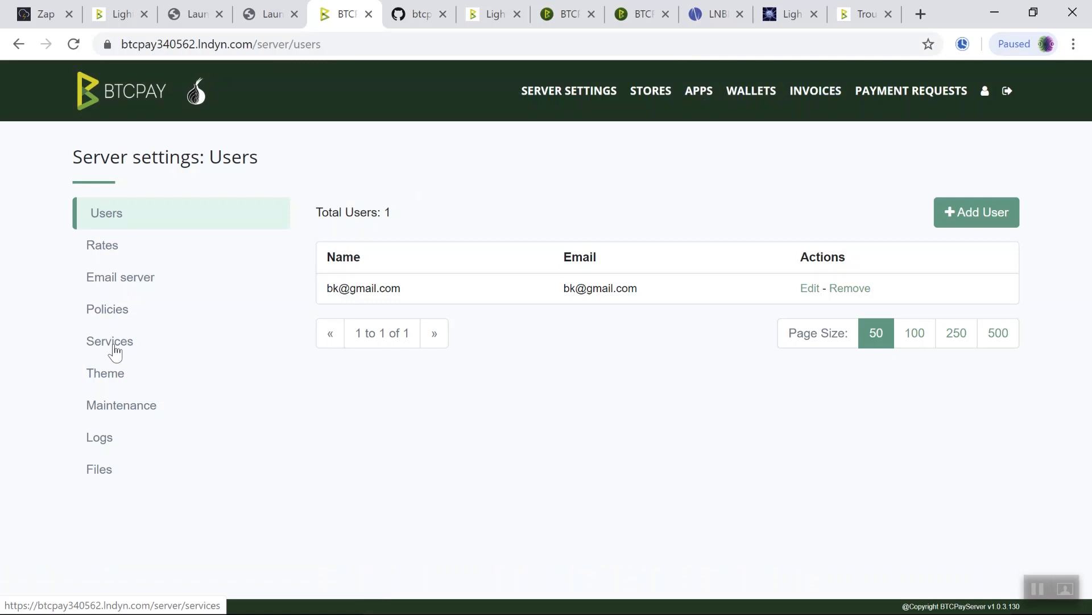
click(109, 341)
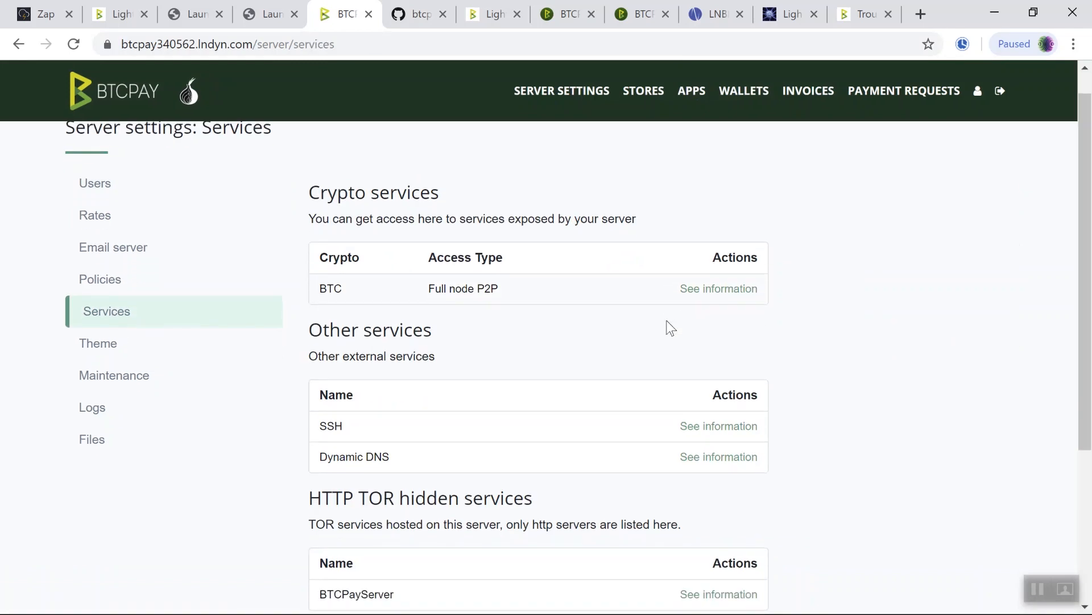
scroll(down, 3)
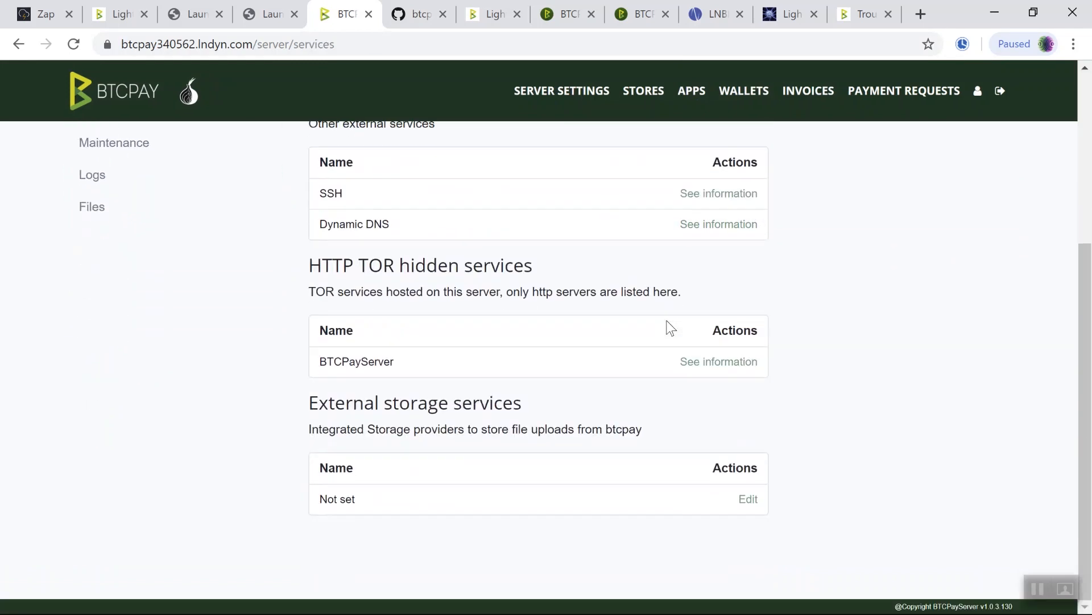
scroll(up, 3)
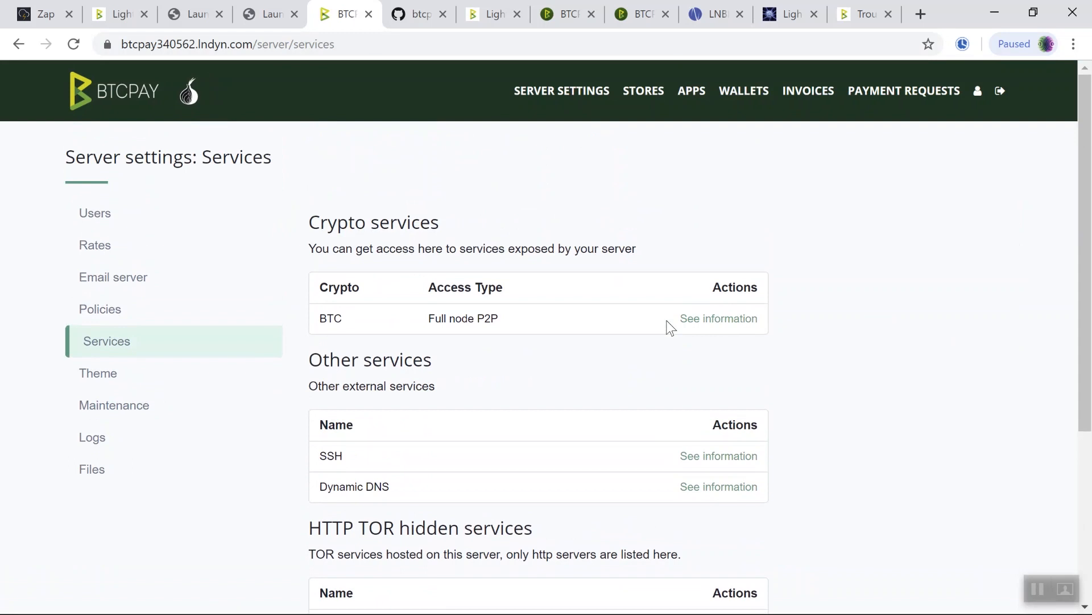
scroll(down, 3)
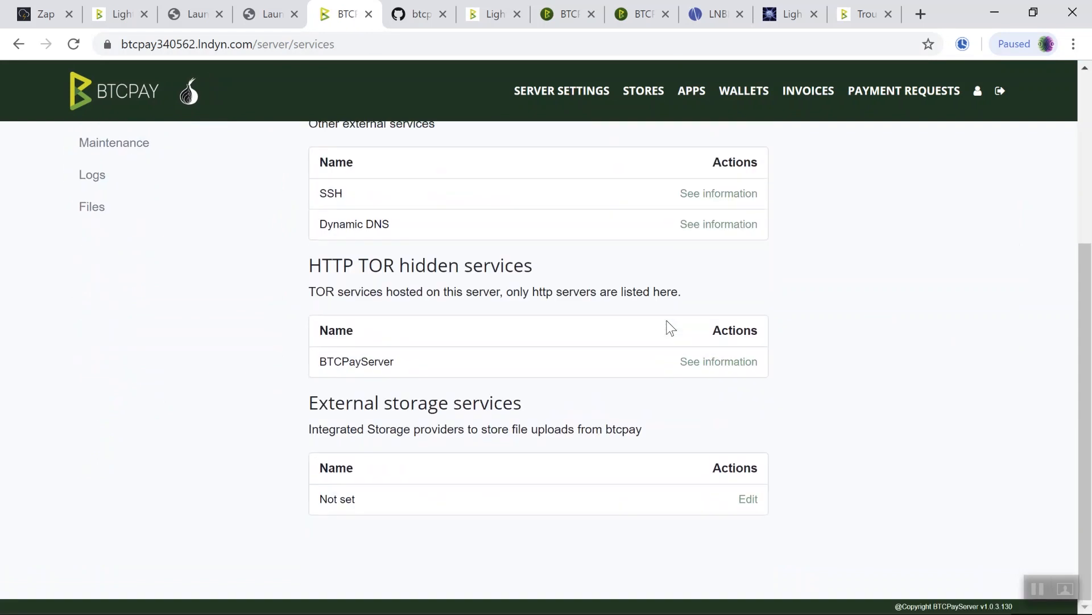
scroll(up, 3)
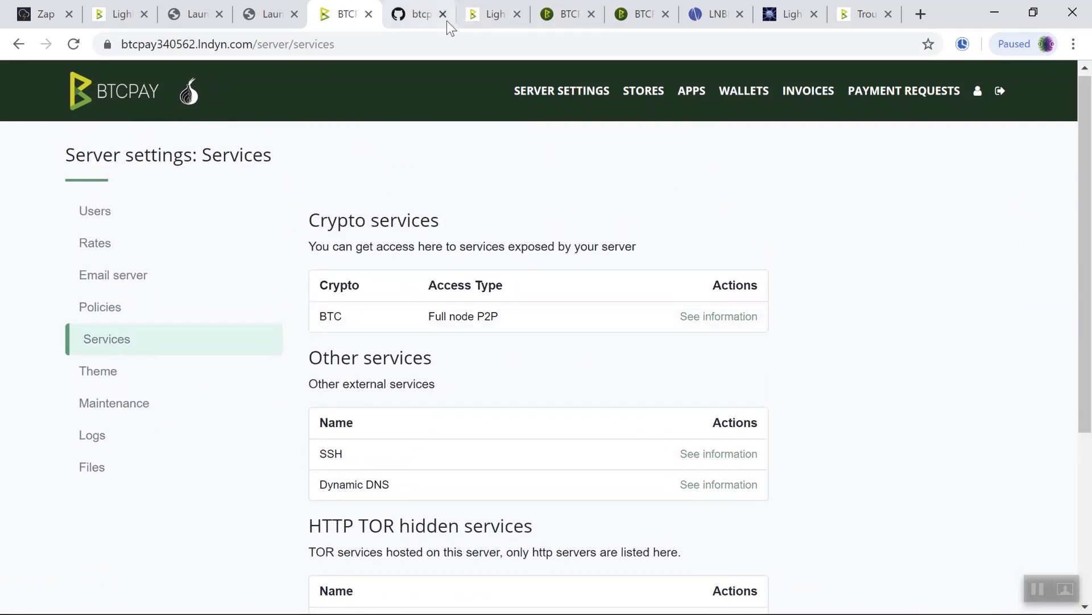
mouse_move(417, 13)
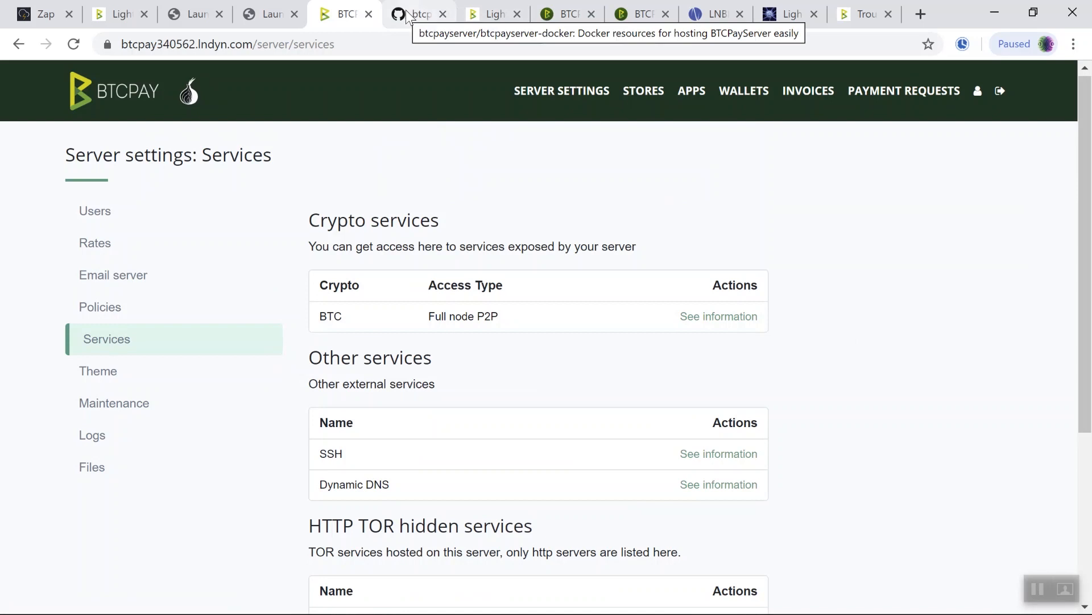
Step: Check the btcpayserver-docker environment variables on GitHub, then return to the Lightning Network FAQ
click(412, 13)
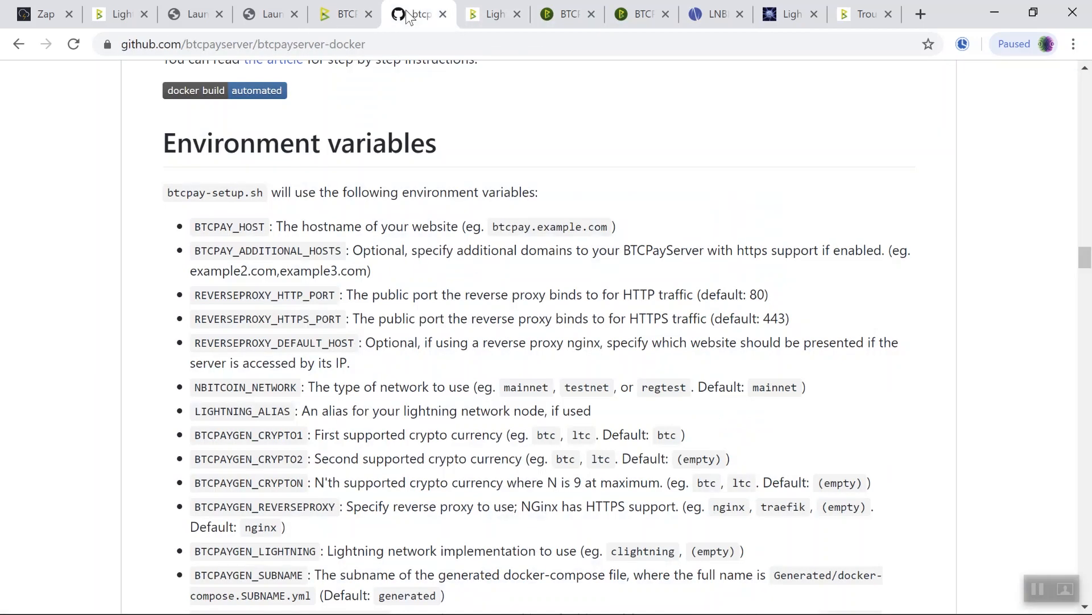
mouse_move(481, 342)
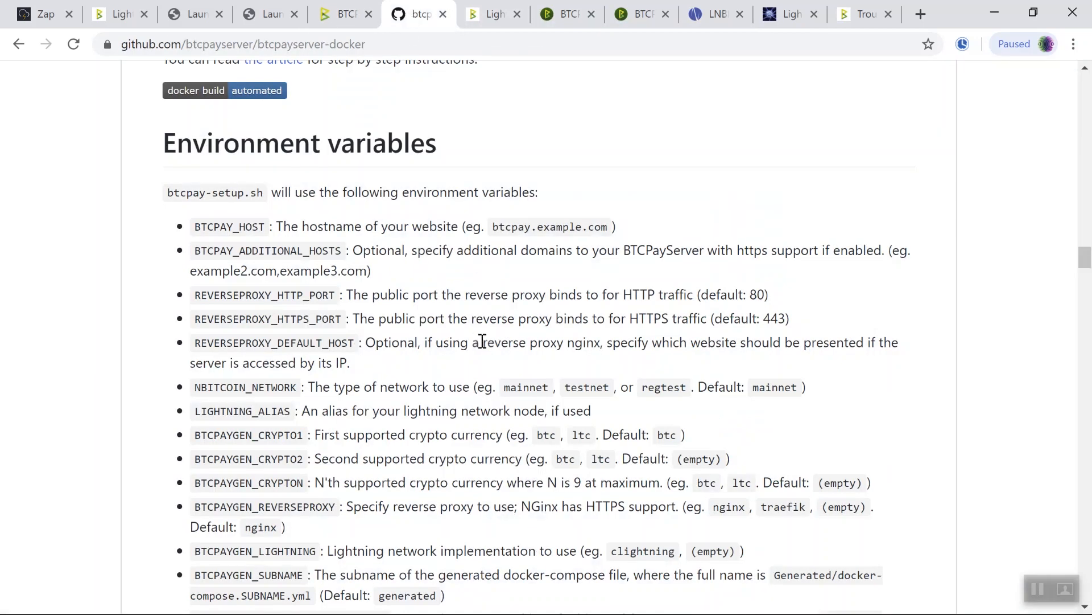
scroll(down, 3)
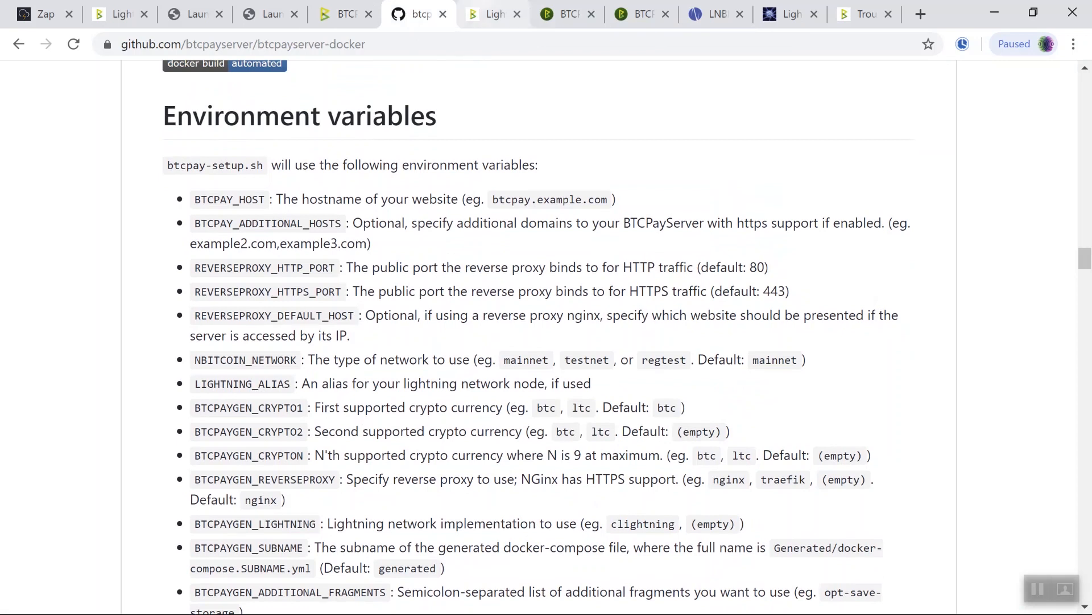
click(489, 14)
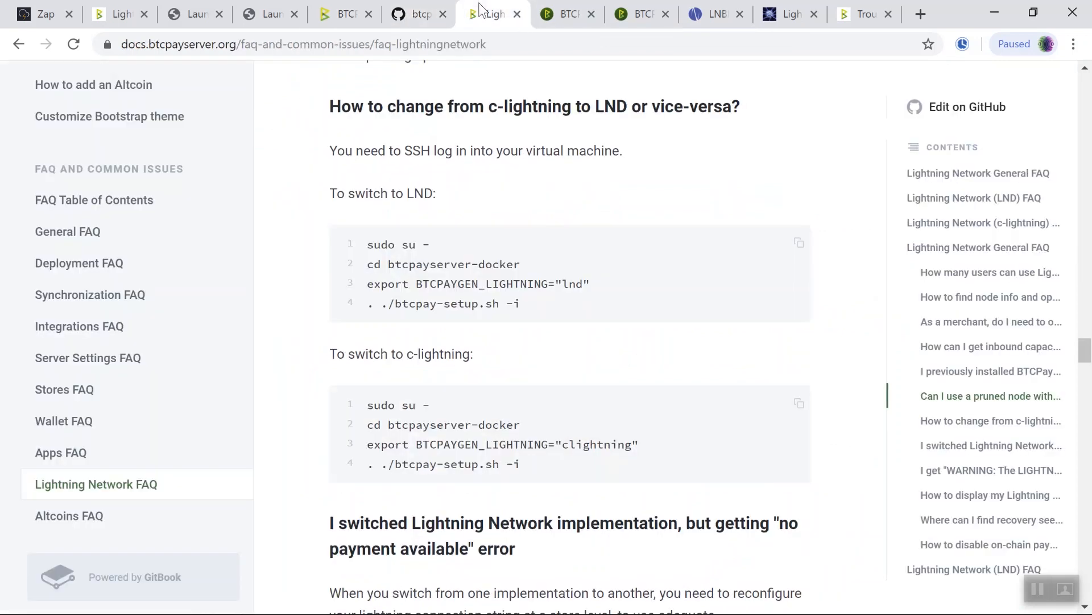
mouse_move(592, 211)
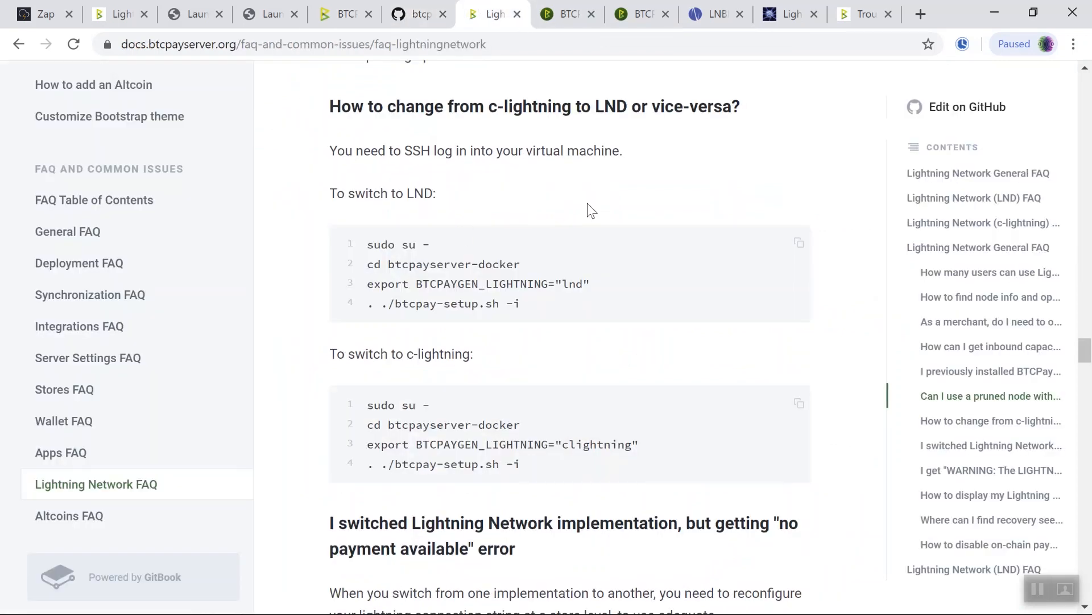
mouse_move(557, 597)
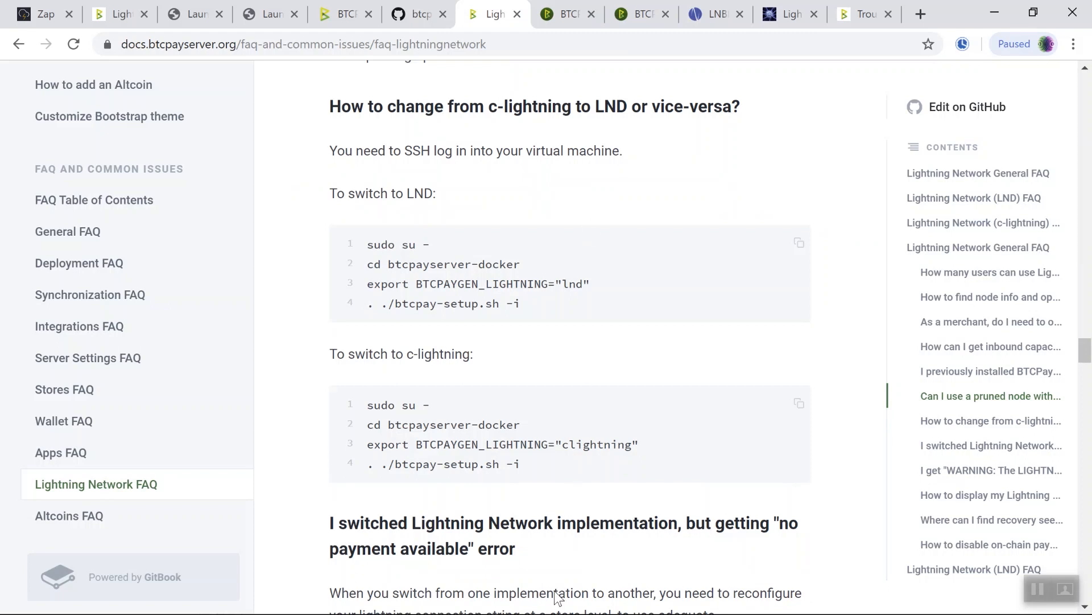
mouse_move(623, 585)
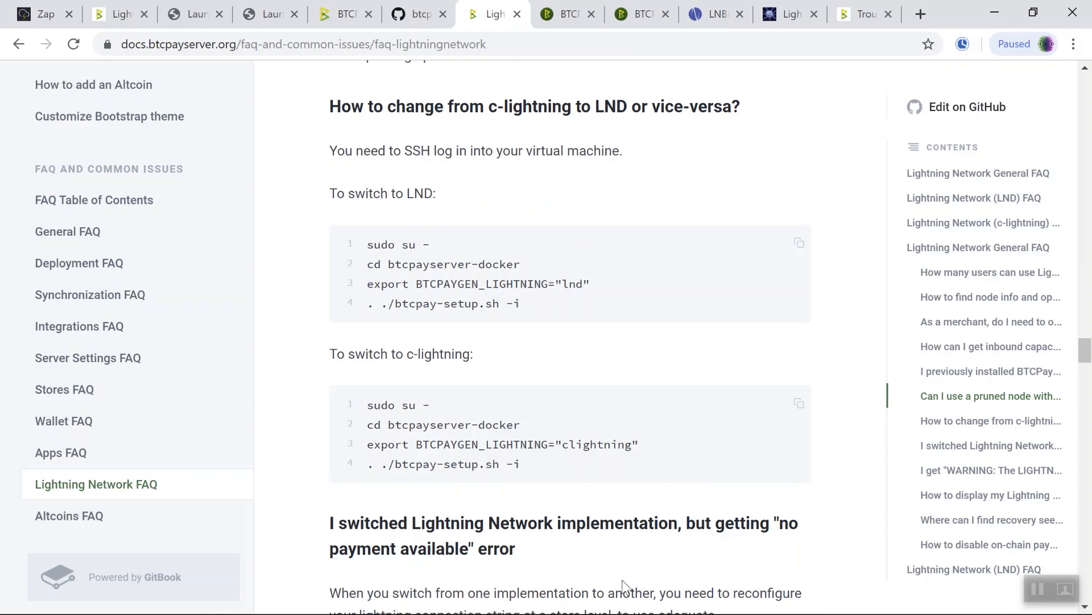
mouse_move(508, 606)
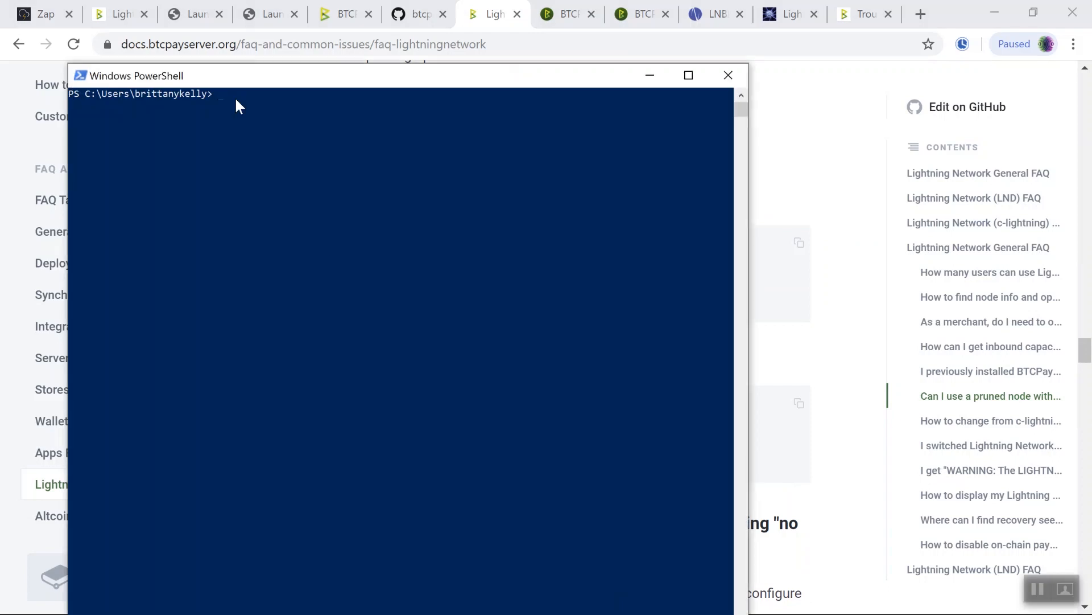
text(ssh ubuntu@)
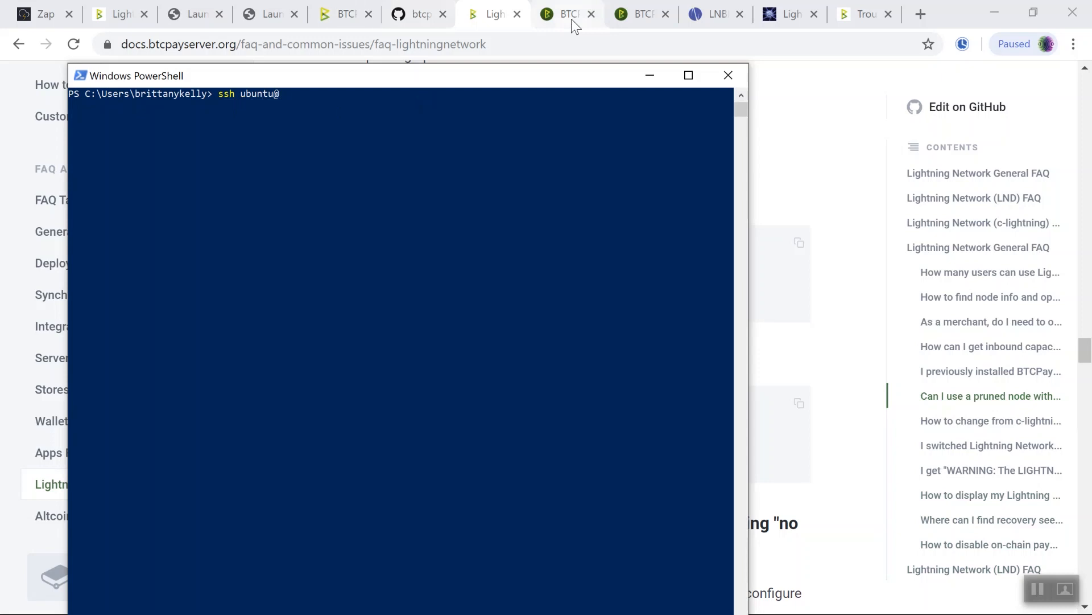
text(btcpay340562.lndyn.com)
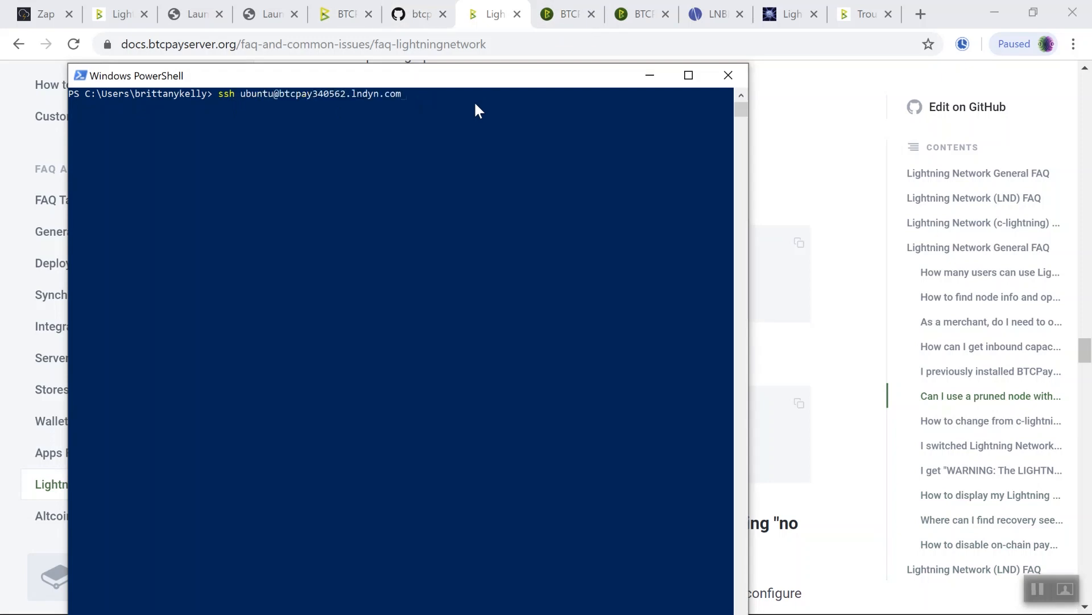
key(Return)
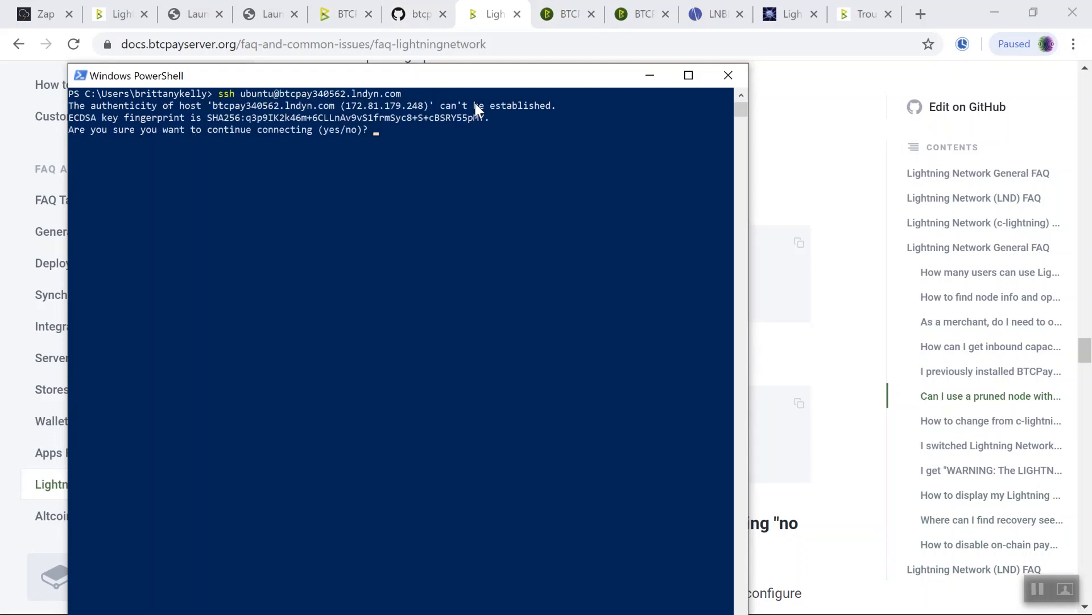
mouse_move(524, 500)
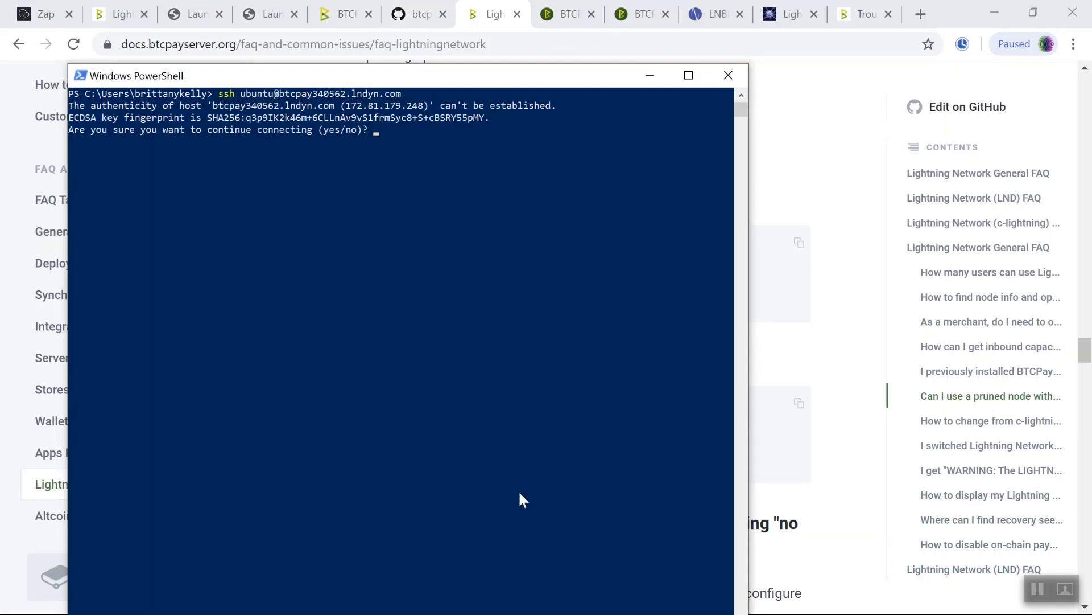
text(yes)
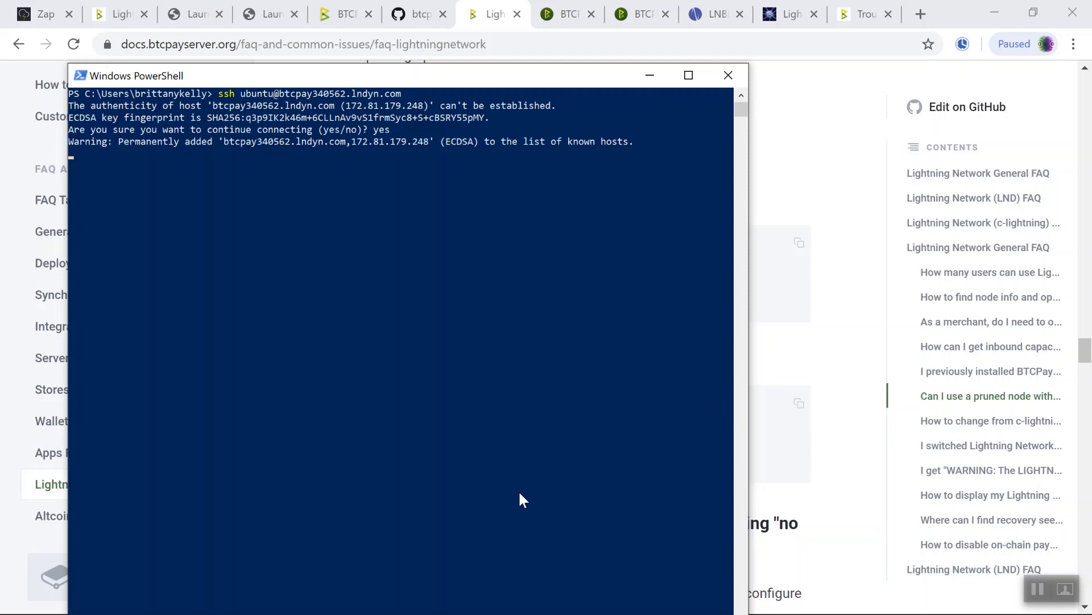
key(Return)
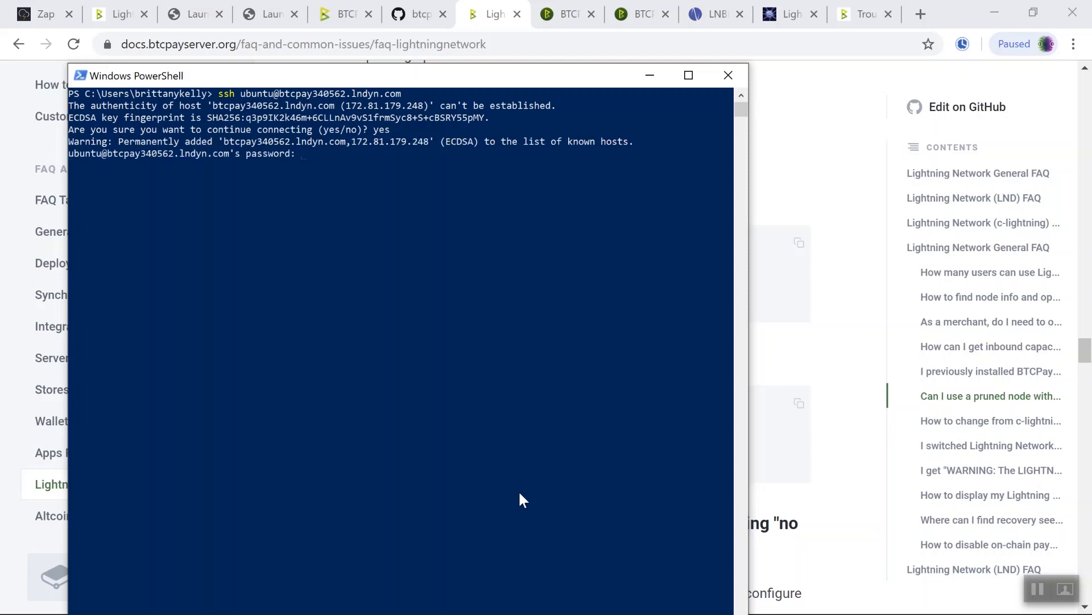
mouse_move(1010, 590)
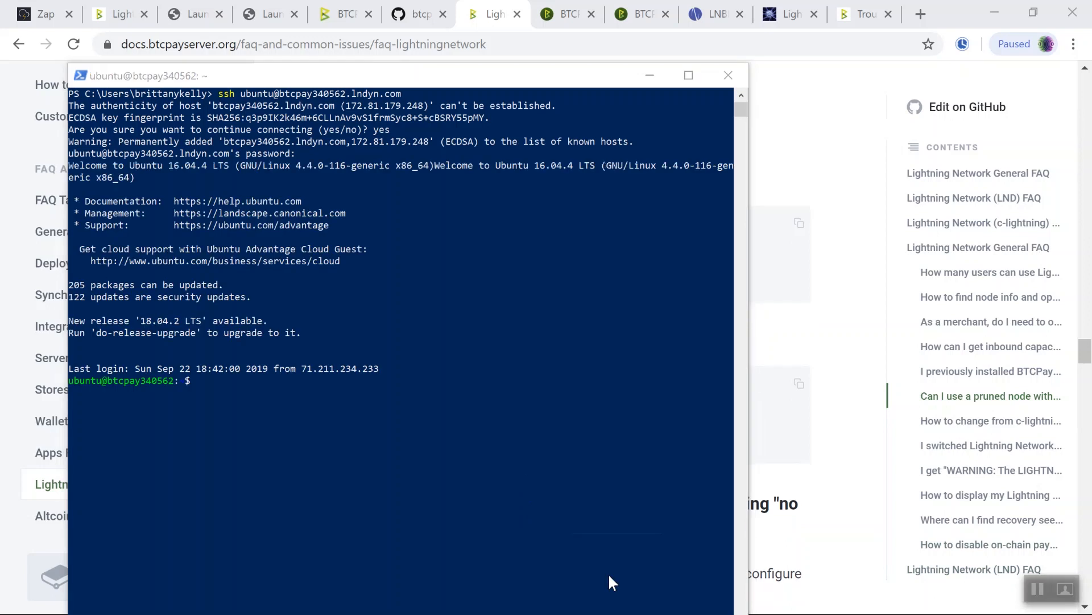
mouse_move(613, 480)
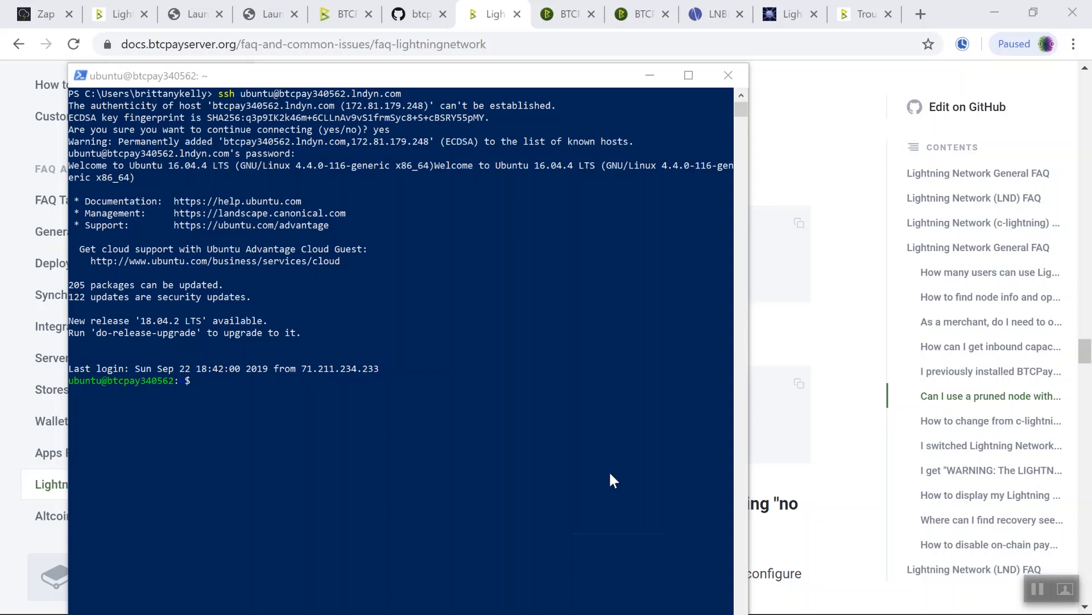
Step: Become root and move into $BTCPAY_BASE_DIRECTORY/btcpayserver-docker/
text(su)
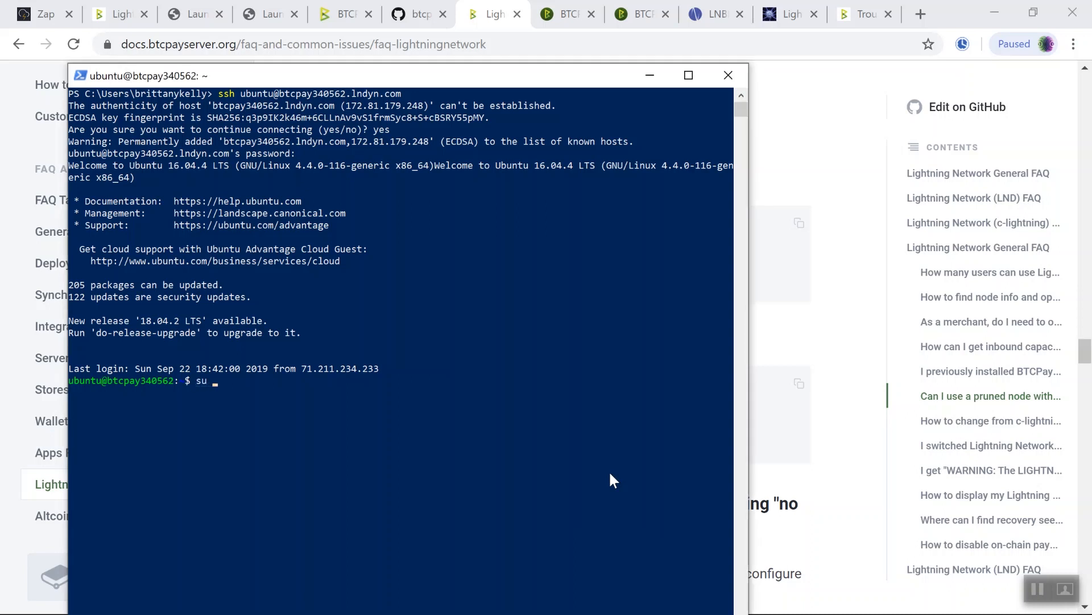
key(Return)
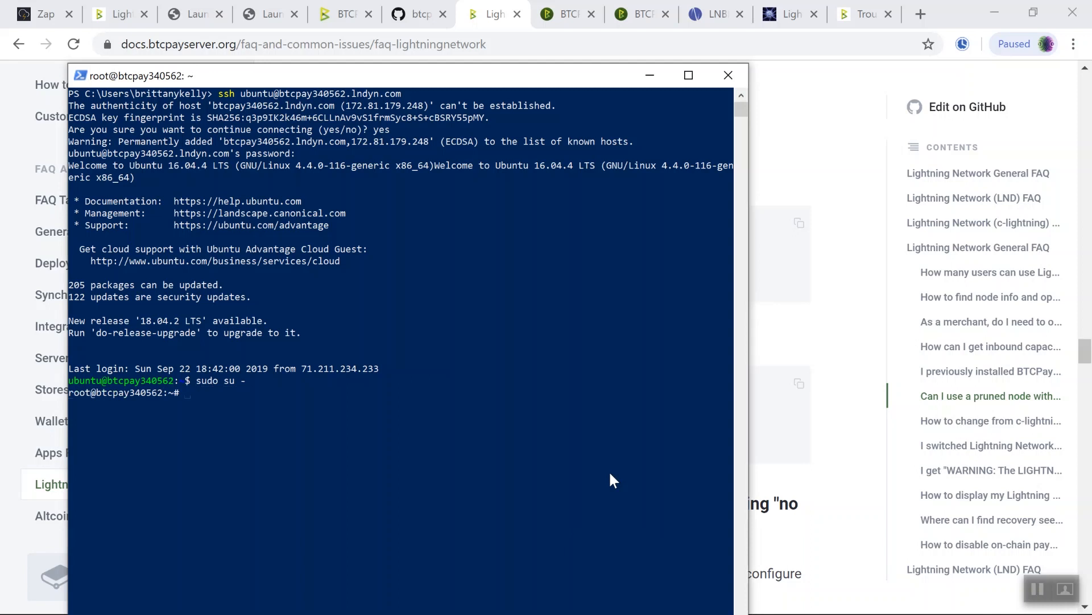
text(cd $BTCPAY_BASE_DIRECTORY/btcpayserver-docker/)
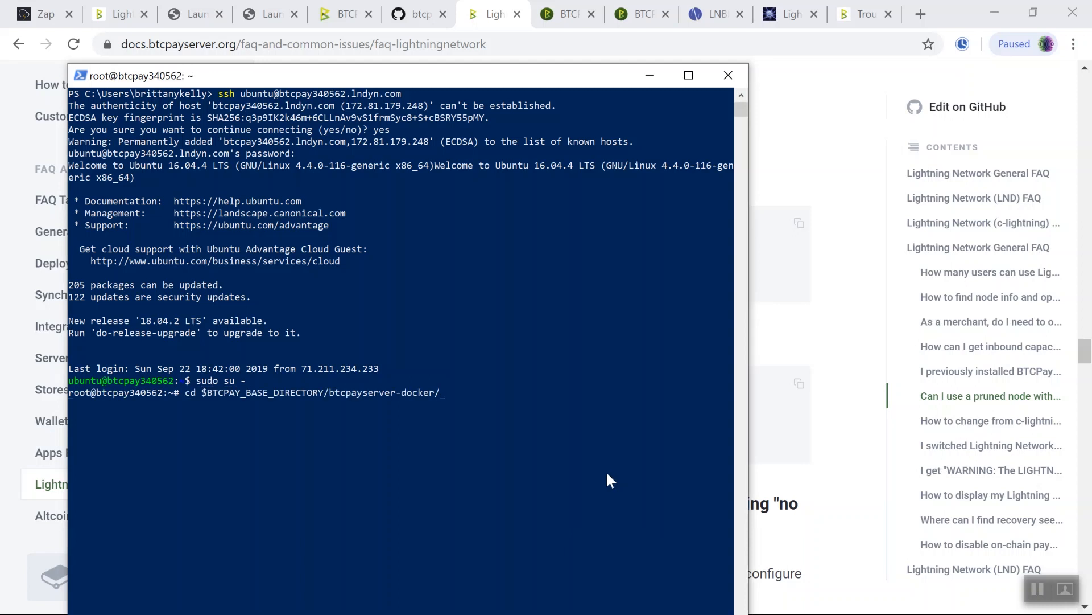
key(Return)
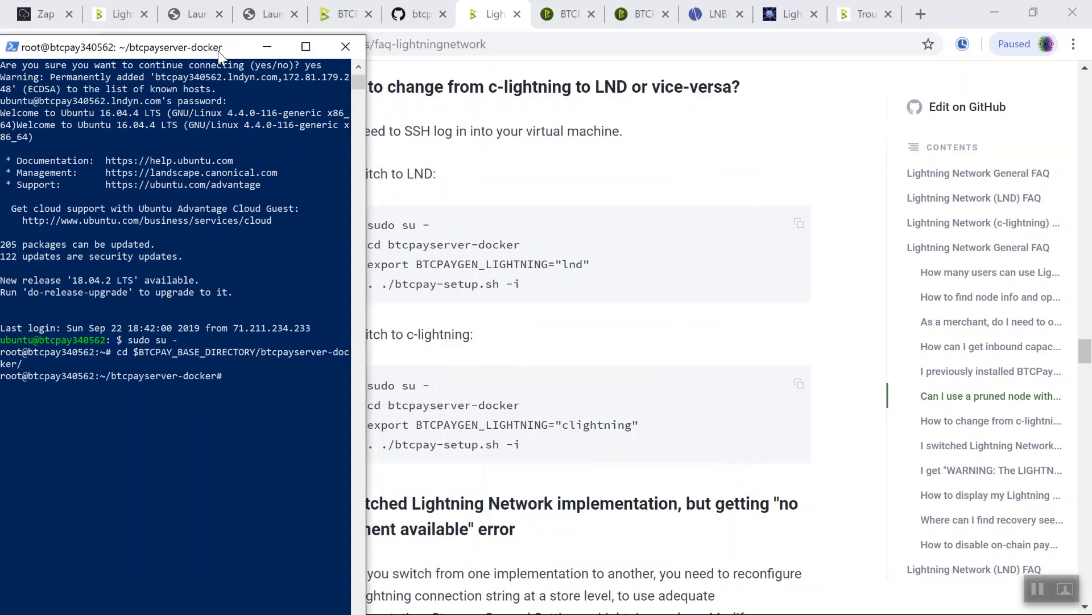
Step: Export BTCPAYGEN_LIGHTNING="lnd" and run . ./btcpay-setup.sh -i to rebuild the node
click(344, 47)
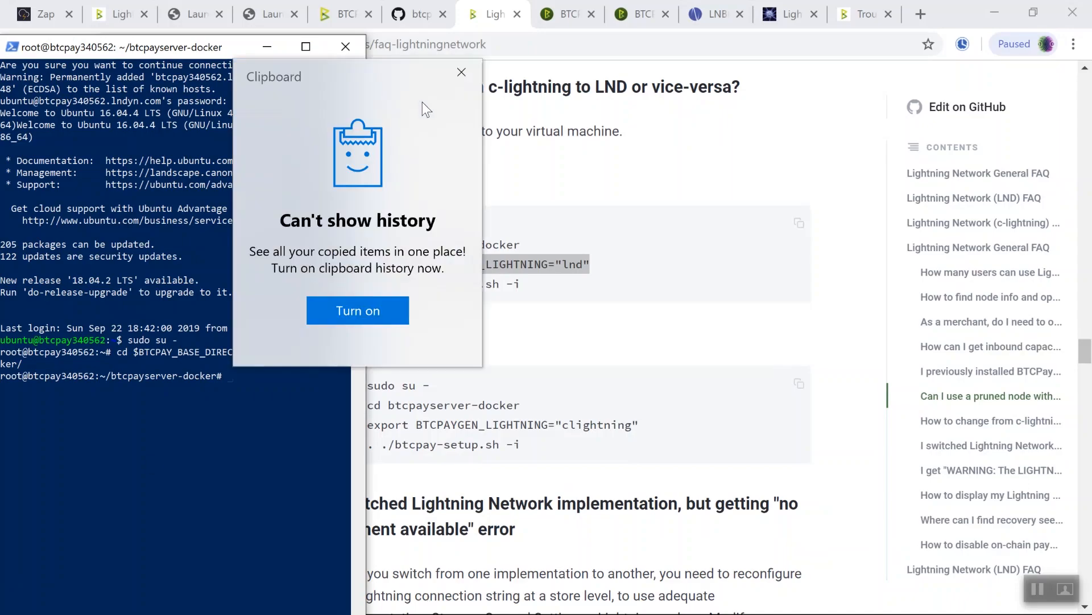
click(461, 71)
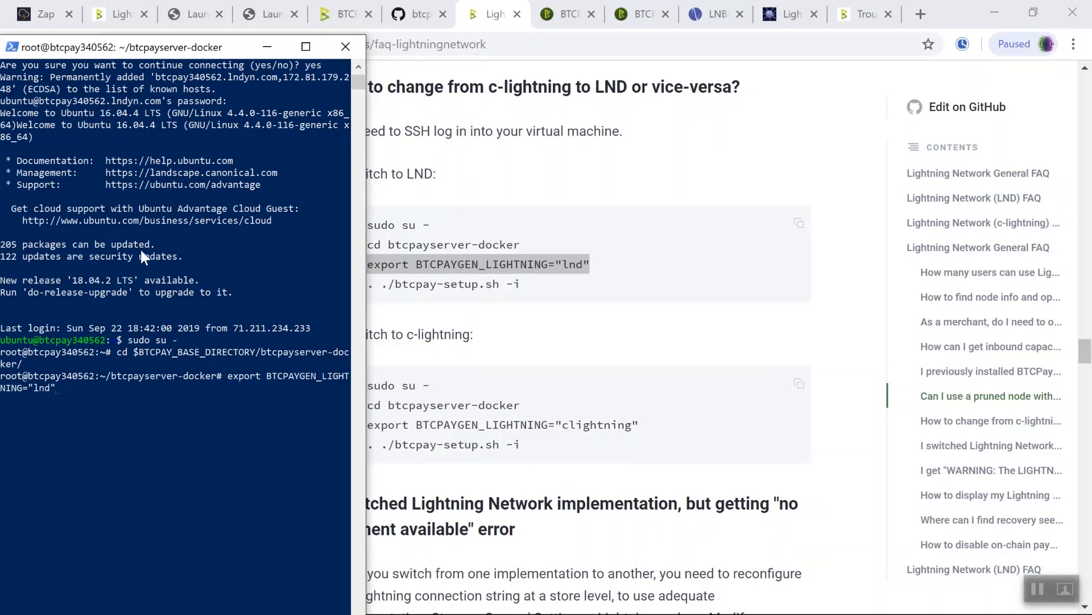
key(Return)
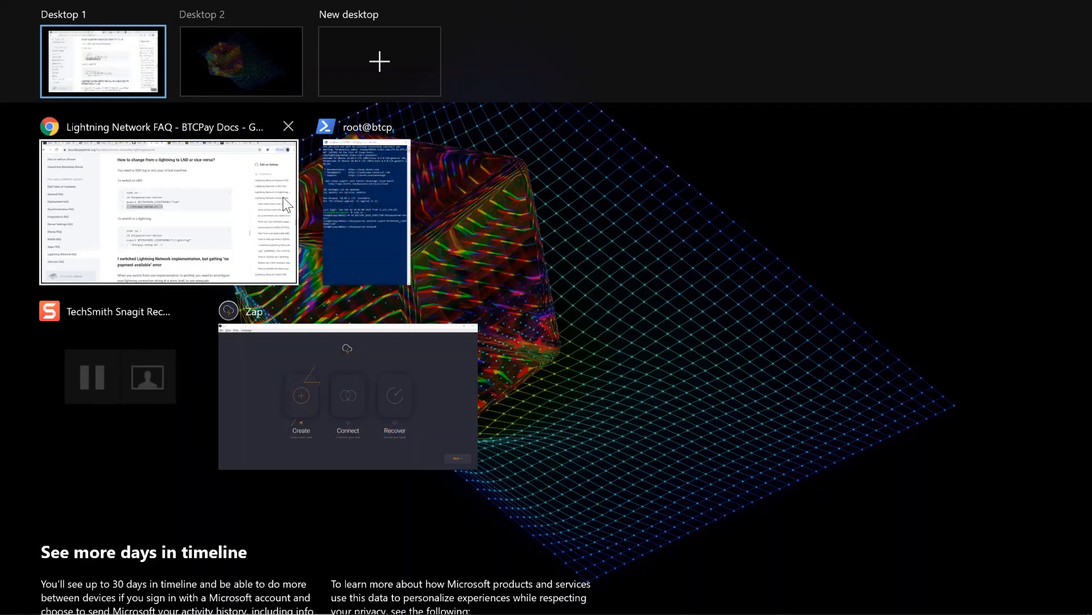
click(367, 213)
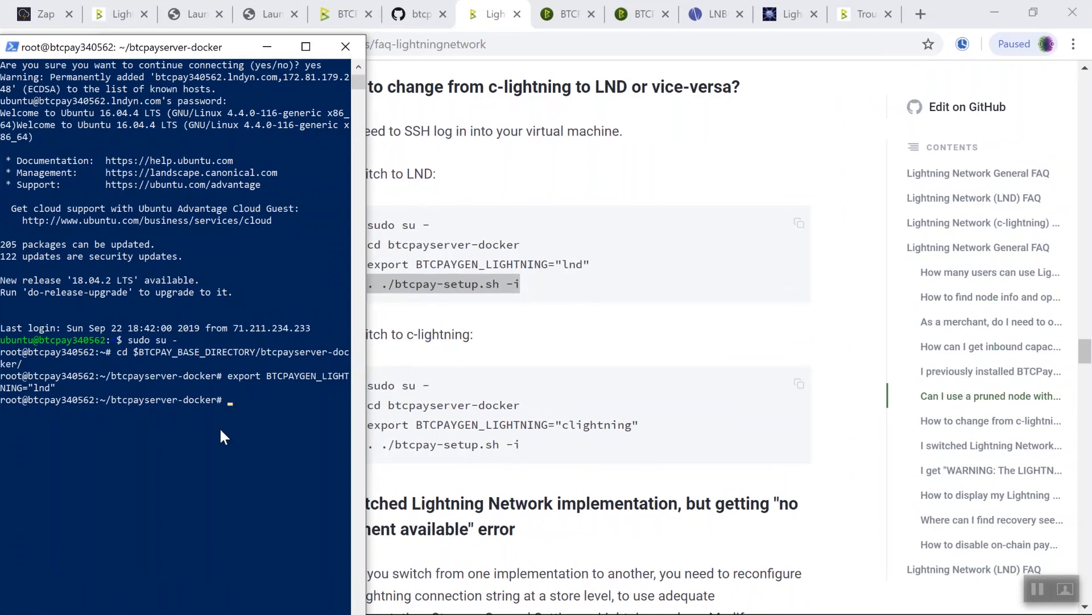
key(Return)
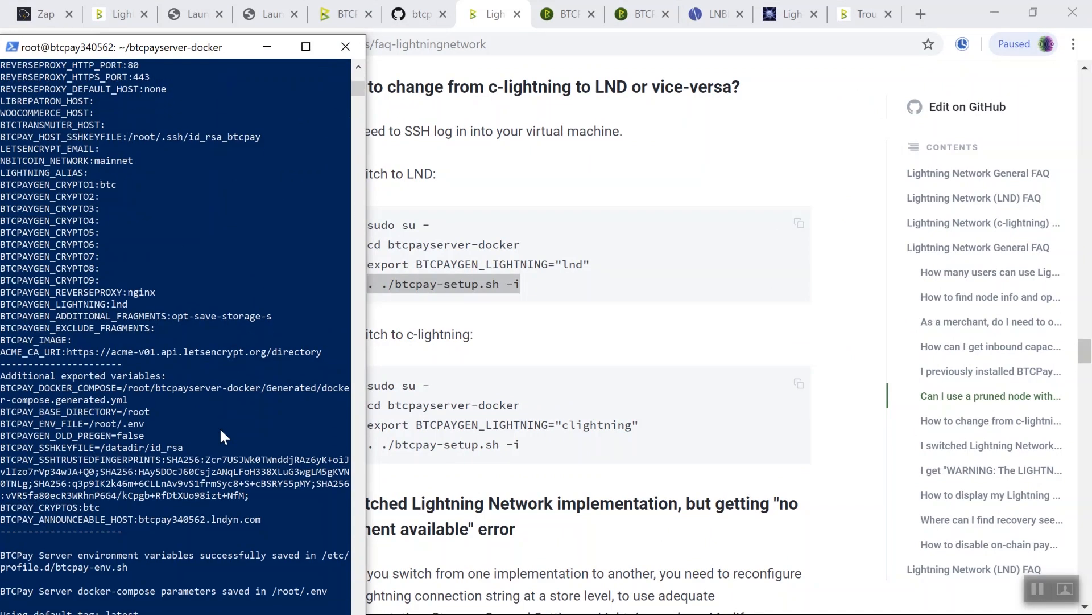
Step: Watch the setup script finish with LND containers running, then minimize the terminal
click(305, 45)
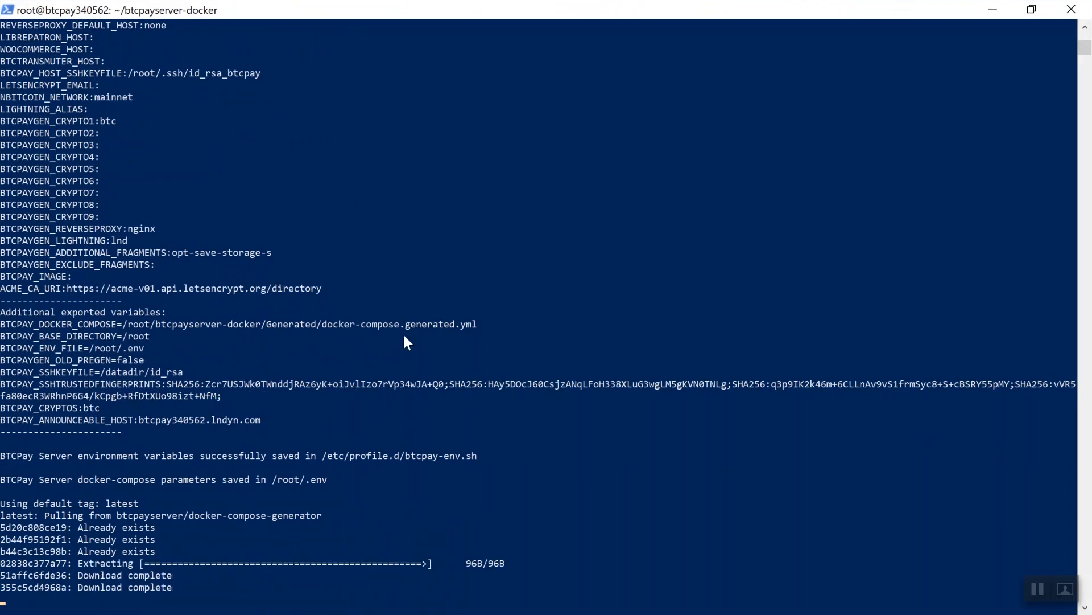
scroll(down, 3)
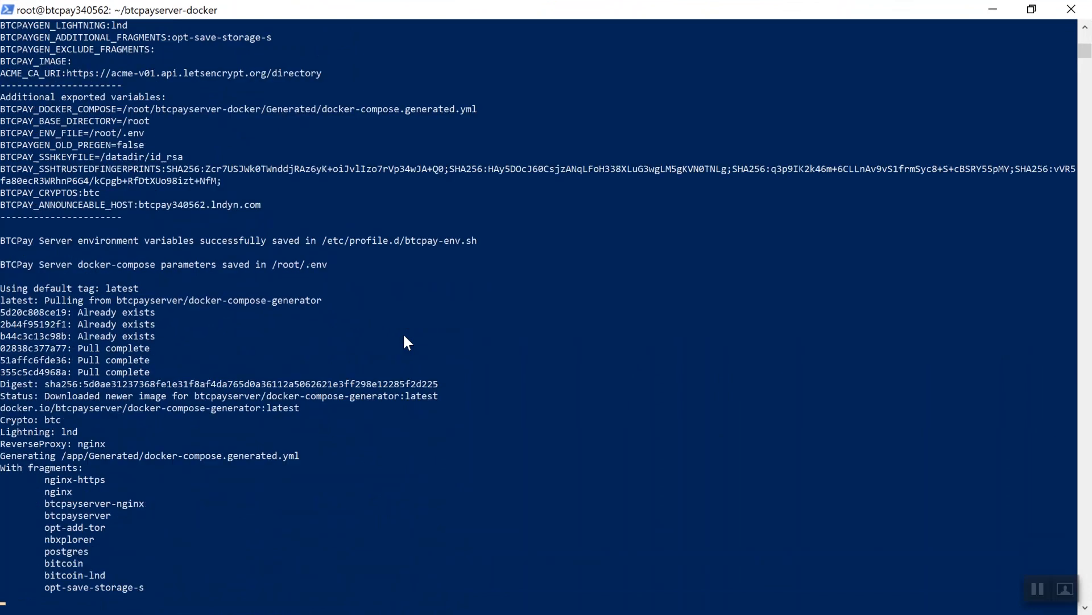
scroll(down, 3)
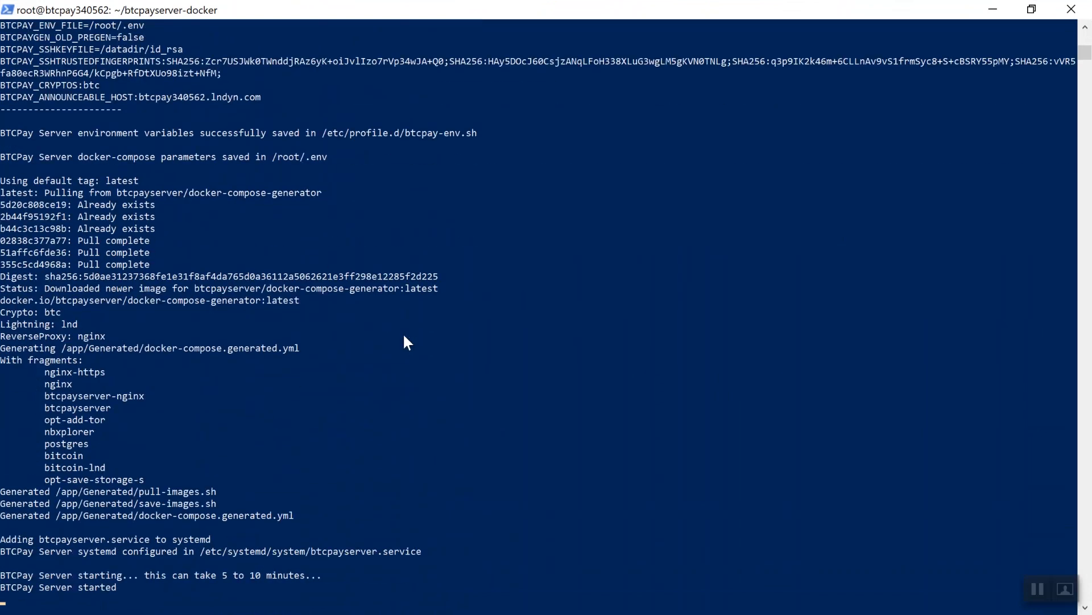
scroll(down, 3)
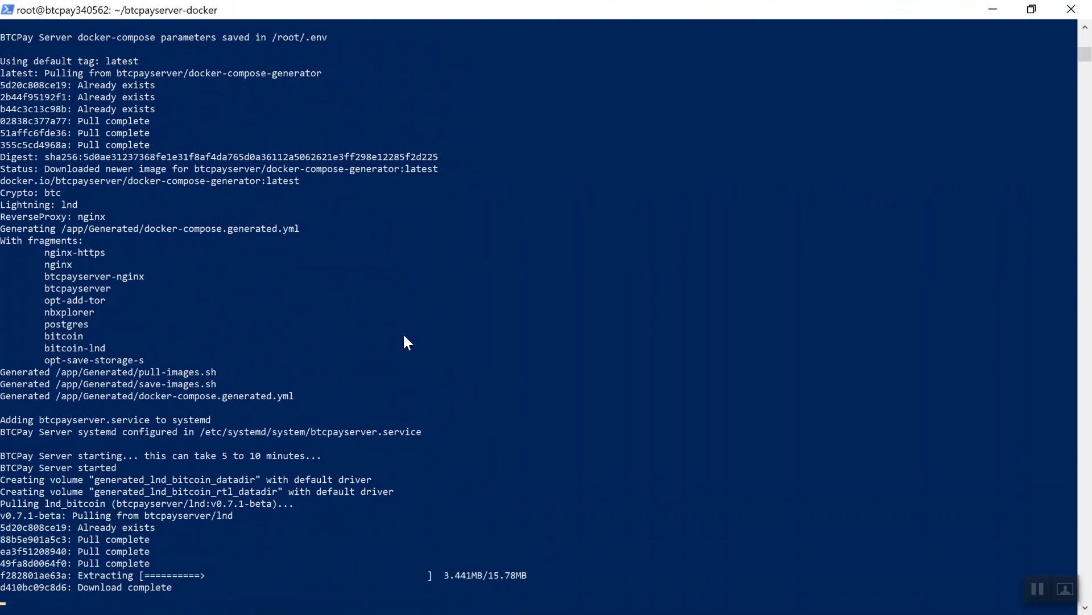
scroll(down, 3)
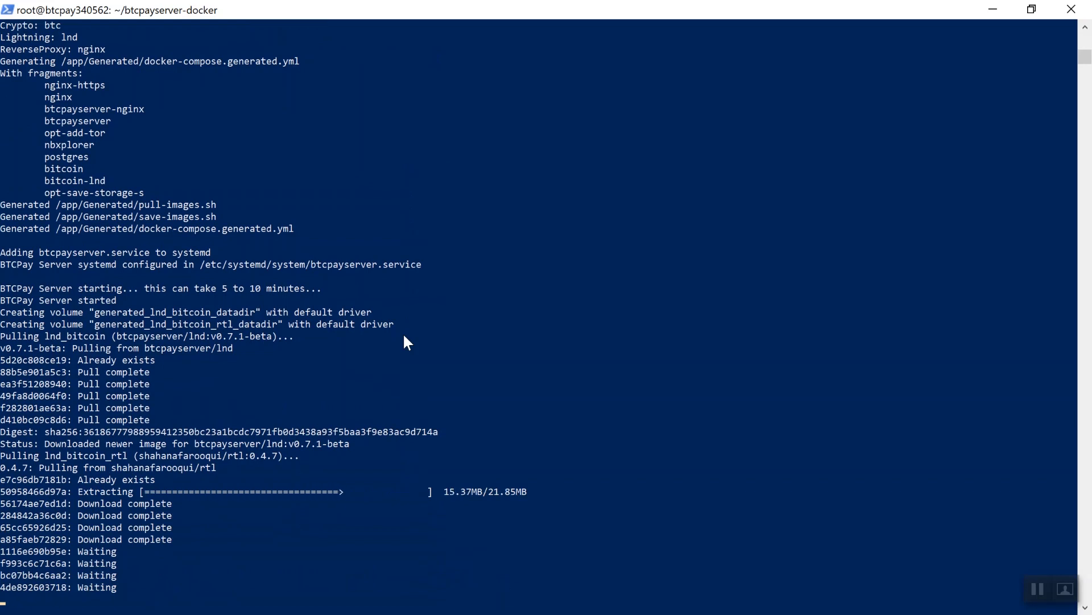
scroll(down, 3)
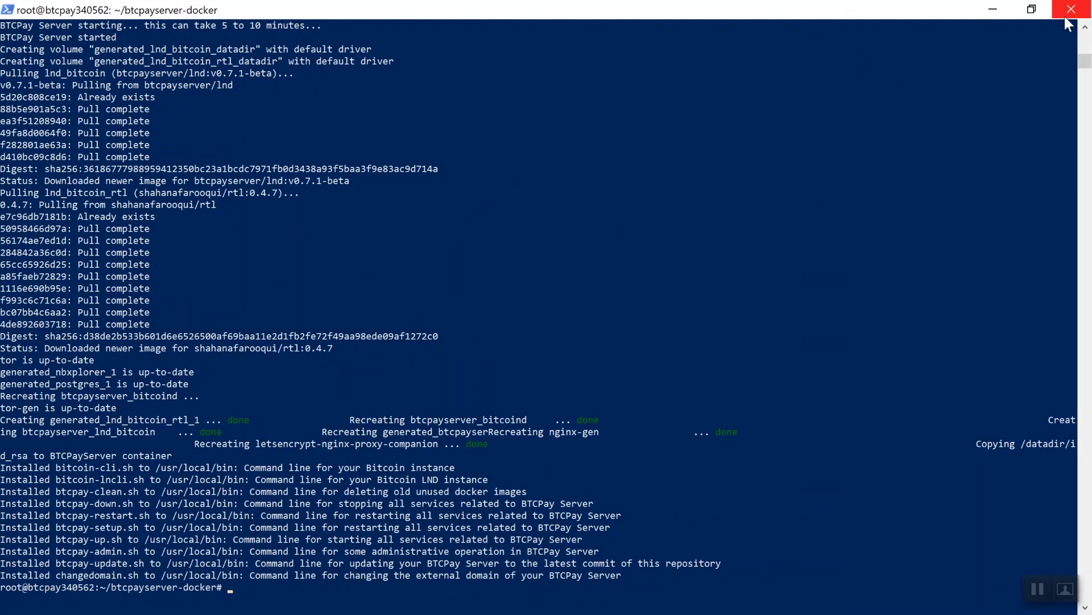
mouse_move(994, 9)
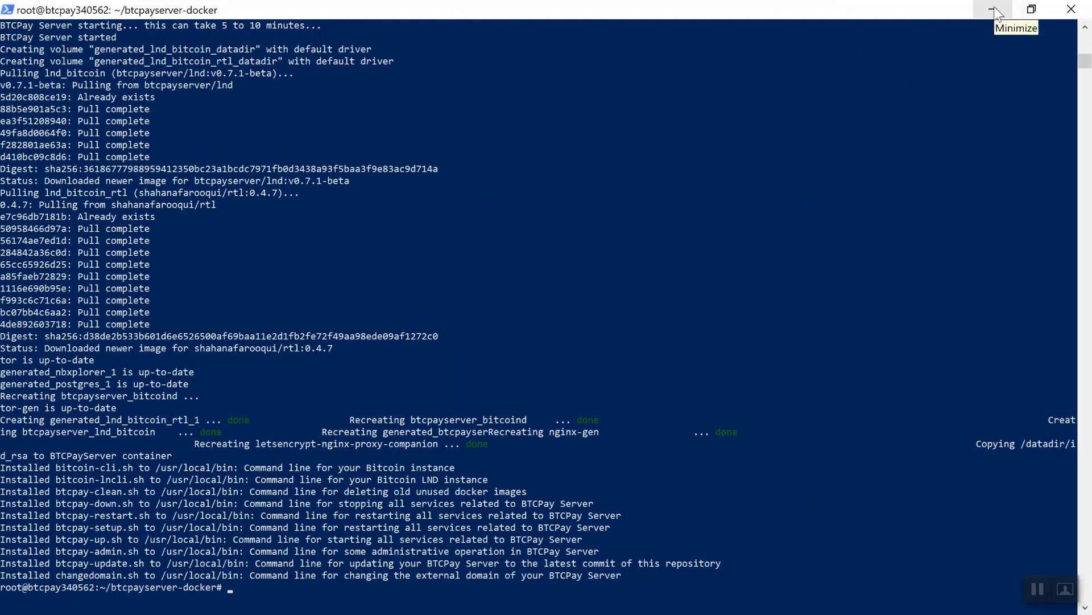
click(994, 9)
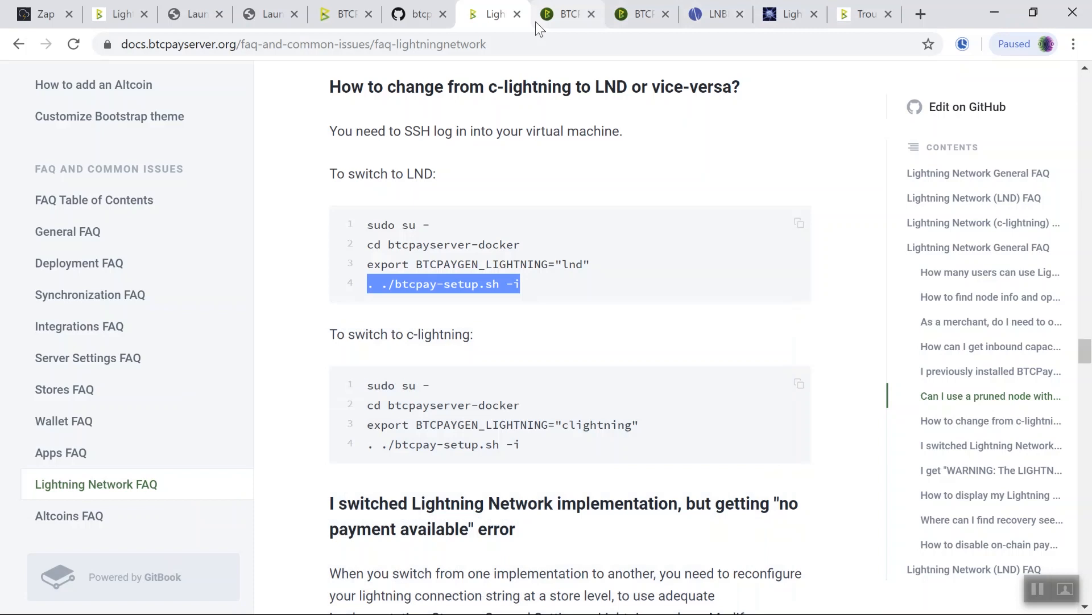
mouse_move(691, 19)
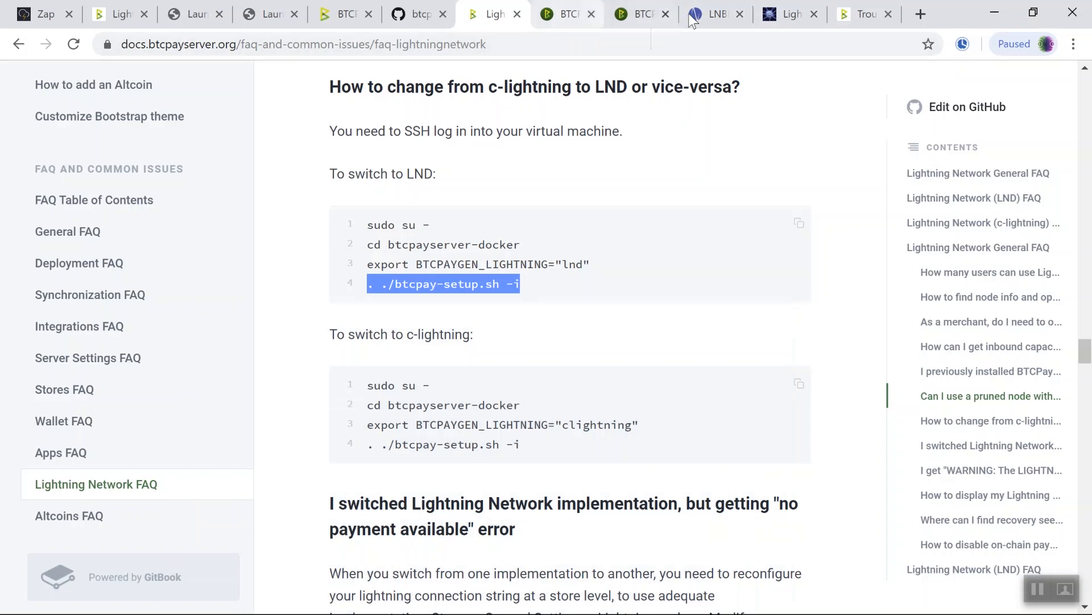
Step: Sign back into BTCPay Server with the gmail account to reach the Services page
click(540, 14)
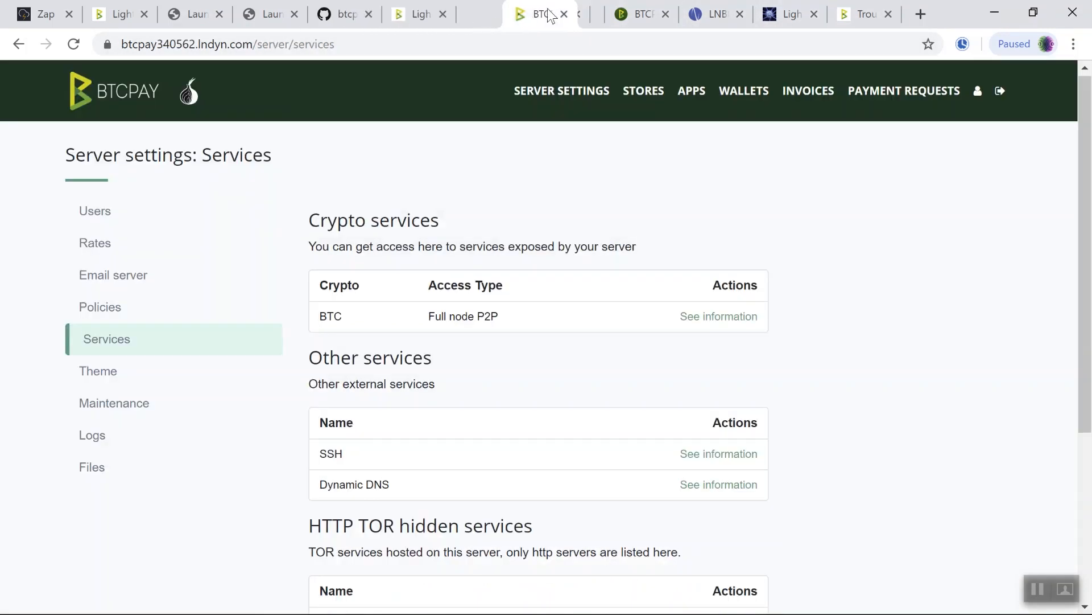
mouse_move(743, 91)
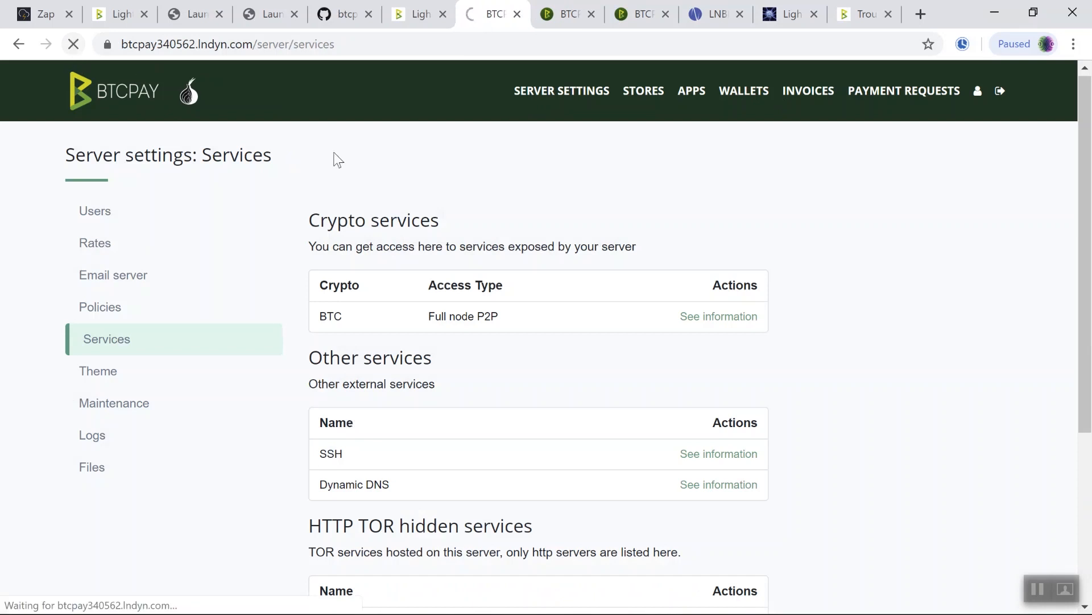
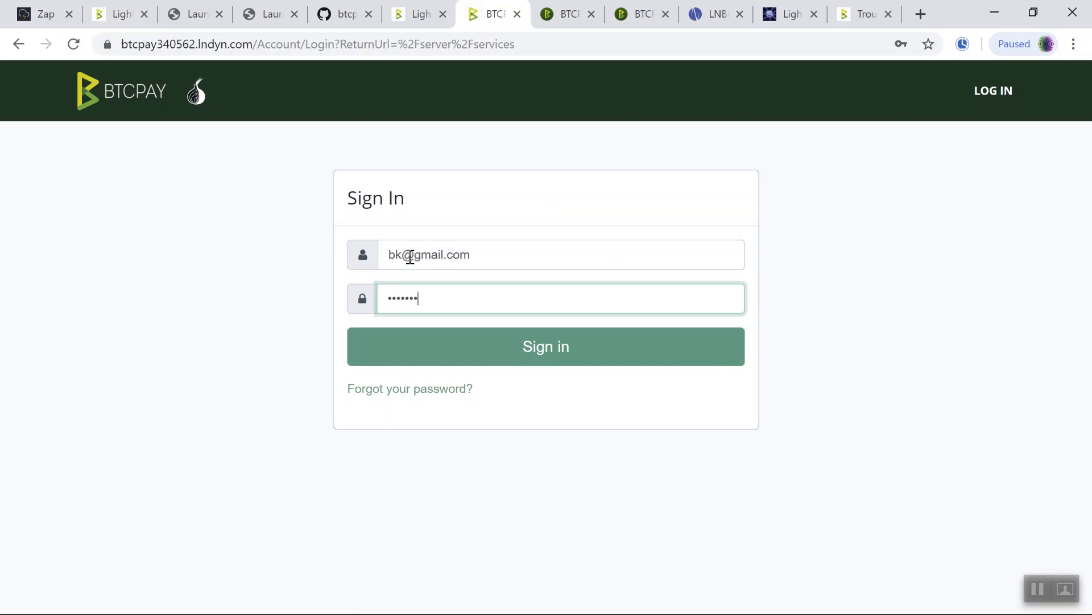
click(545, 346)
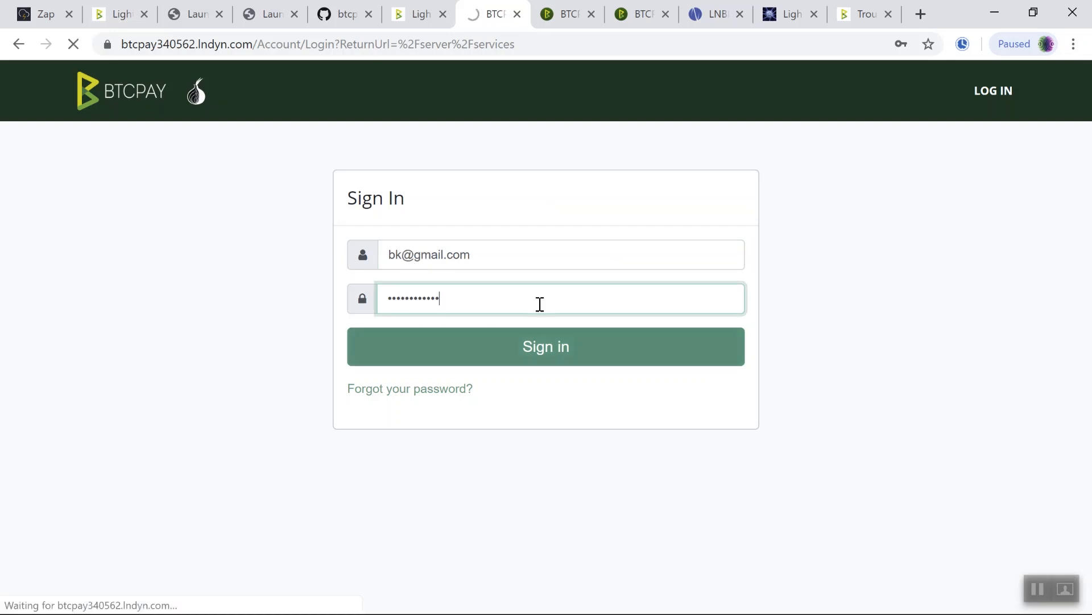
click(545, 346)
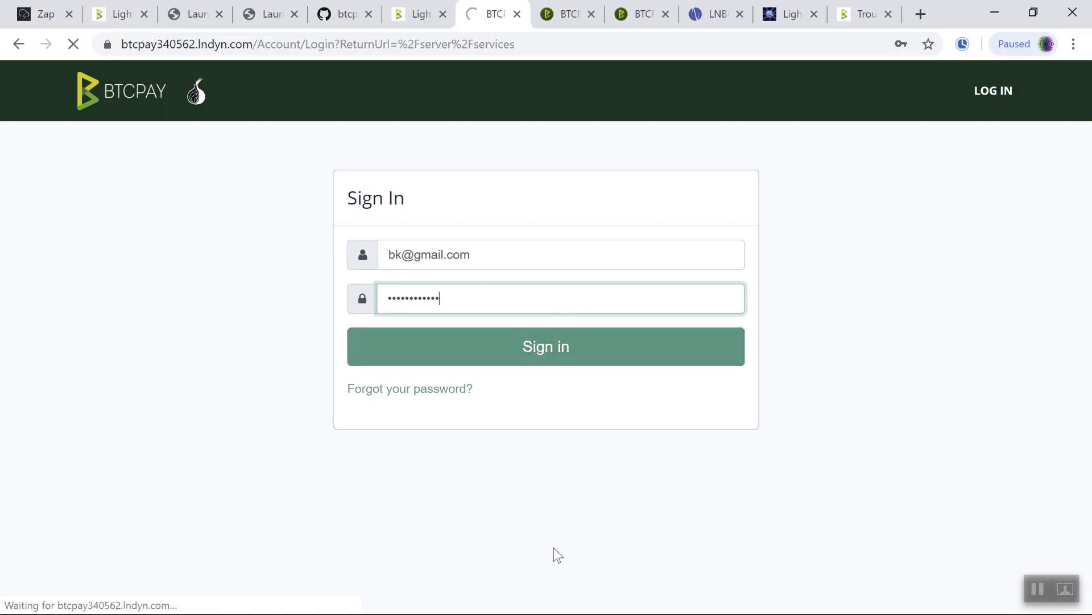
click(545, 346)
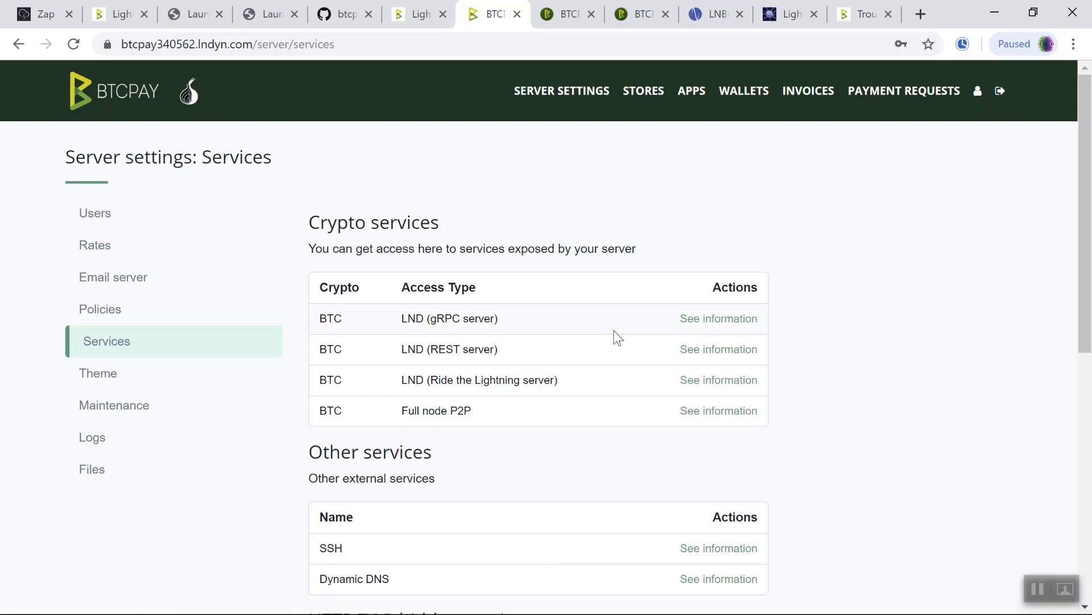
Step: Scroll the Services list confirming LND gRPC, REST and Ride the Lightning, then go to the Zap site
scroll(down, 3)
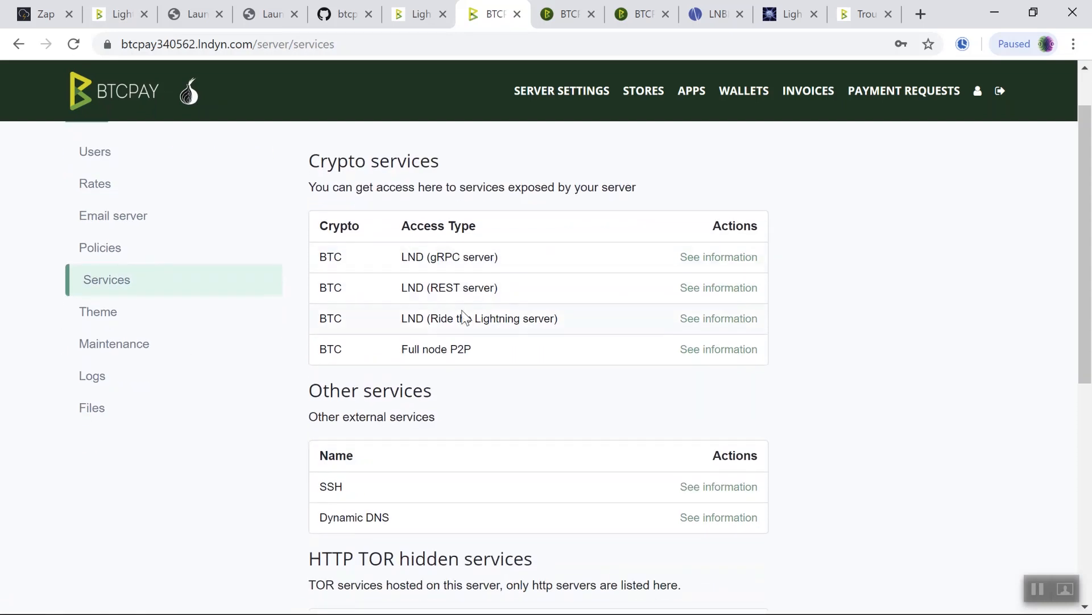
scroll(down, 3)
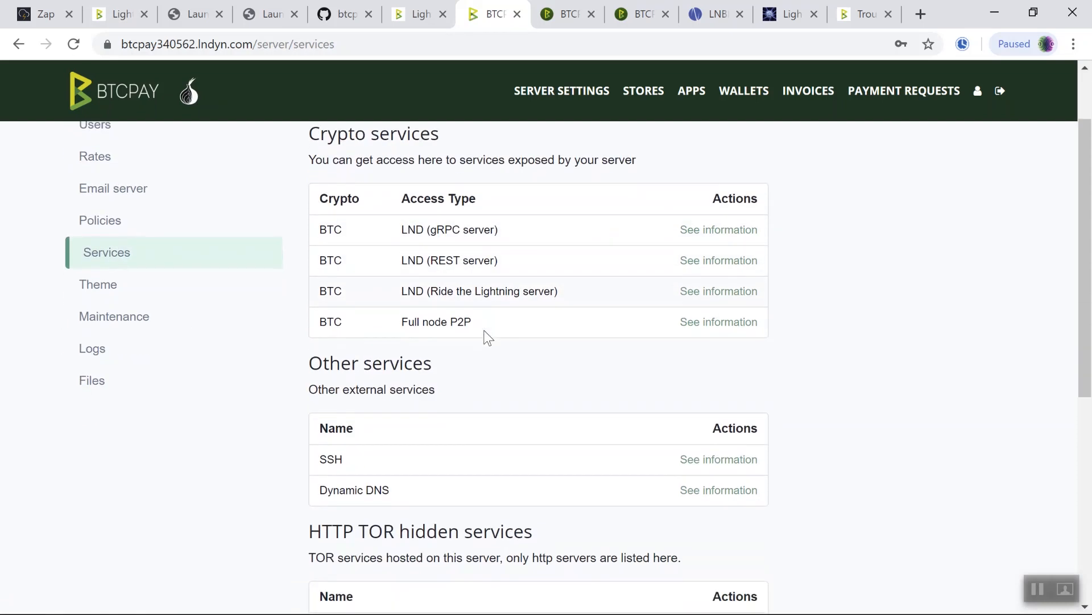
scroll(down, 3)
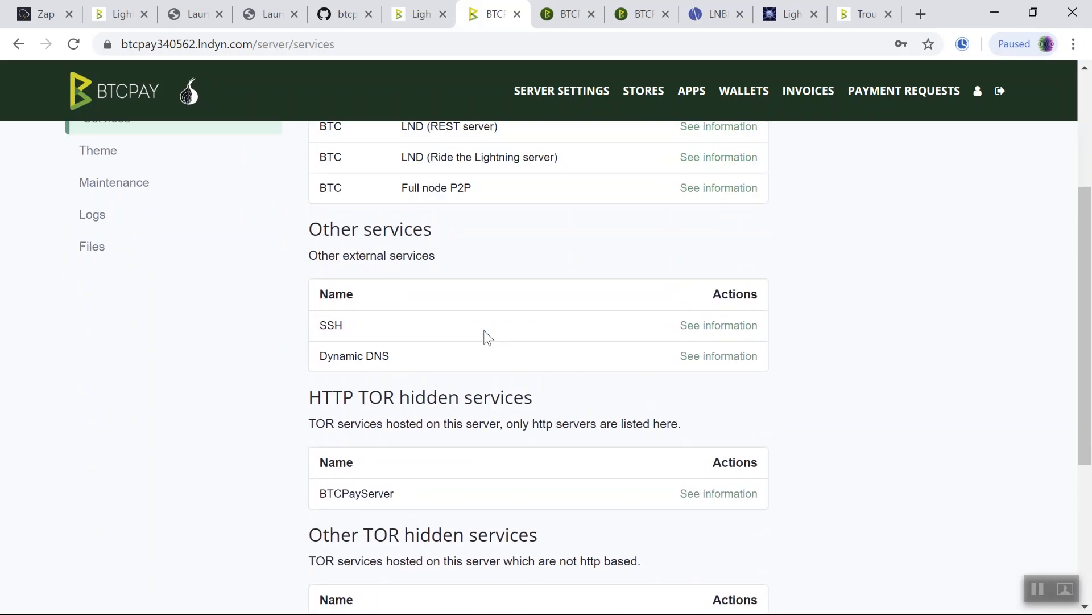
scroll(up, 3)
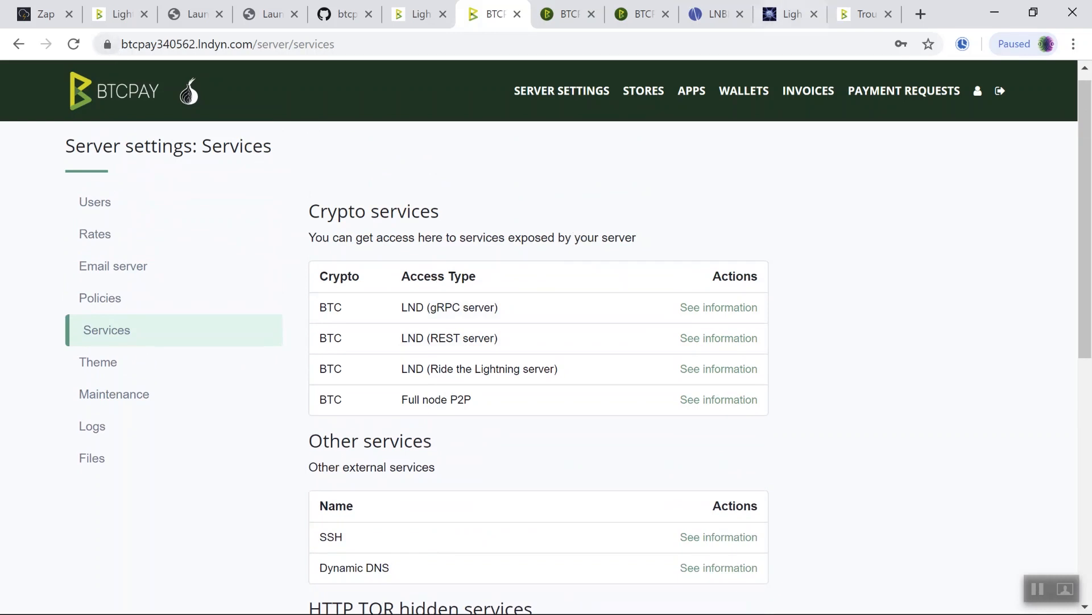
click(42, 14)
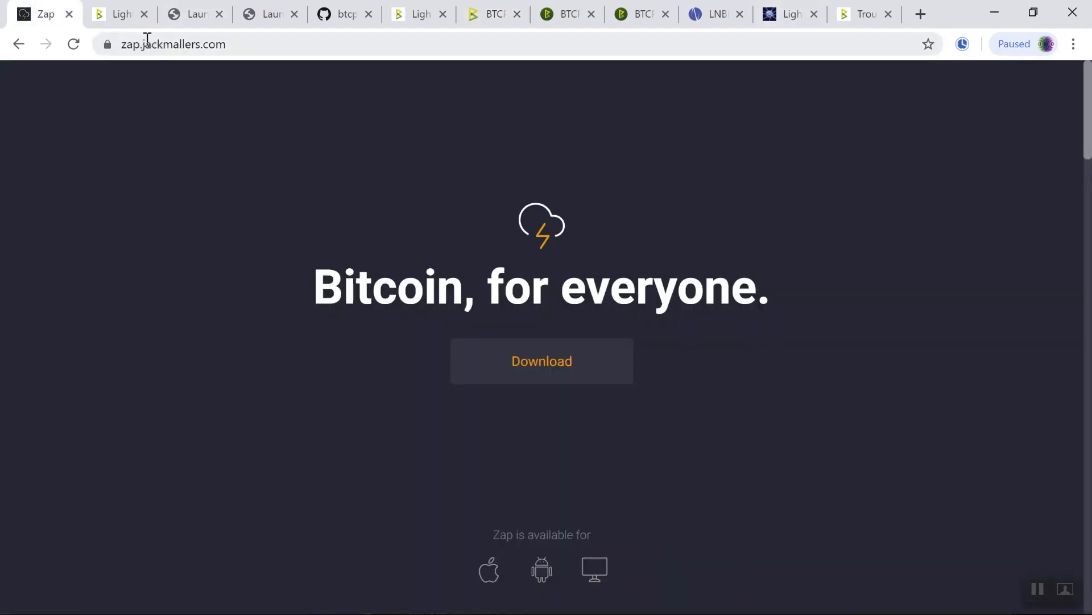
scroll(up, 3)
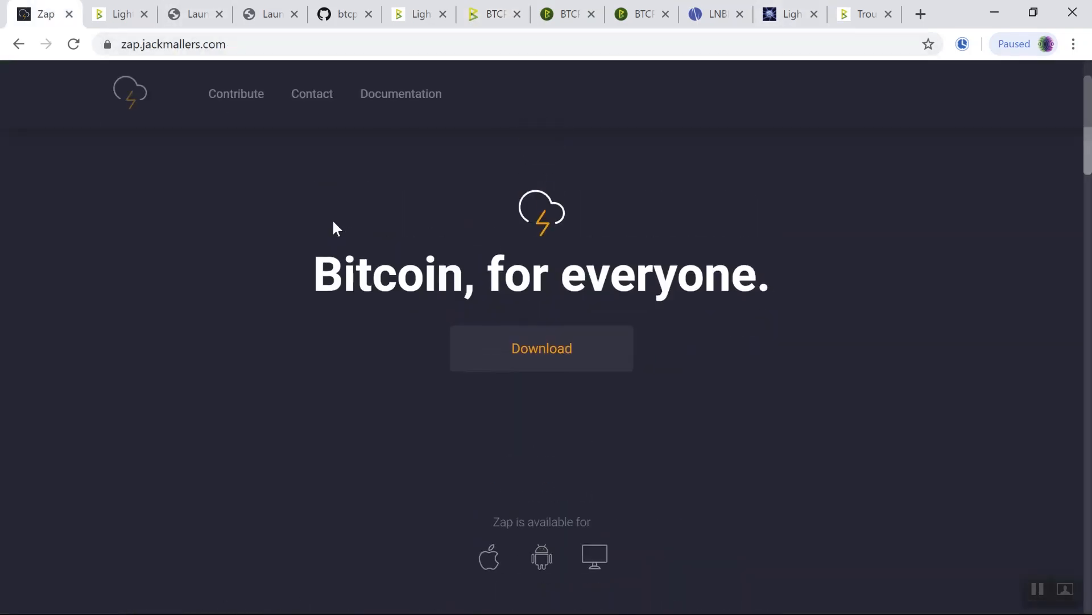
scroll(down, 3)
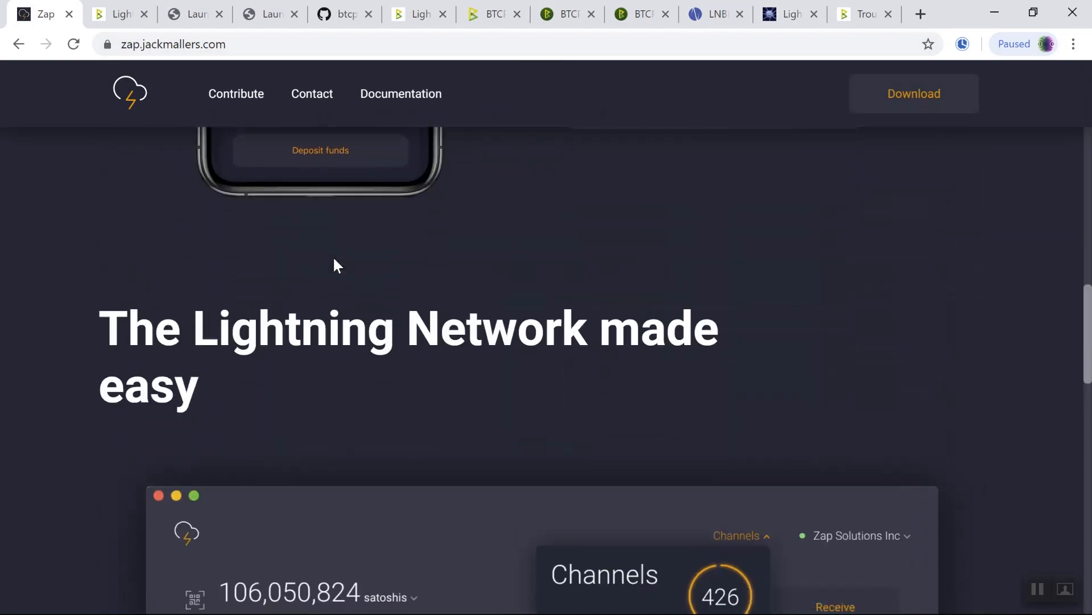
scroll(down, 3)
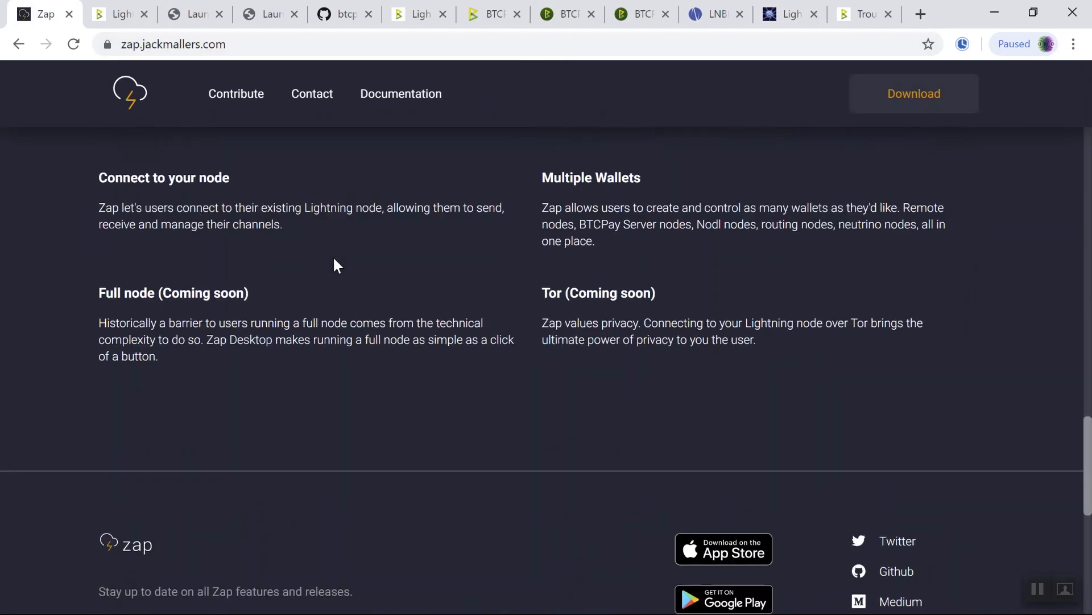
scroll(up, 3)
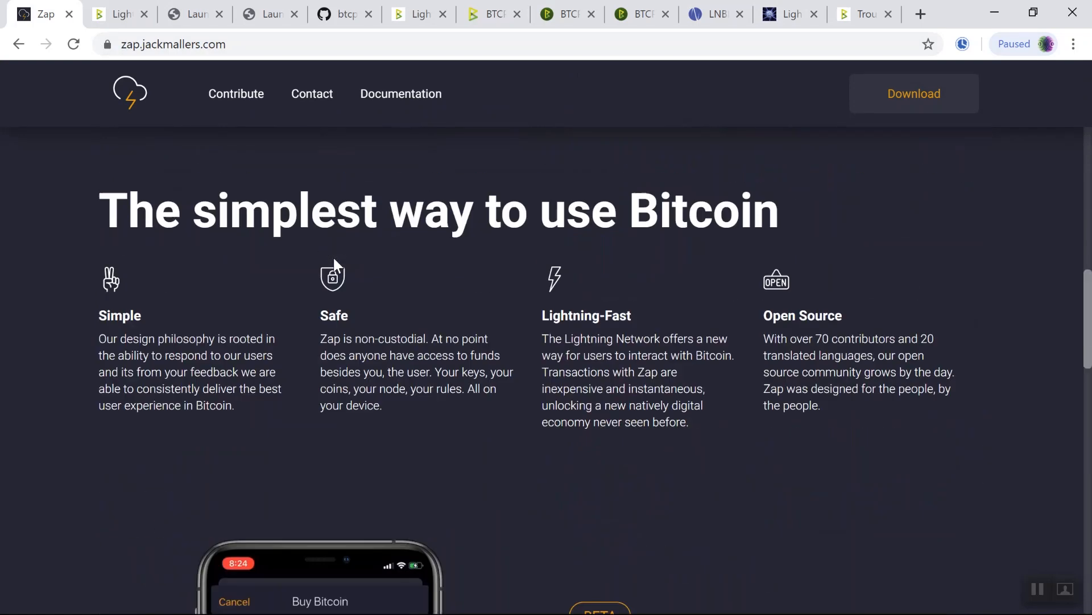
scroll(up, 3)
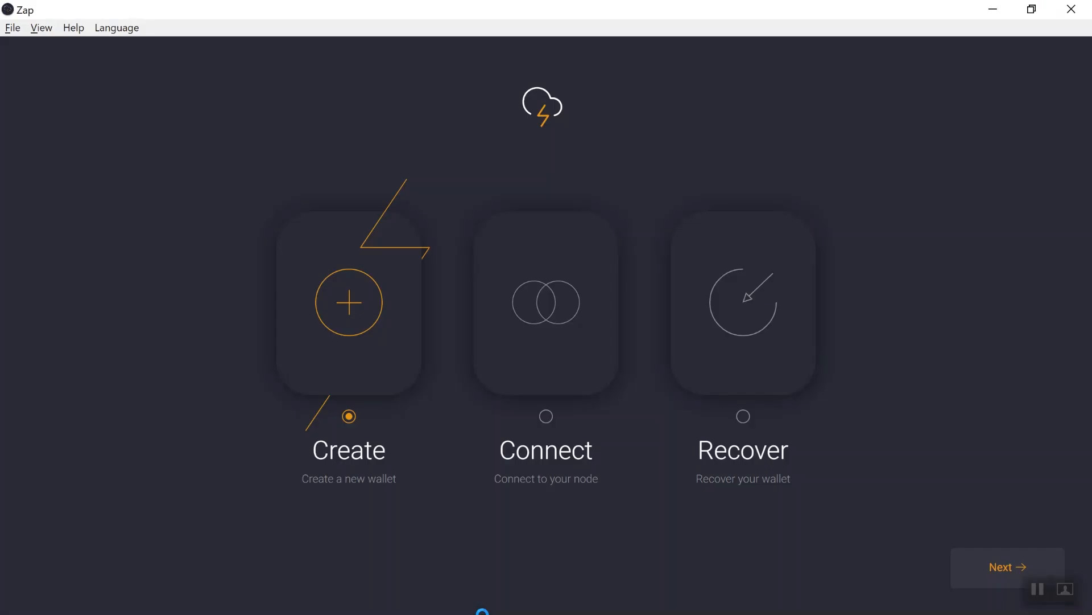
mouse_move(413, 249)
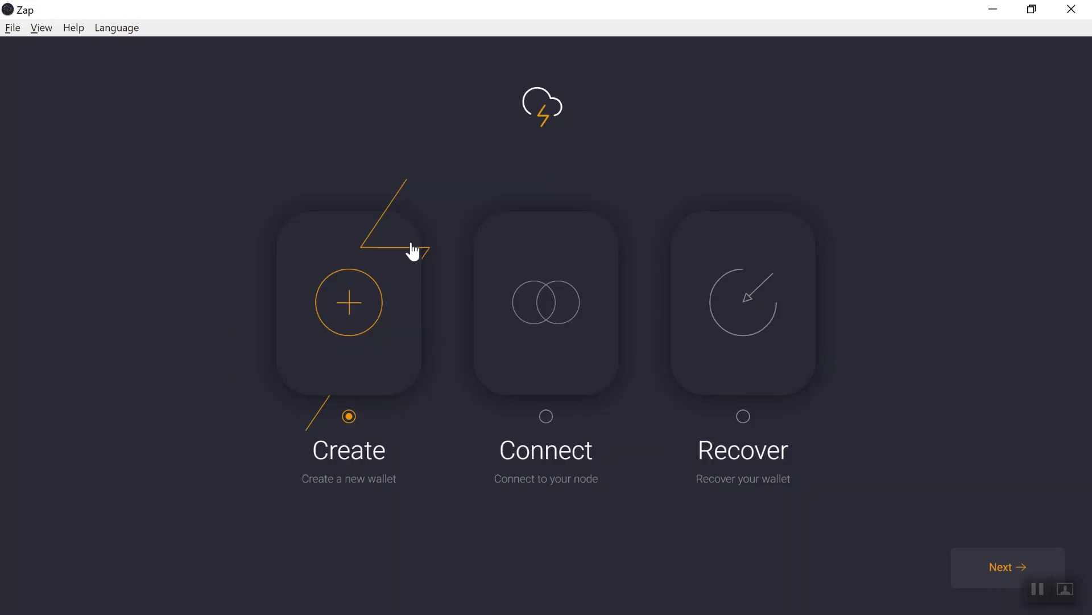
mouse_move(511, 546)
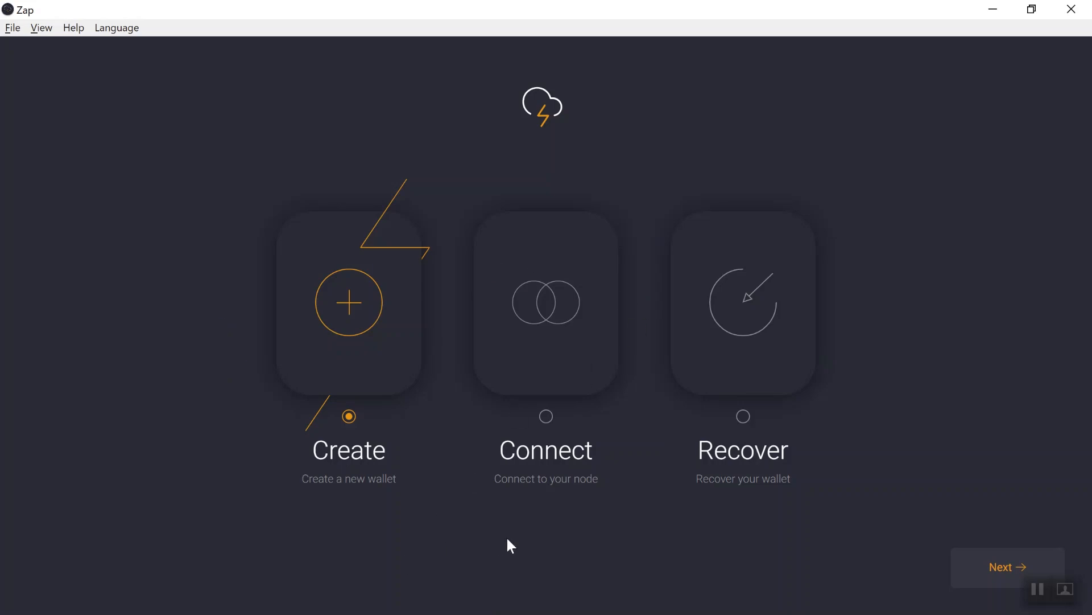
mouse_move(557, 119)
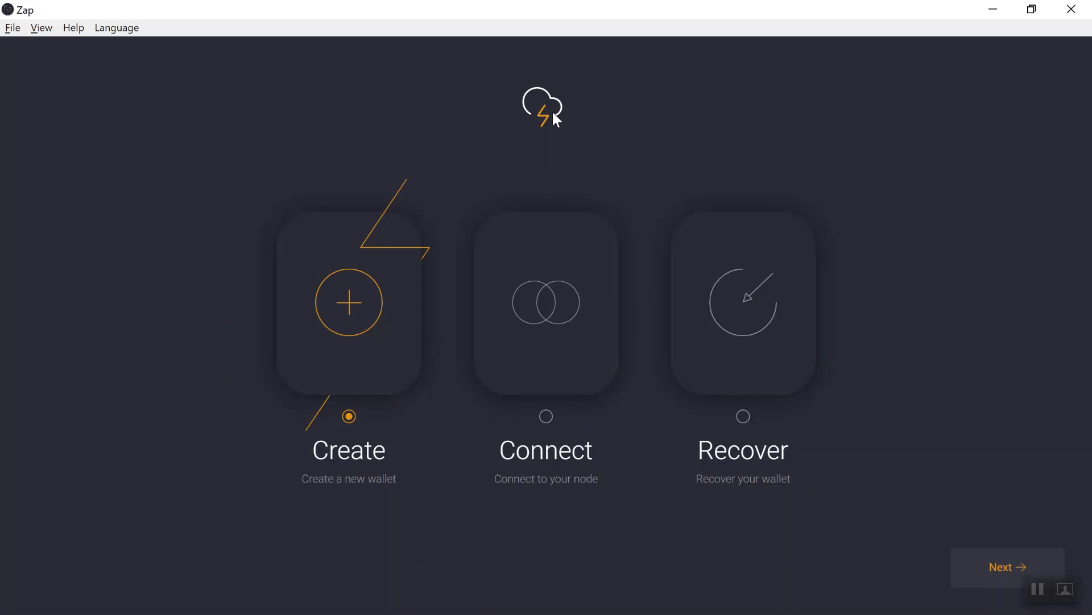
mouse_move(326, 219)
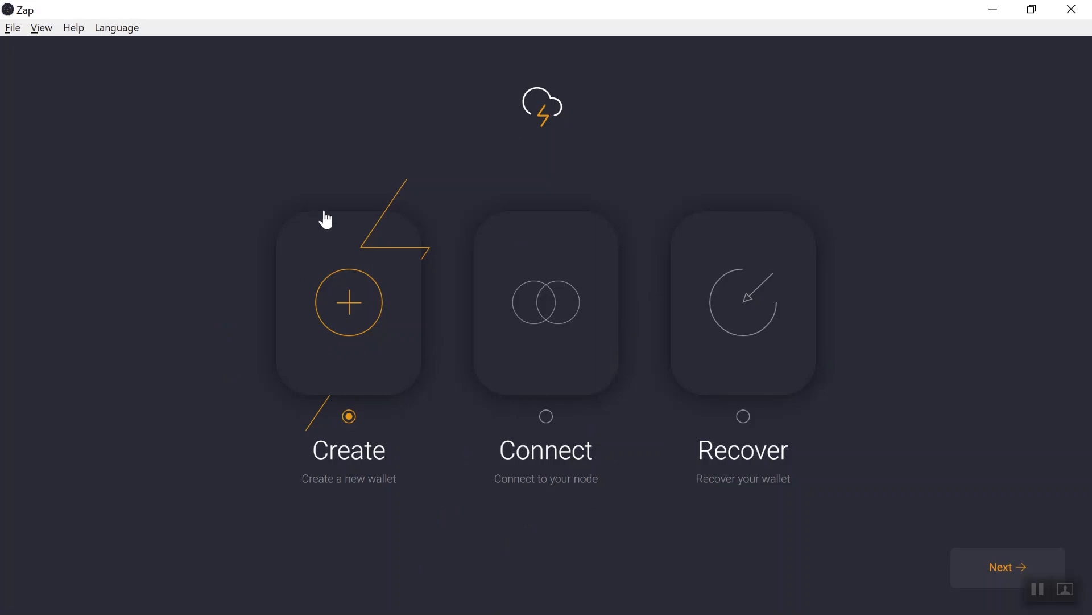
mouse_move(522, 343)
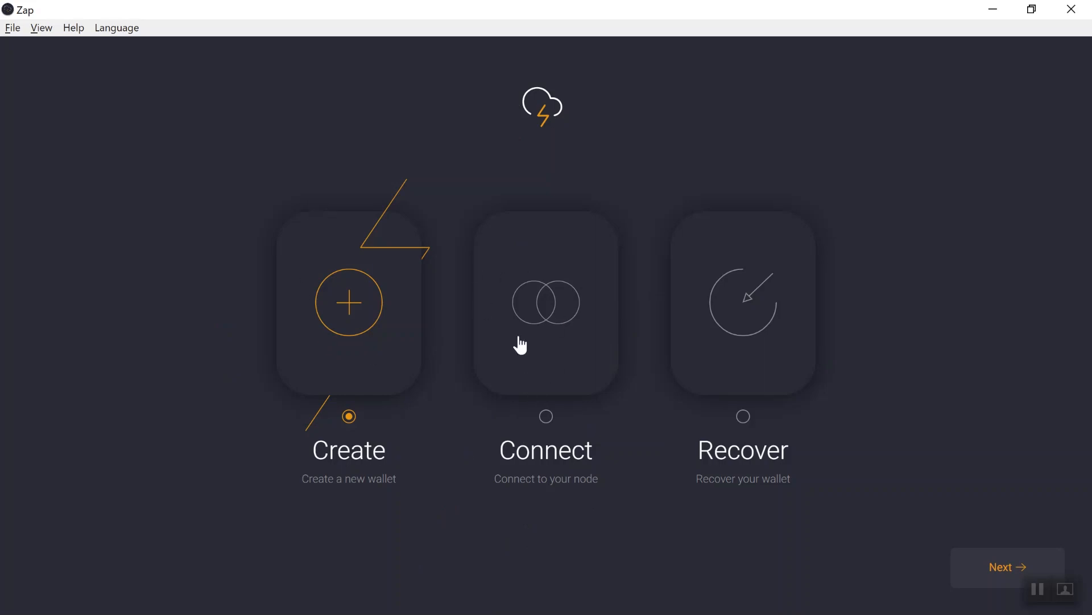
mouse_move(548, 321)
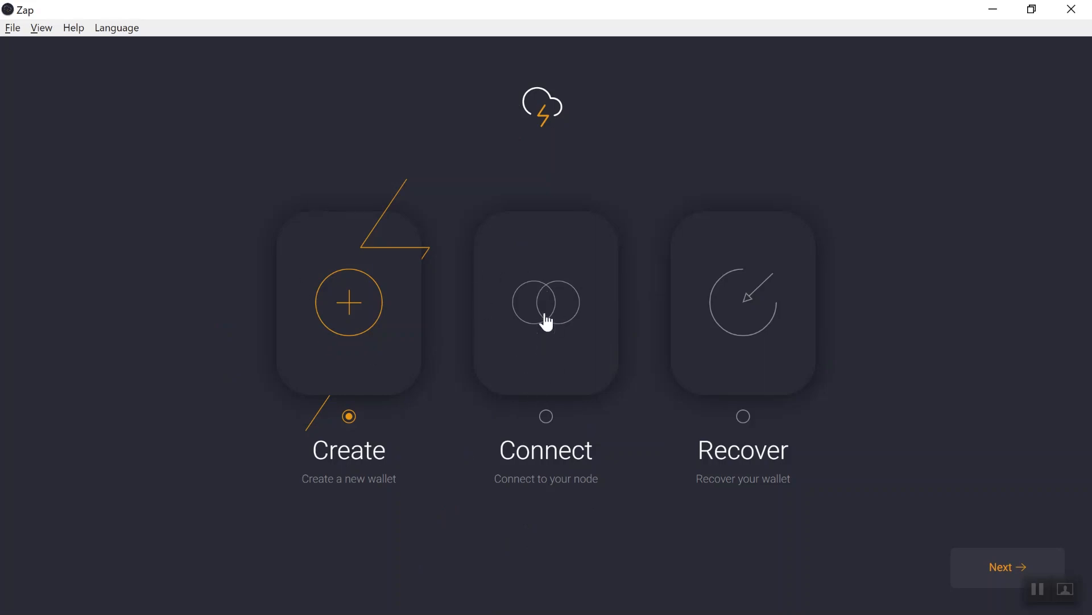
Step: Select Connect on Zap's welcome screen and proceed to Connection details
click(545, 301)
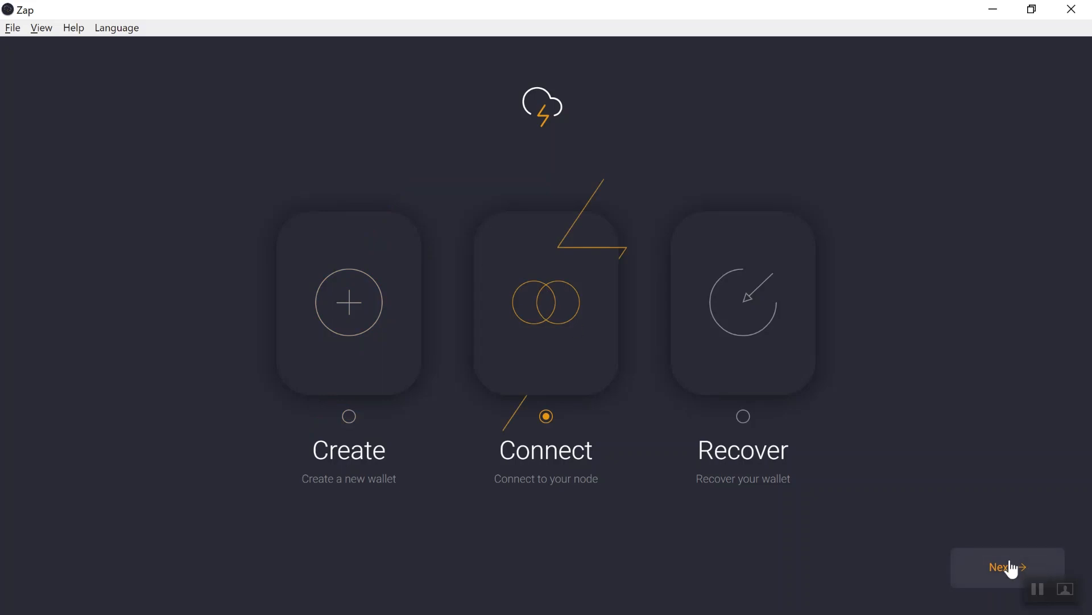
click(1006, 566)
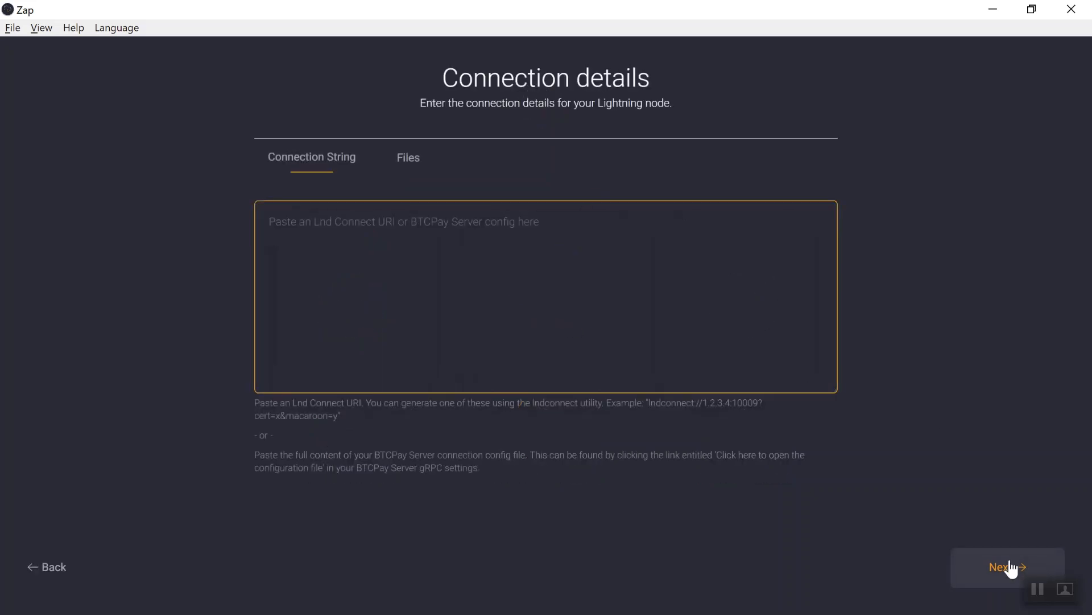
mouse_move(300, 167)
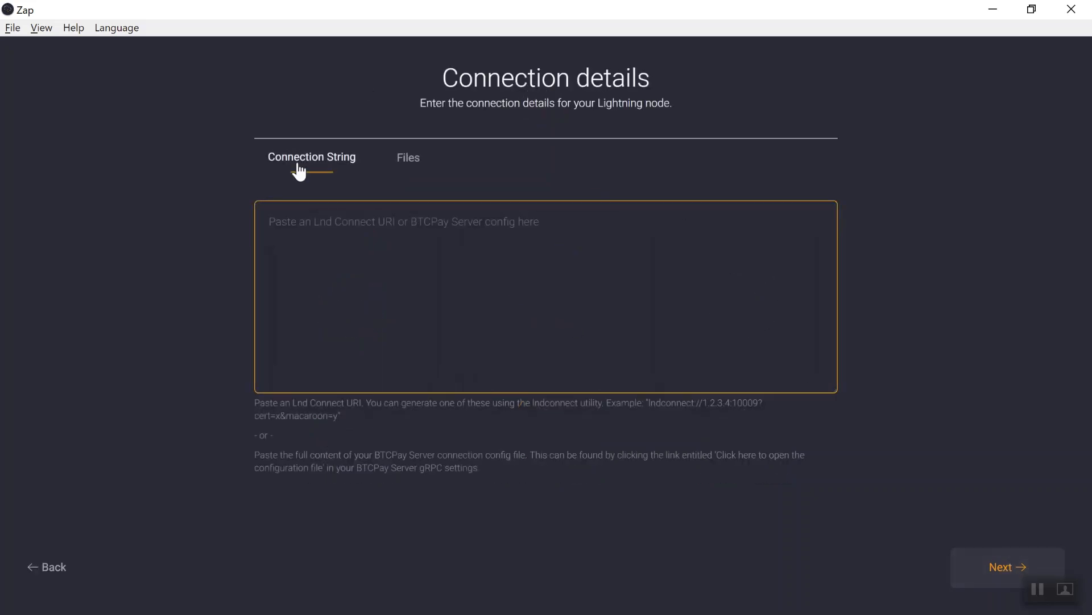
mouse_move(505, 368)
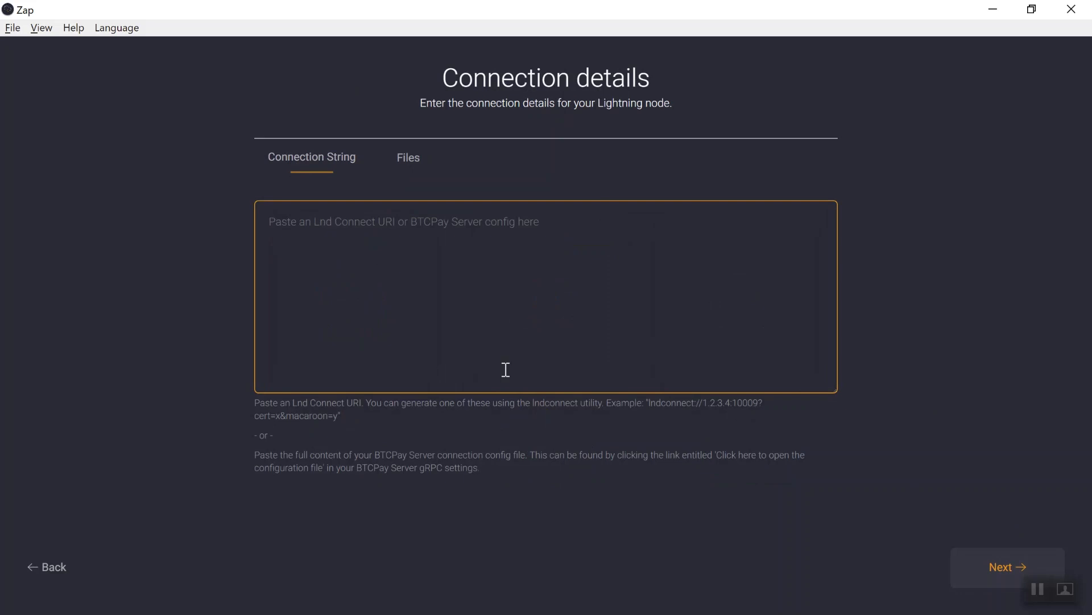
mouse_move(909, 13)
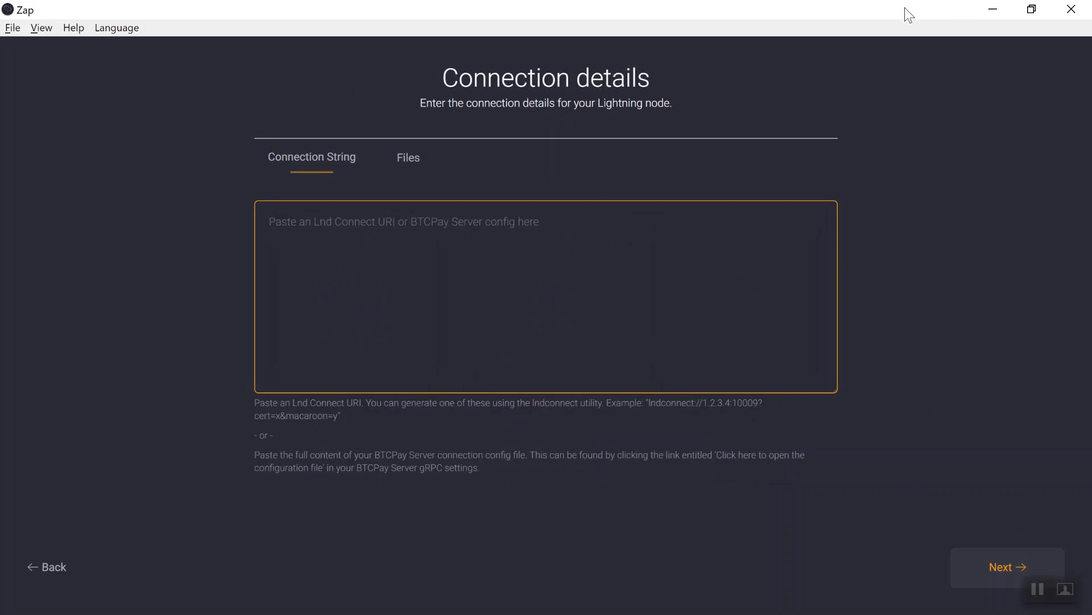
mouse_move(992, 8)
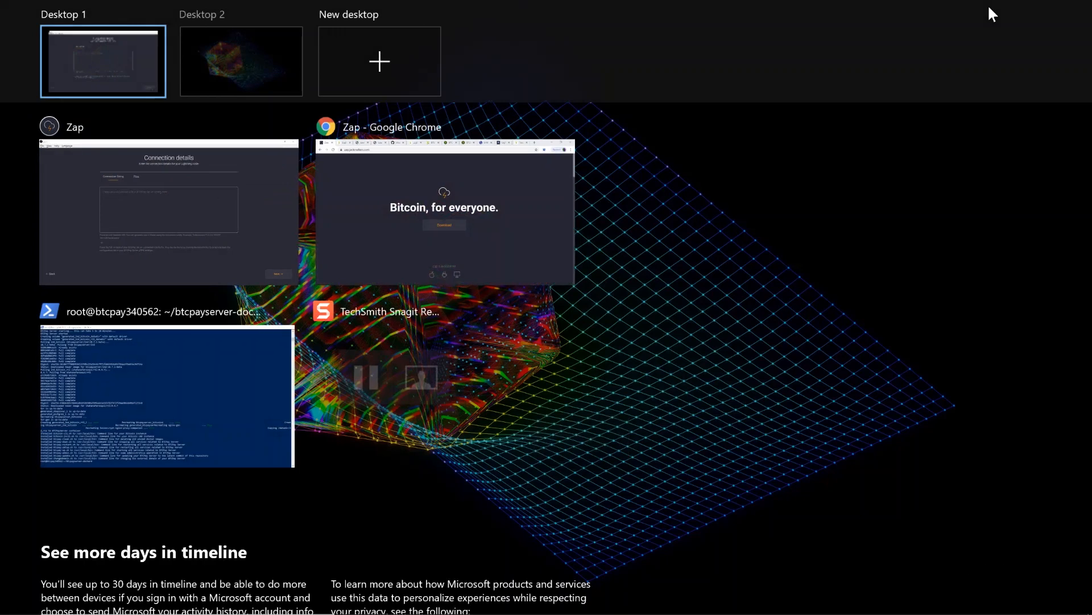
Step: Switch from Zap's empty Connection details page to the Chrome browser window
click(444, 211)
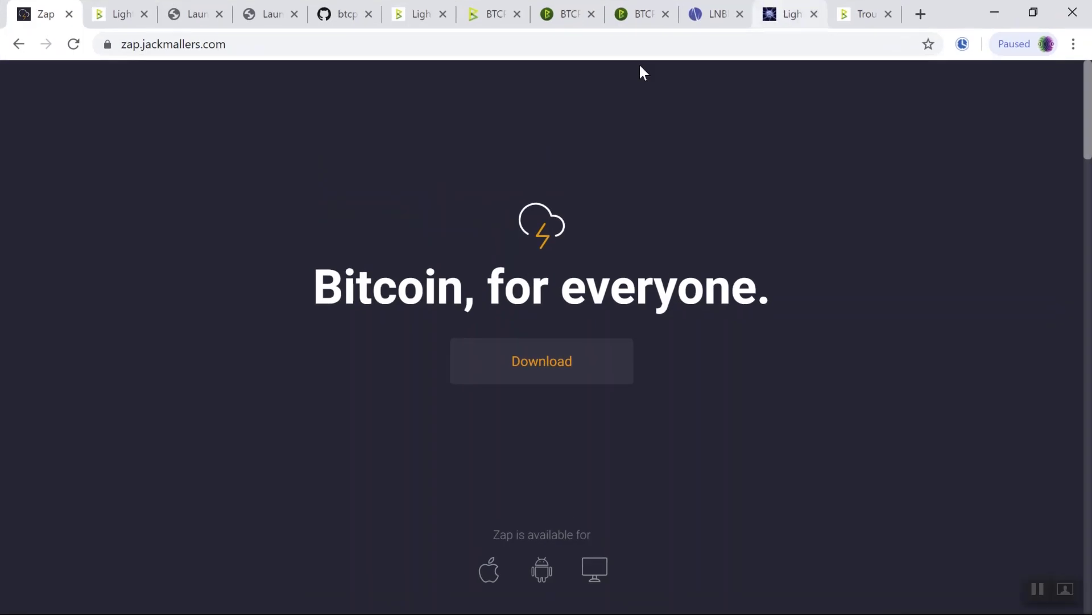
Step: Go to BTCPay Server's Server Settings and open the Services list
click(493, 14)
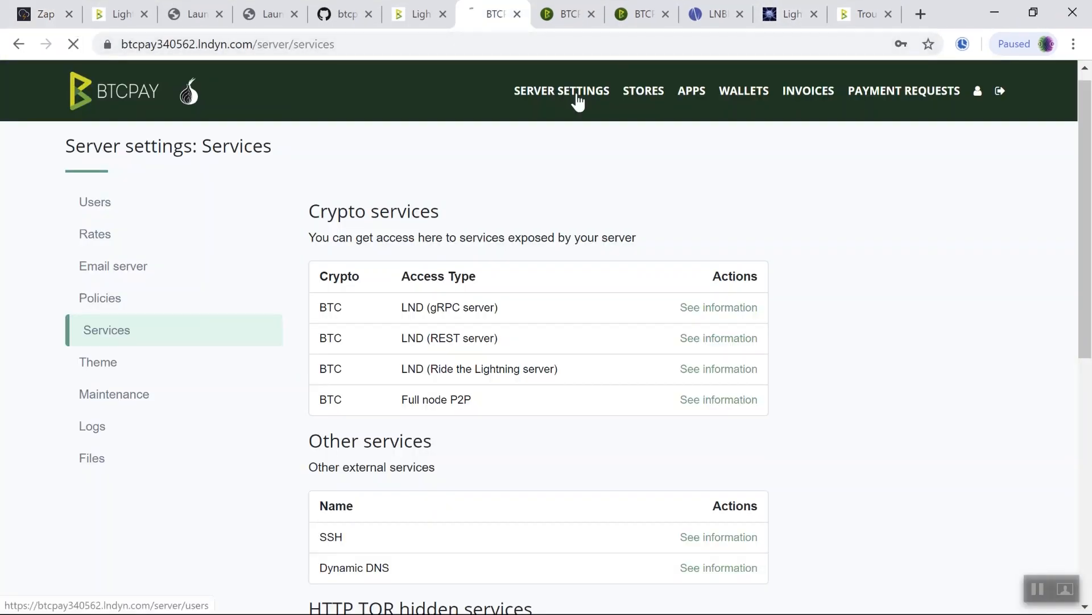
click(94, 202)
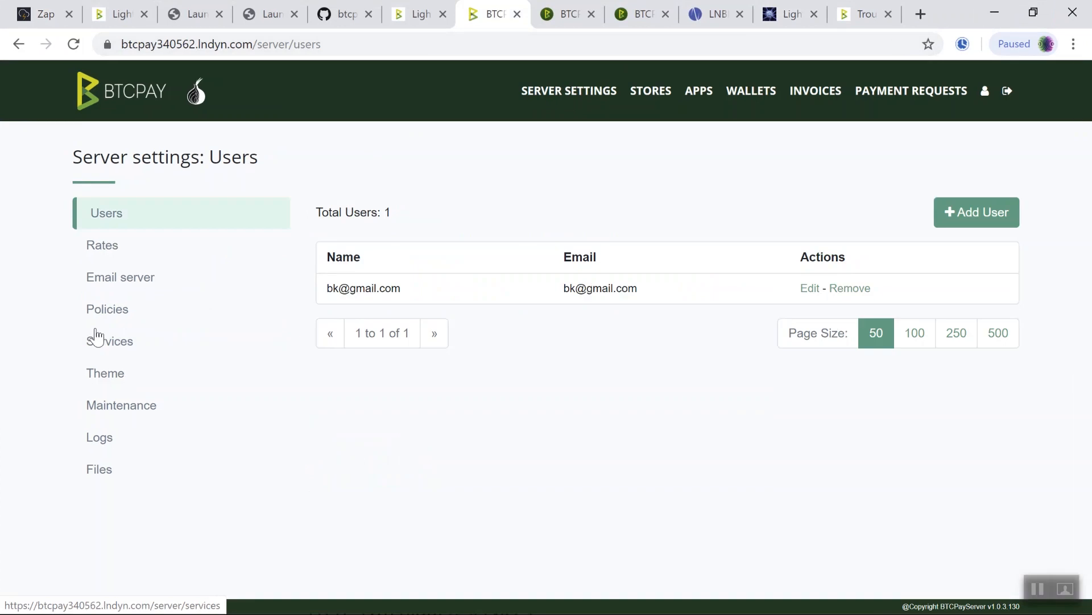
click(109, 340)
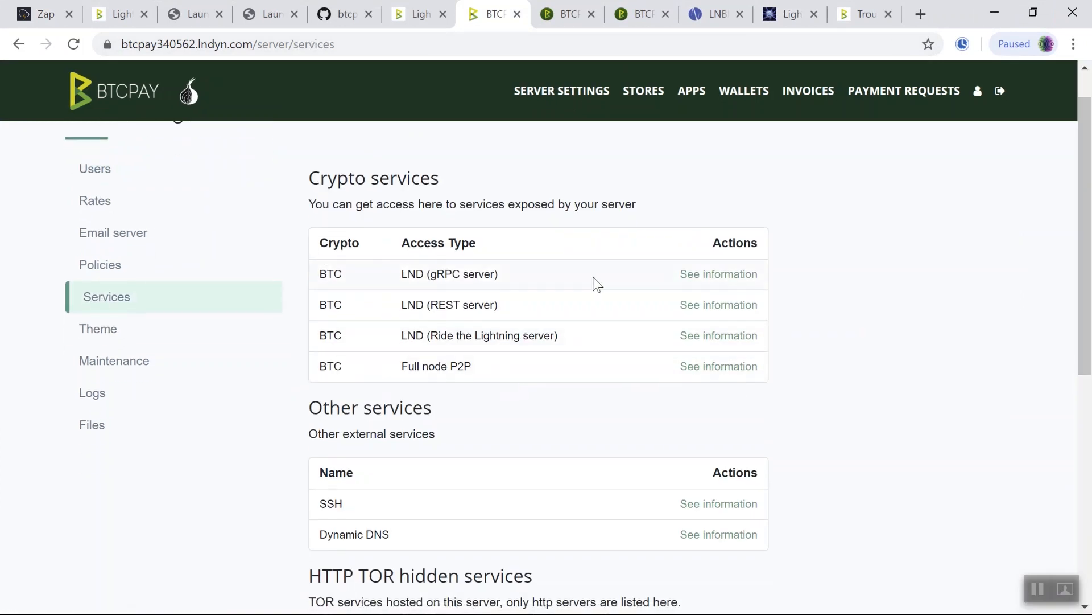
Step: Show the LND (gRPC server) connection information with its QR code revealed
click(718, 275)
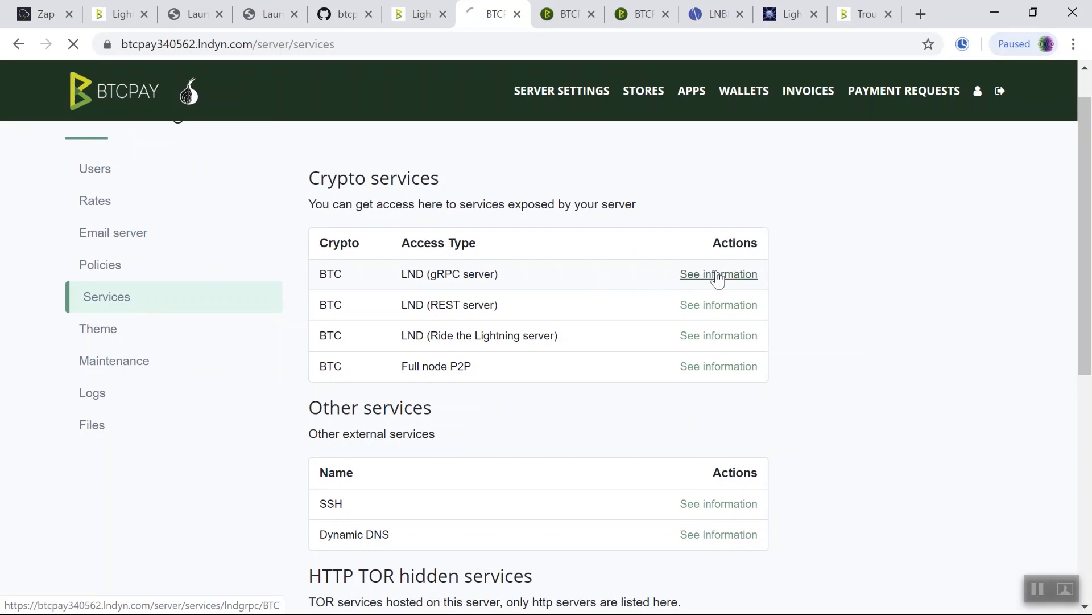
click(718, 275)
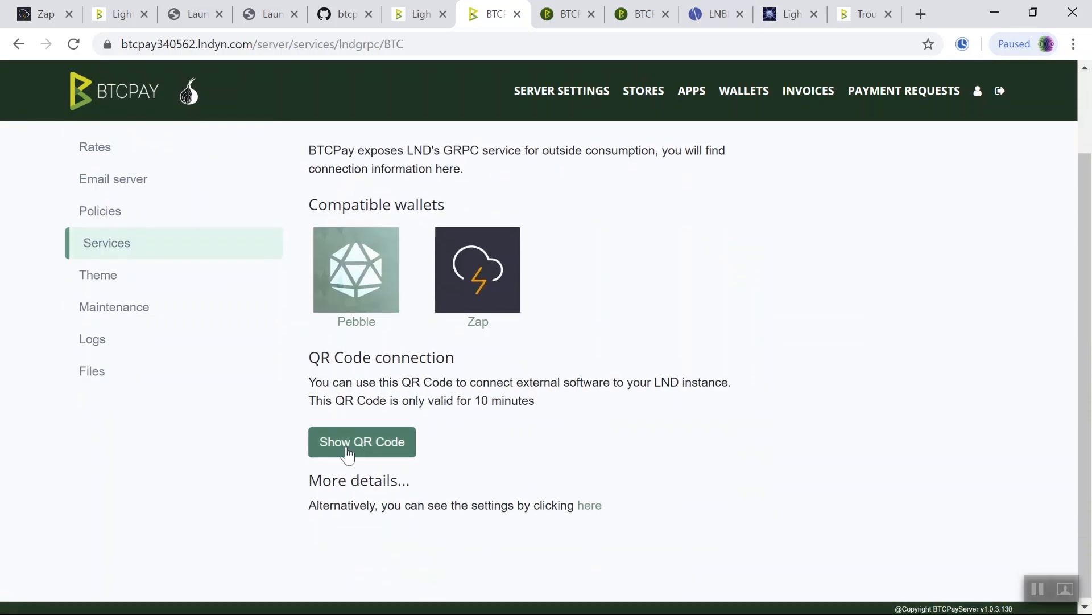
click(362, 442)
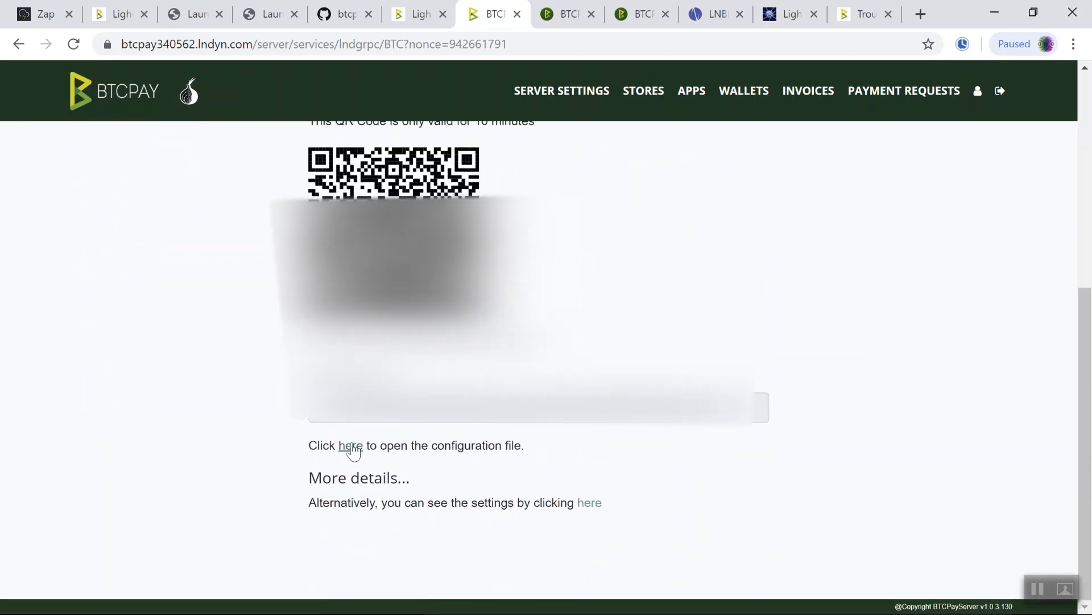
Step: Open the gRPC configuration file, copy its whole JSON contents, and bring up Task View
click(350, 445)
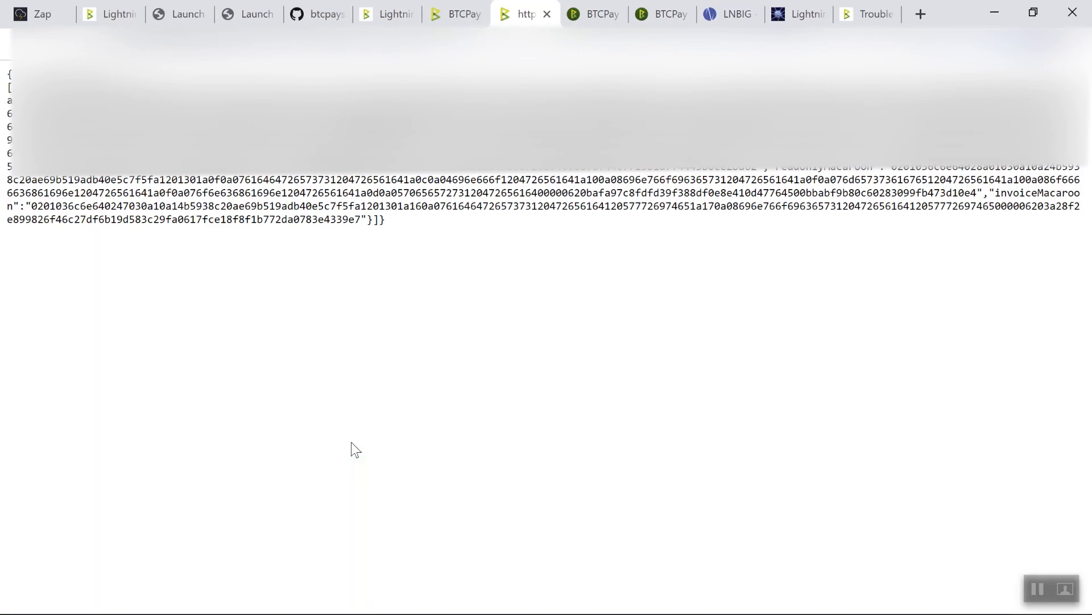
mouse_move(453, 289)
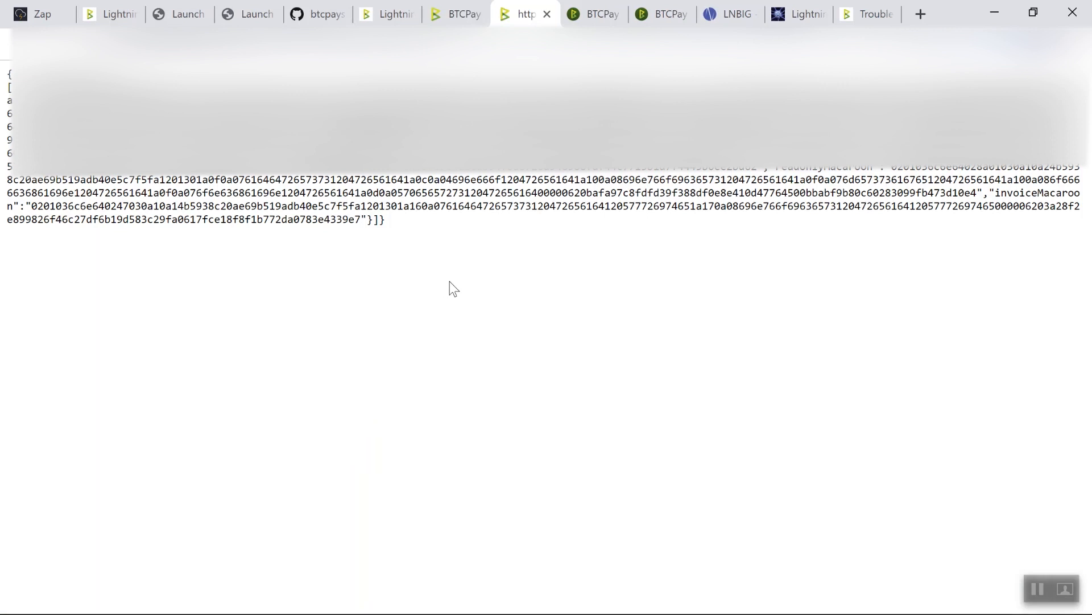
key(ctrl+a)
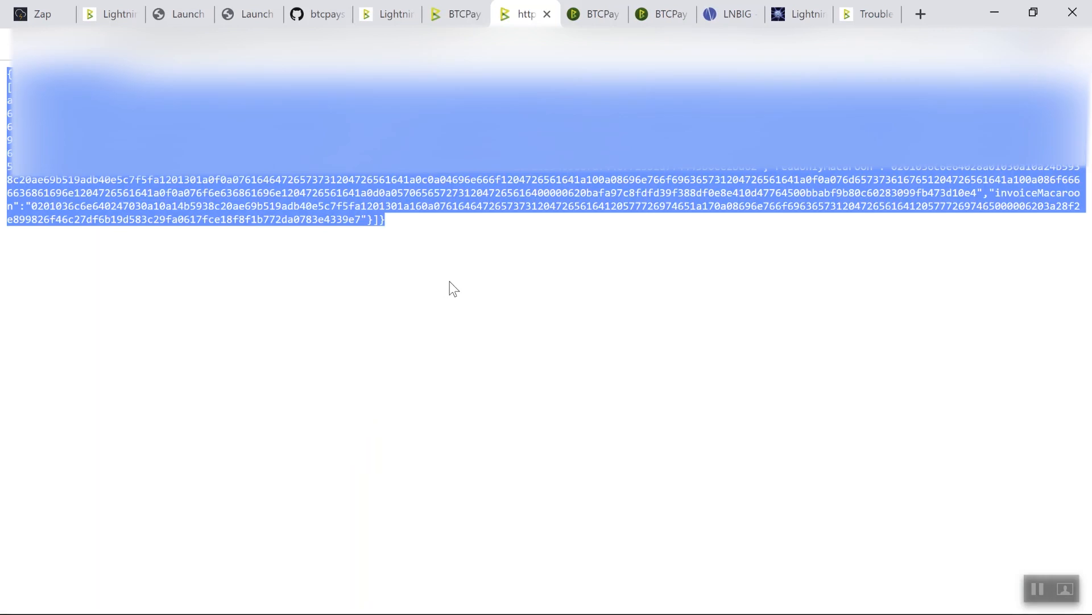
key(Win+Tab)
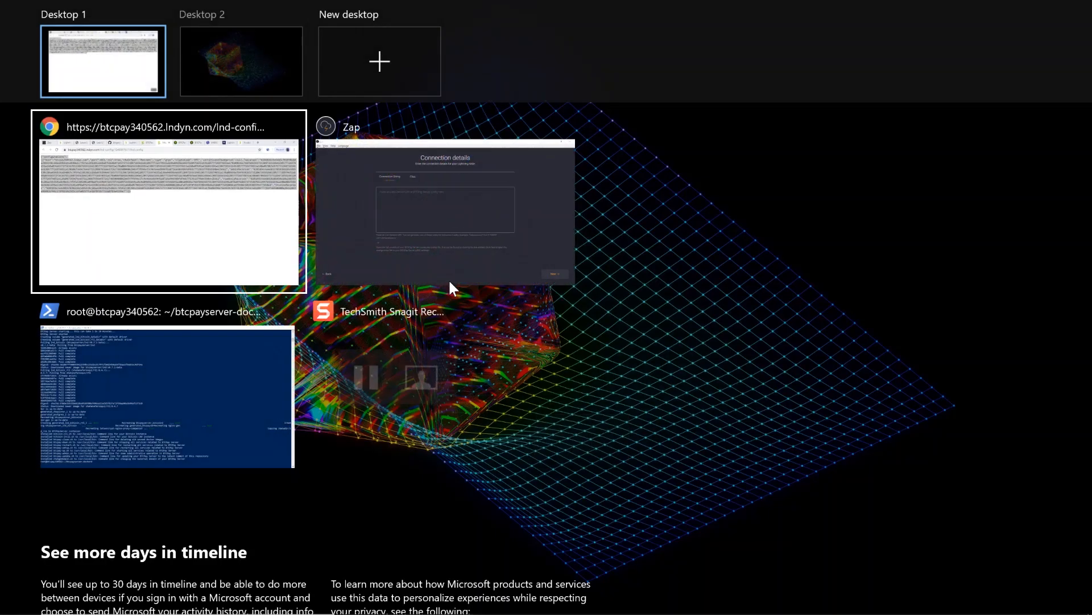
Step: Paste the BTCPay config into Zap's Connection String and confirm connecting to btcpay340562.lndyn.com
click(445, 212)
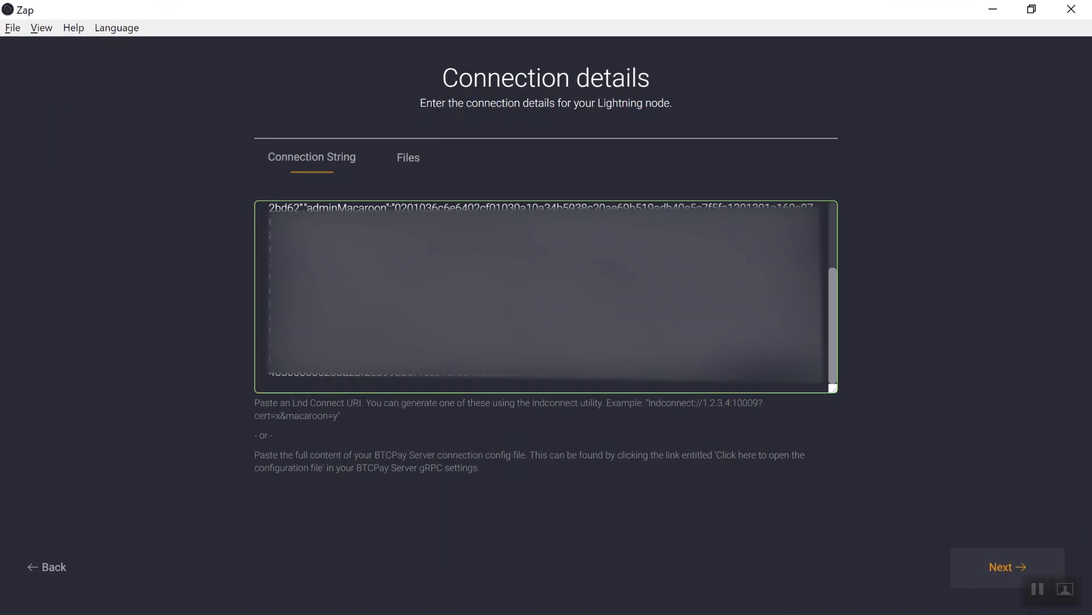
mouse_move(990, 578)
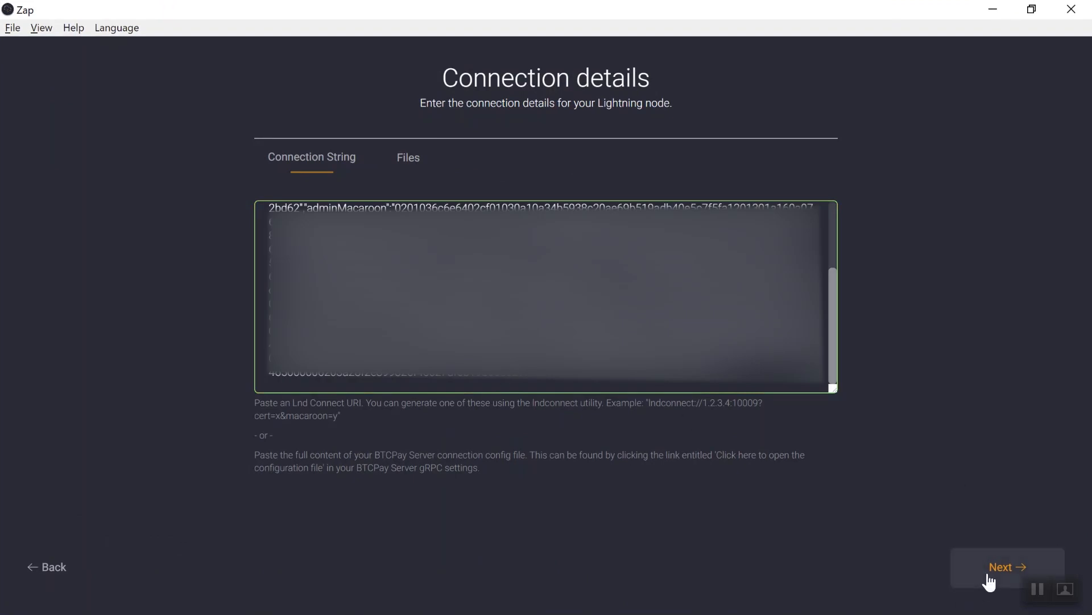
click(1006, 567)
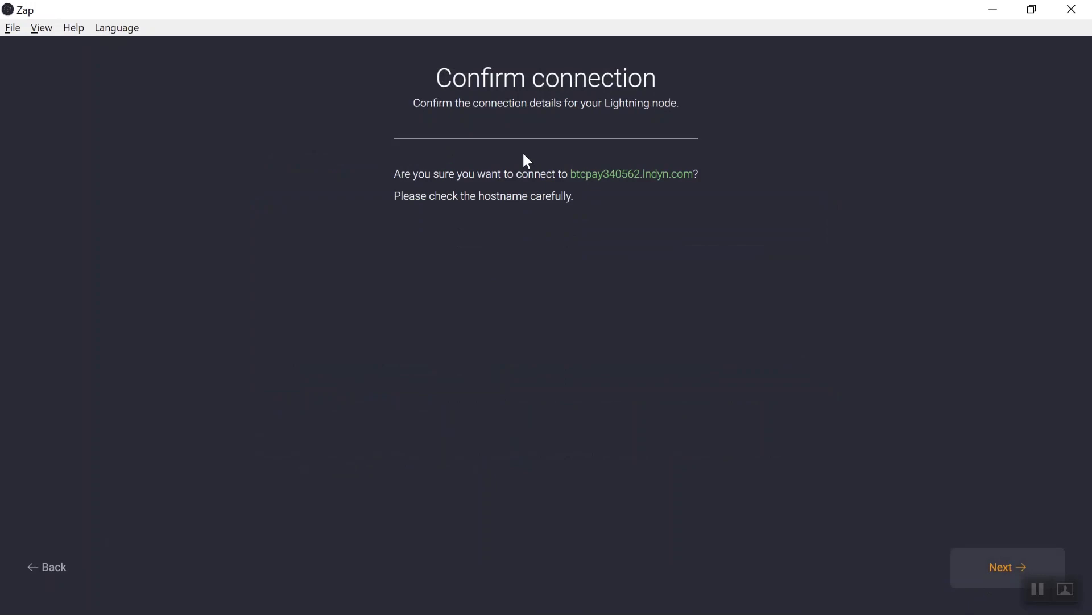
mouse_move(993, 573)
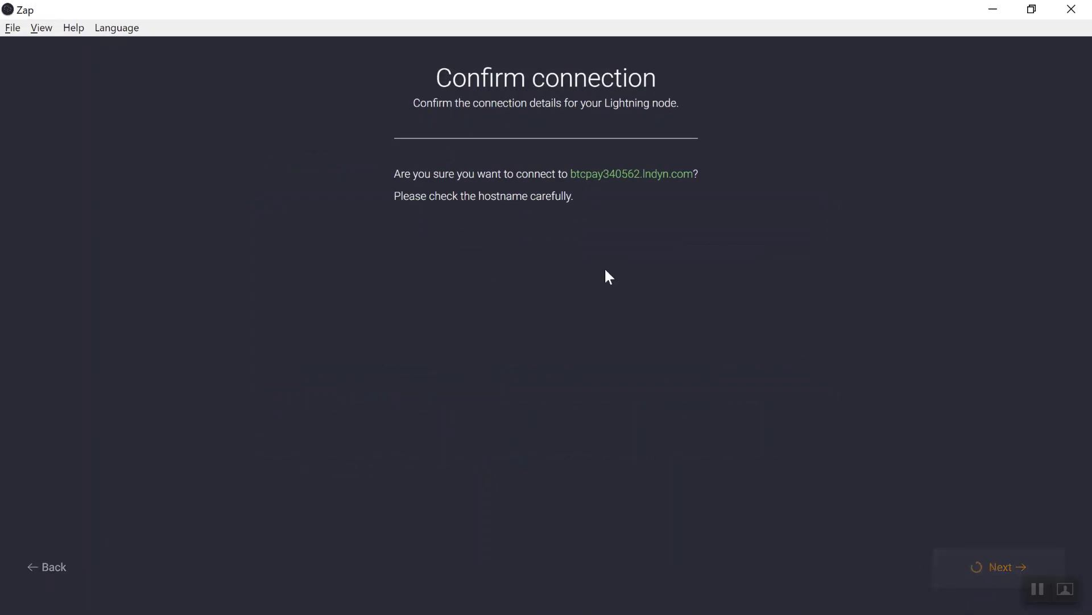
click(998, 567)
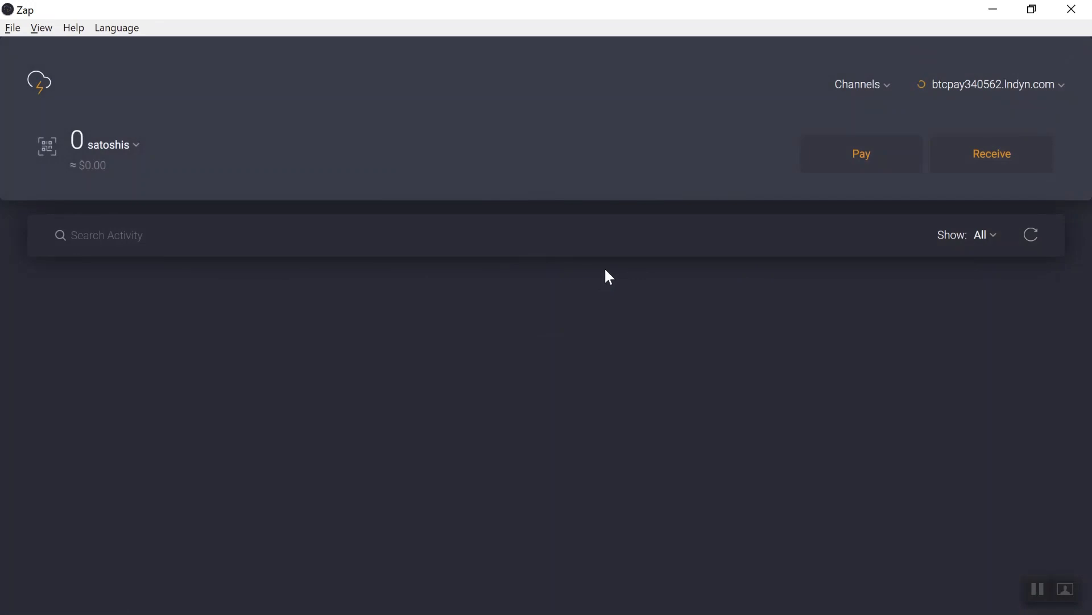
mouse_move(473, 454)
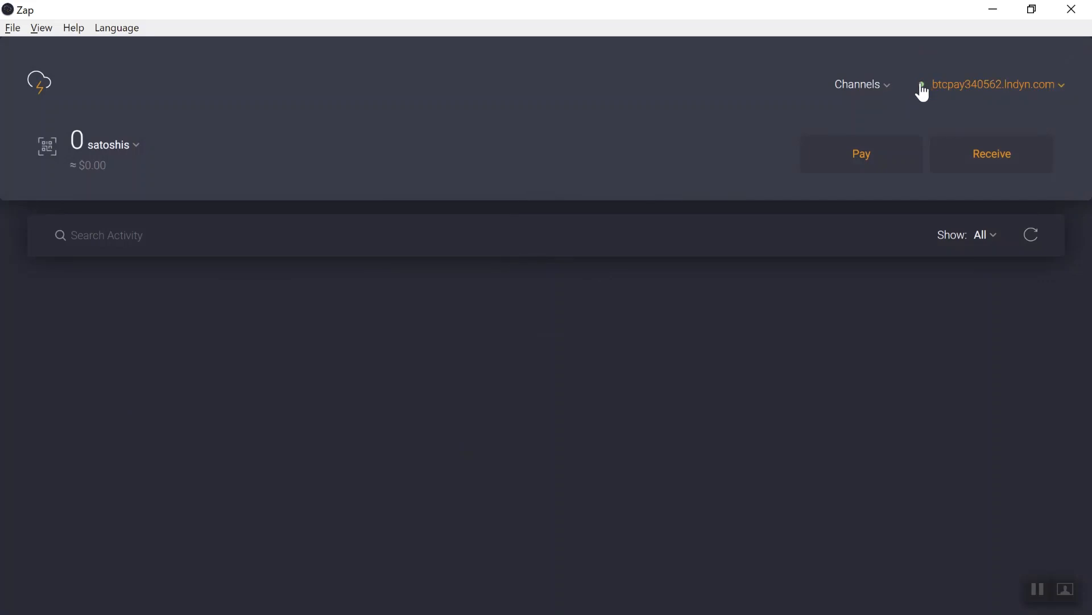
mouse_move(501, 545)
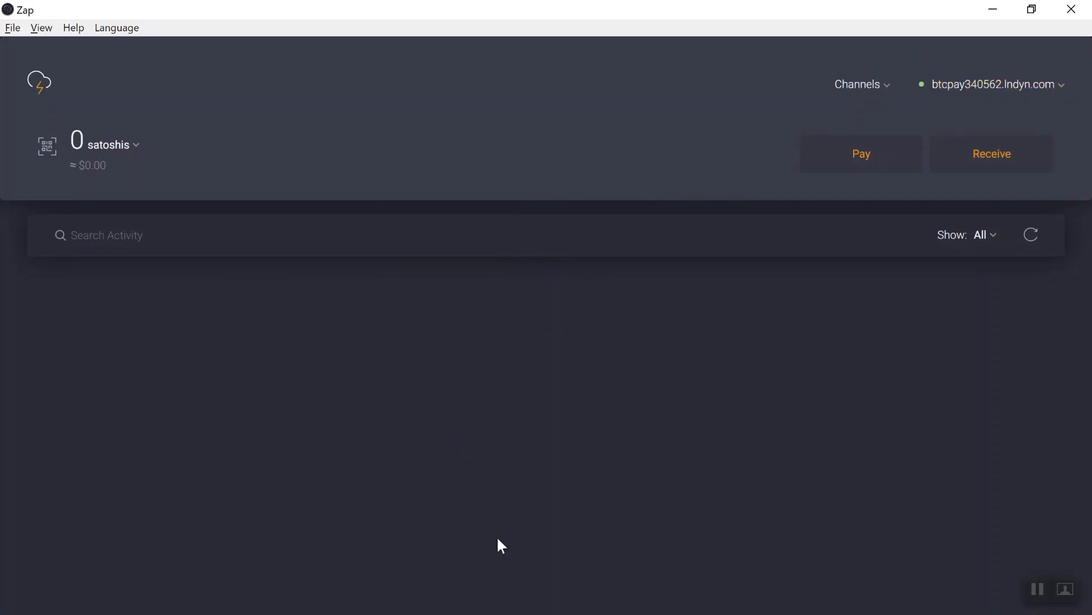
mouse_move(27, 118)
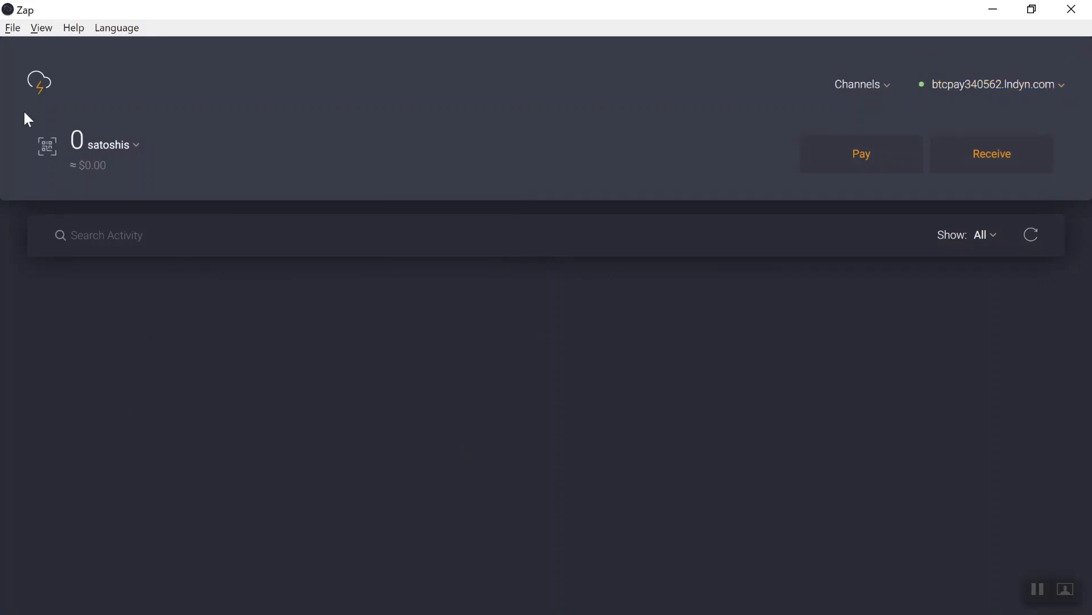
mouse_move(113, 156)
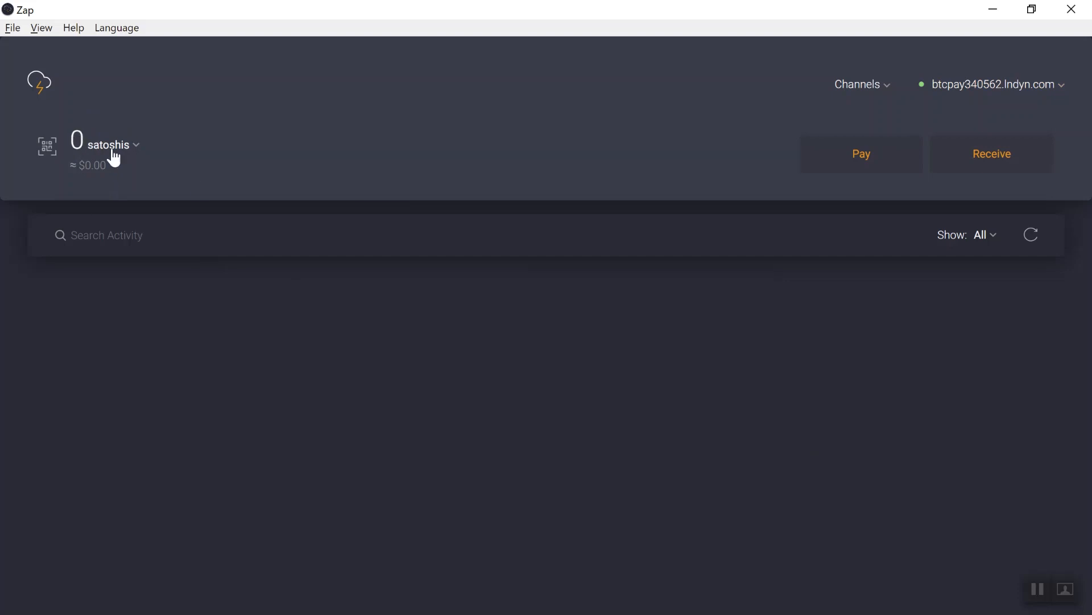
mouse_move(187, 44)
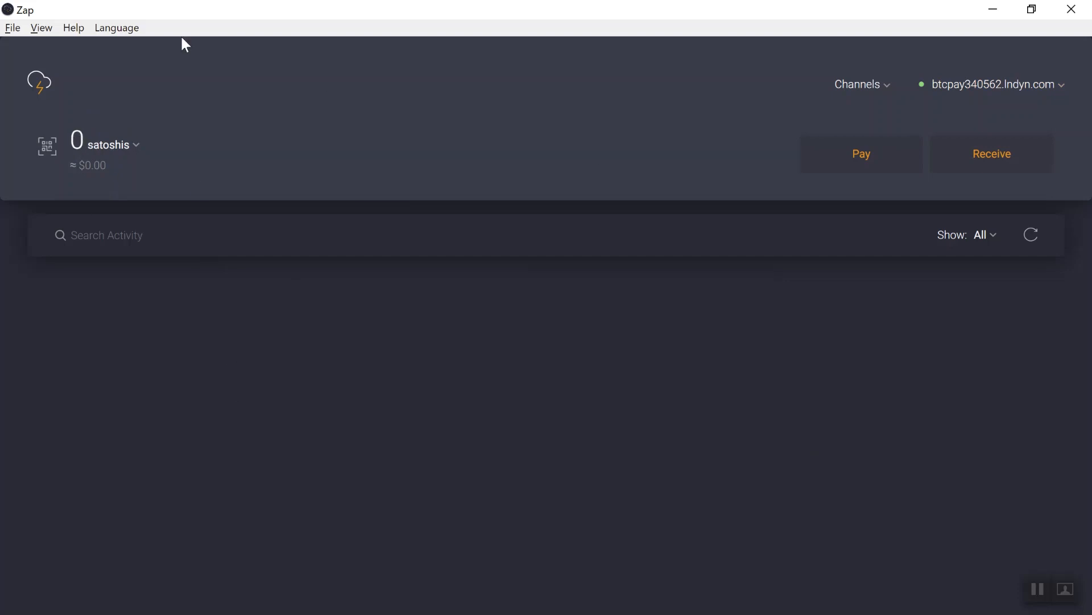
mouse_move(48, 147)
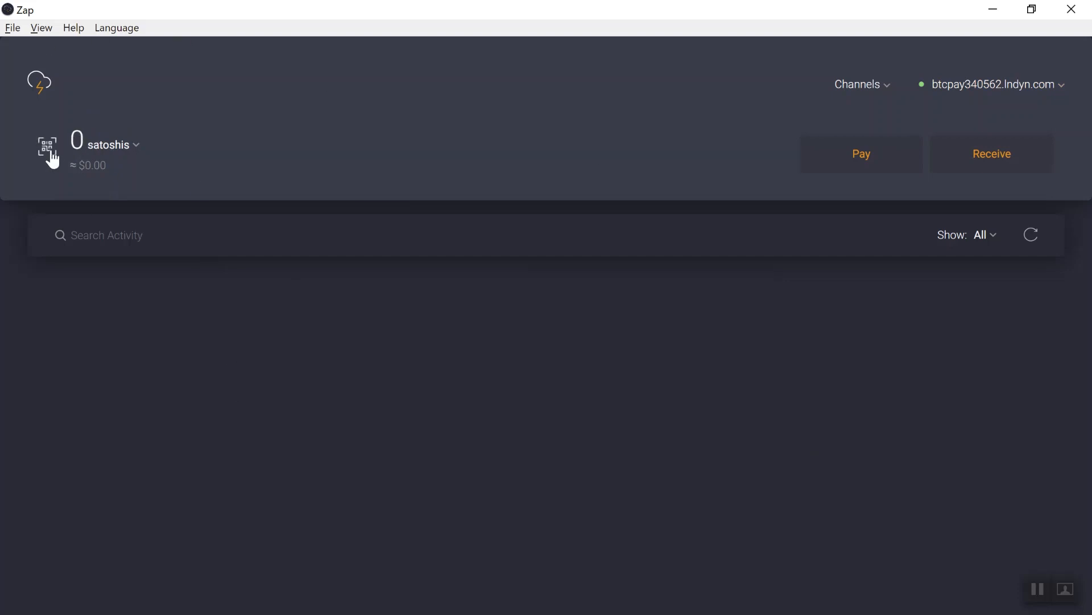
mouse_move(48, 152)
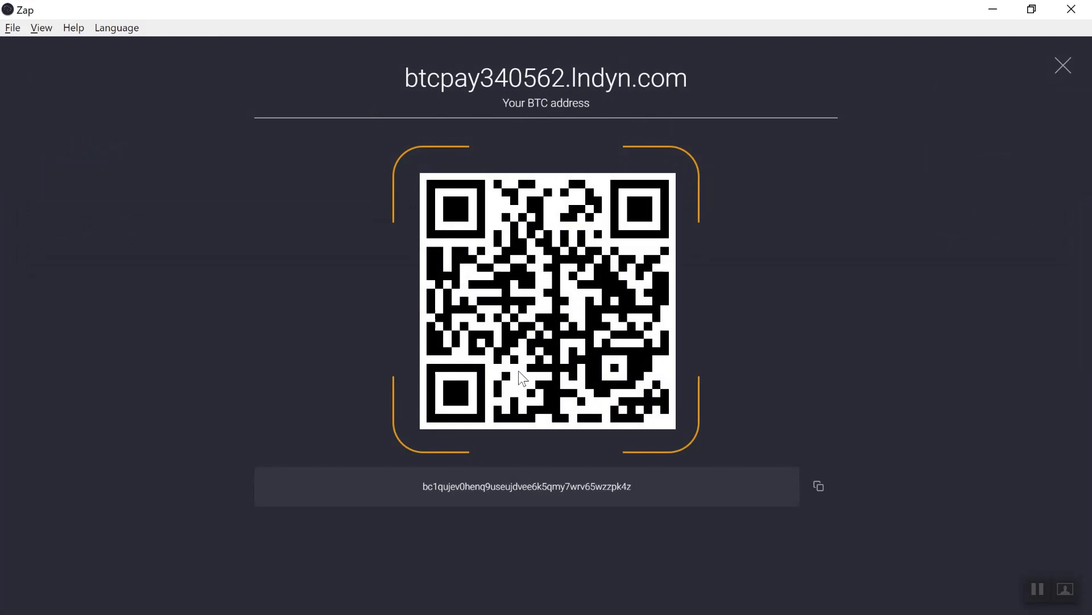
mouse_move(703, 502)
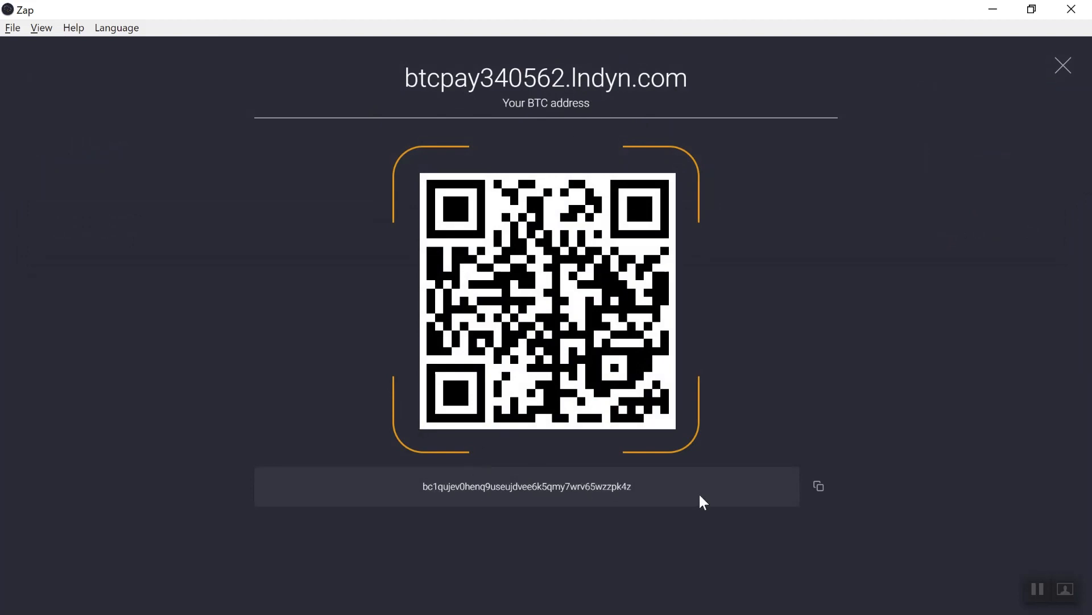
mouse_move(595, 507)
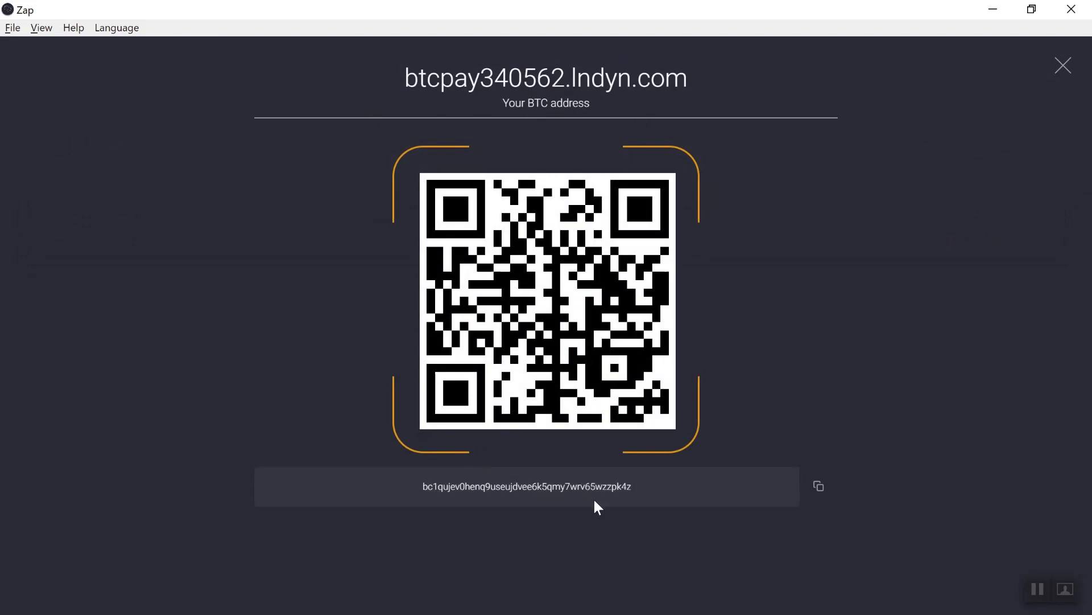
mouse_move(512, 252)
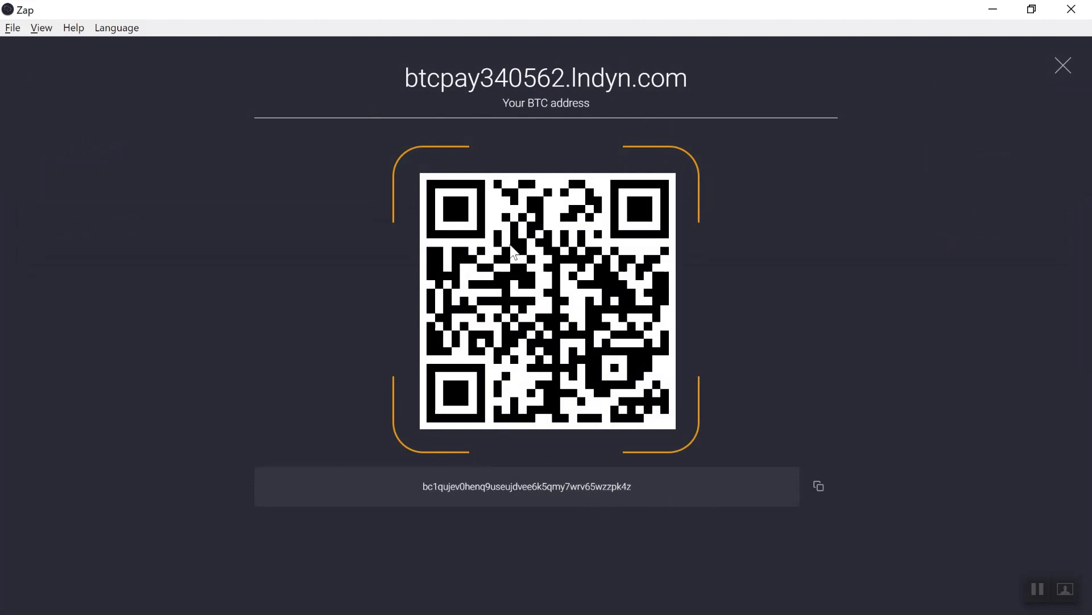
mouse_move(758, 44)
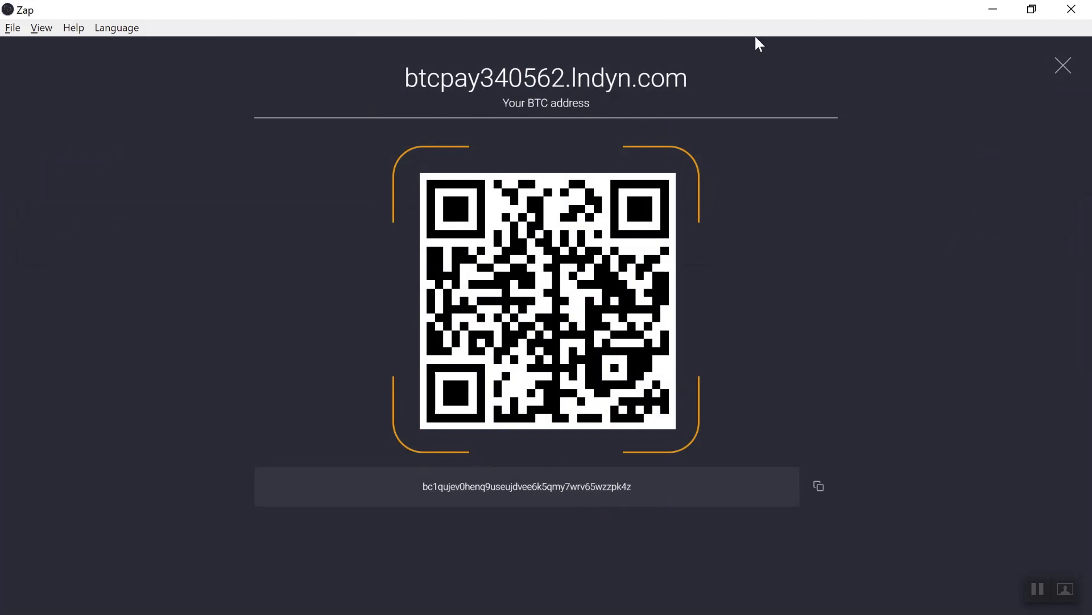
mouse_move(576, 160)
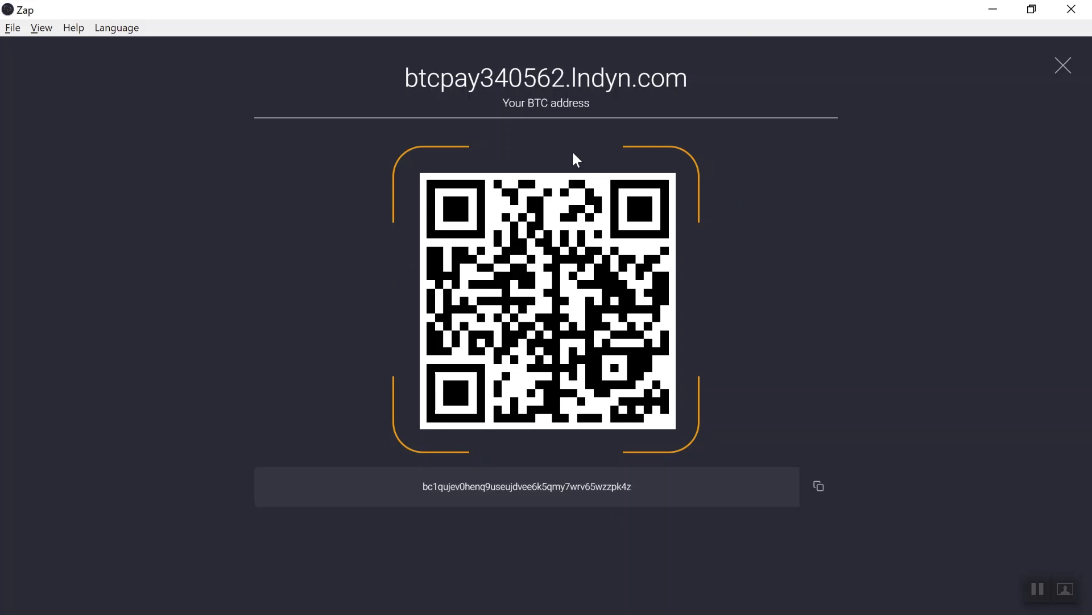
mouse_move(1061, 64)
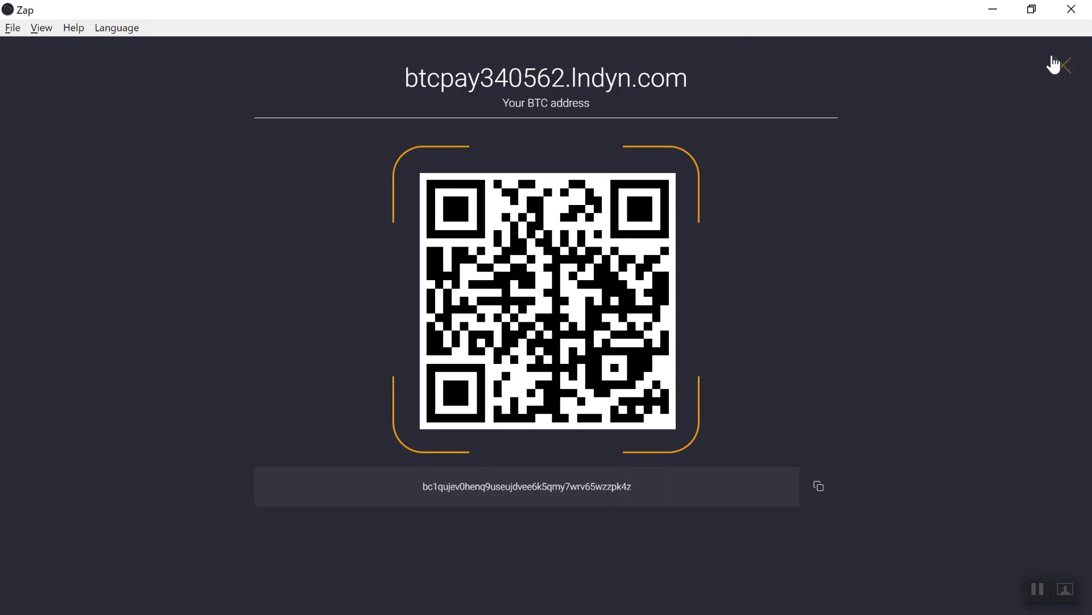
click(1064, 64)
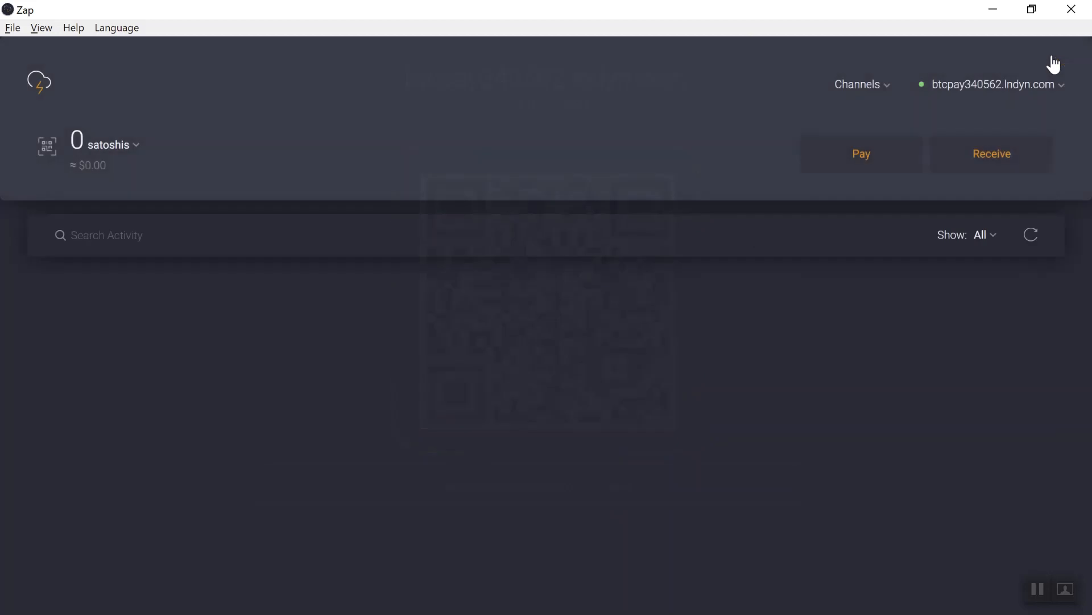
mouse_move(1032, 235)
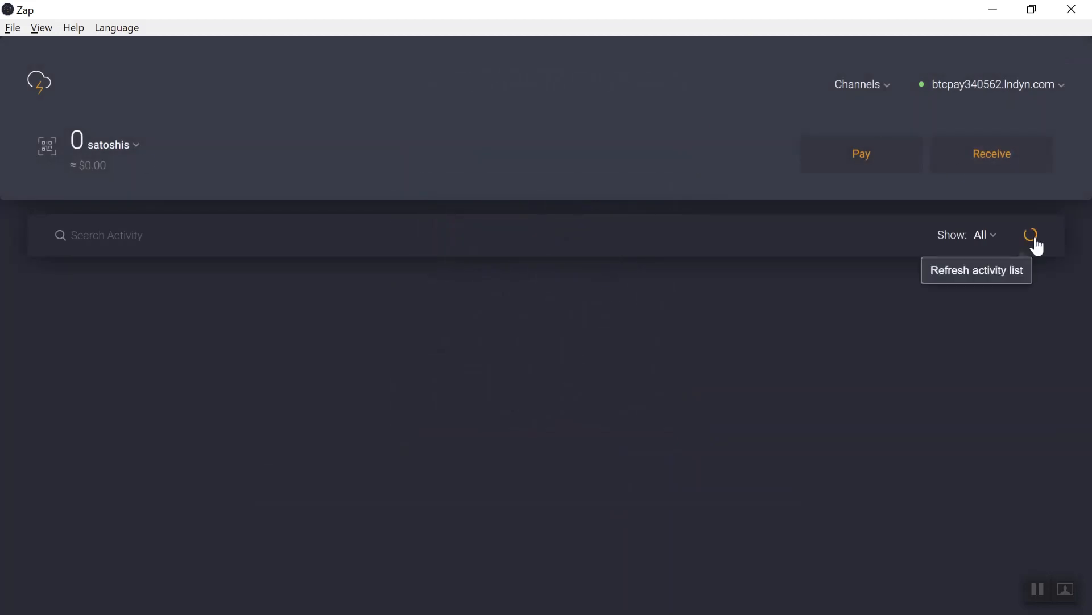
Step: Refresh the activity list and open the 250,000-satoshi Received payment's details
click(1032, 234)
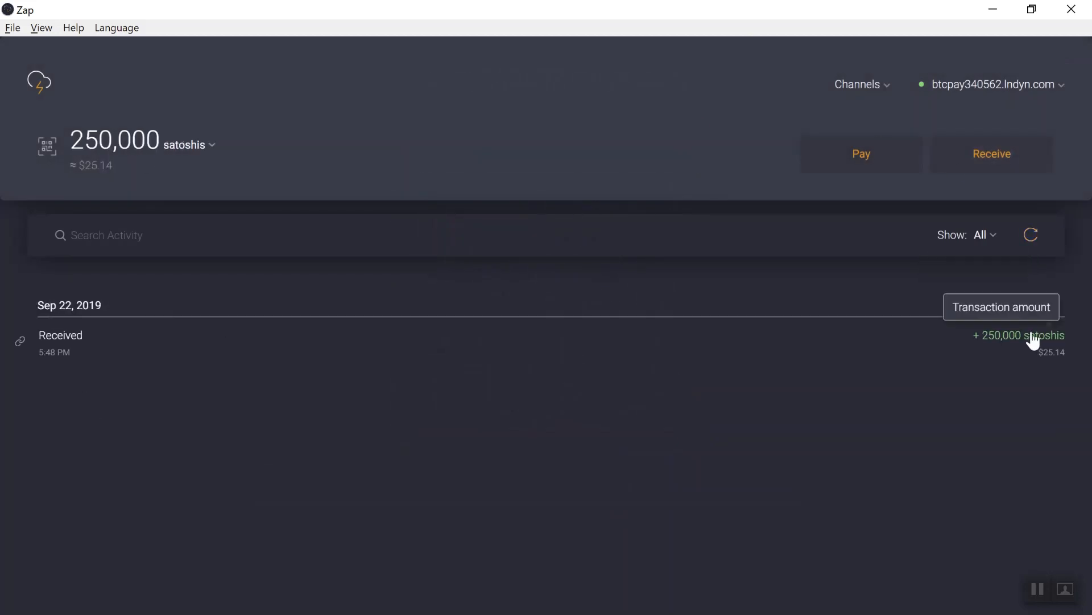
mouse_move(66, 338)
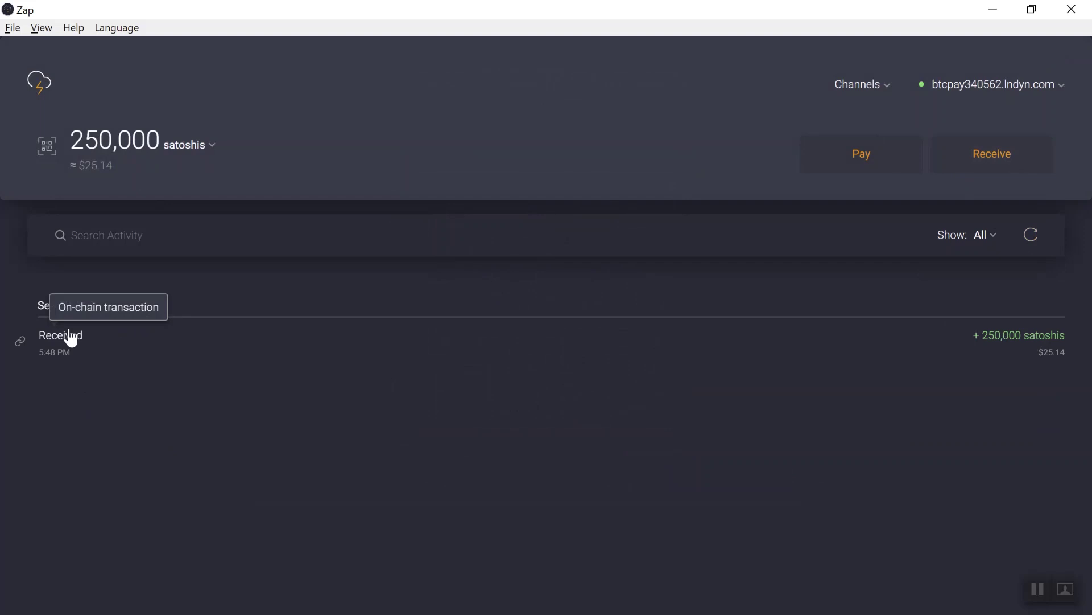
click(60, 335)
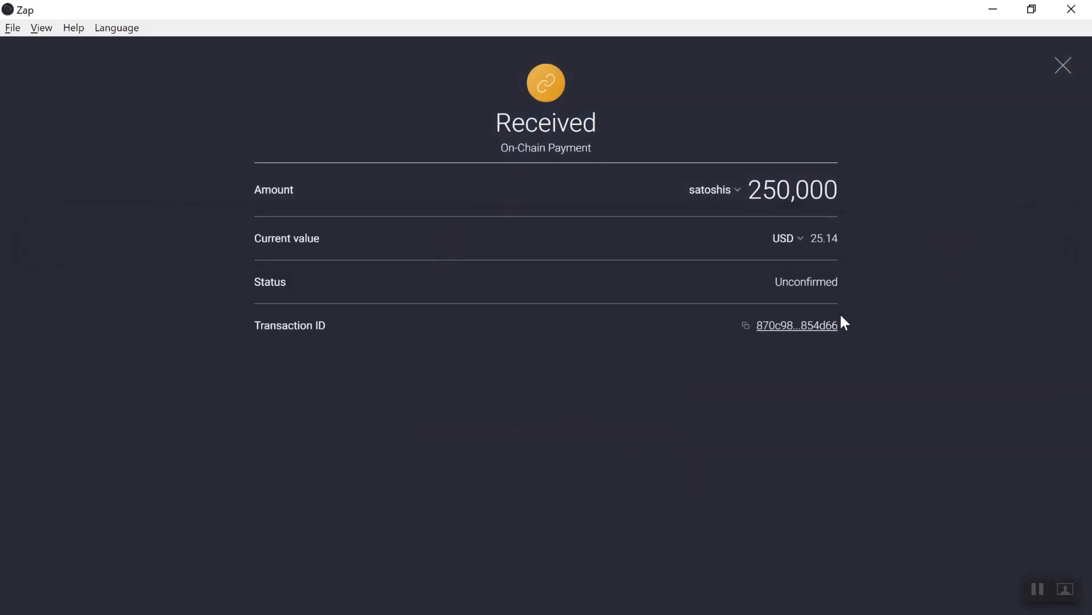
mouse_move(791, 289)
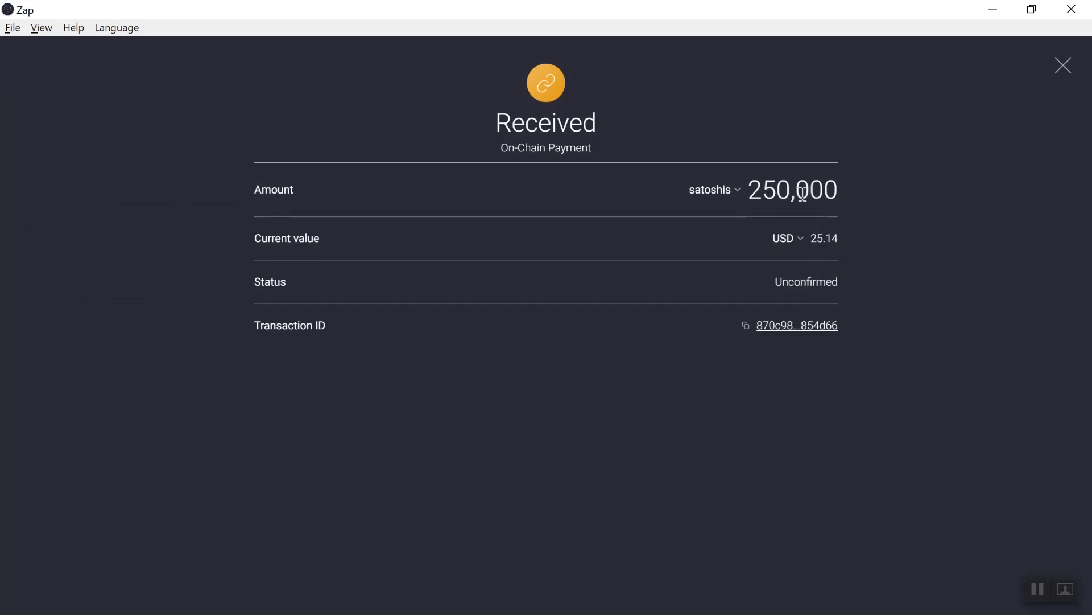
mouse_move(980, 48)
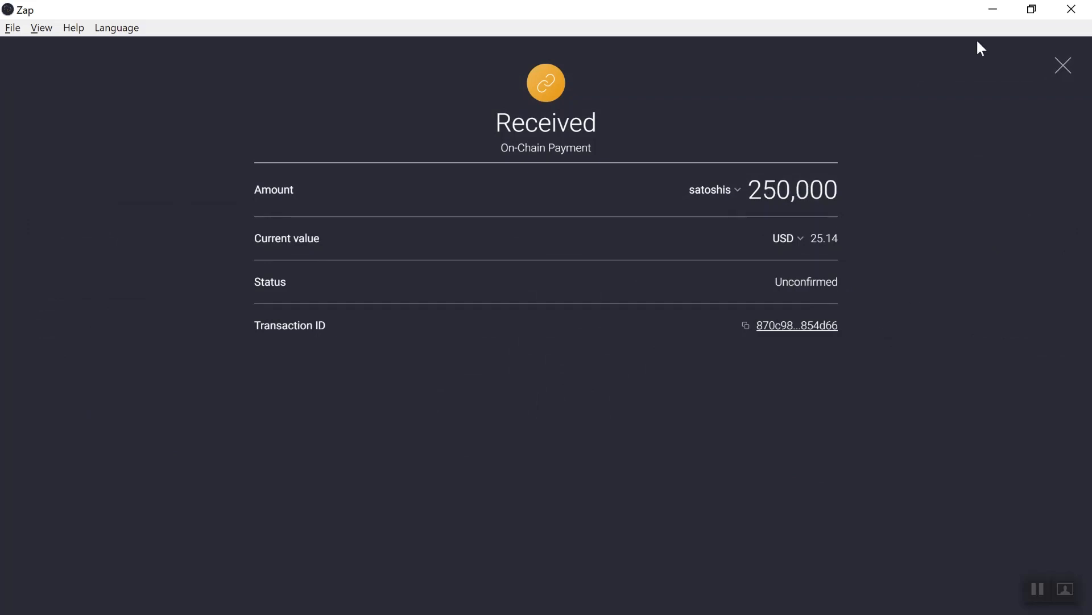
mouse_move(1063, 66)
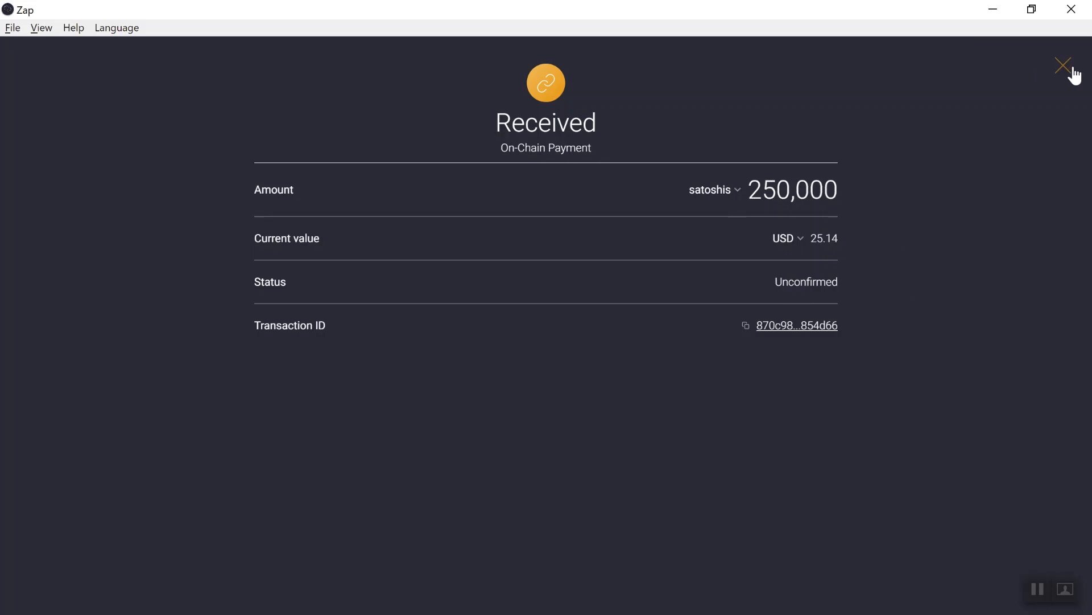
mouse_move(820, 300)
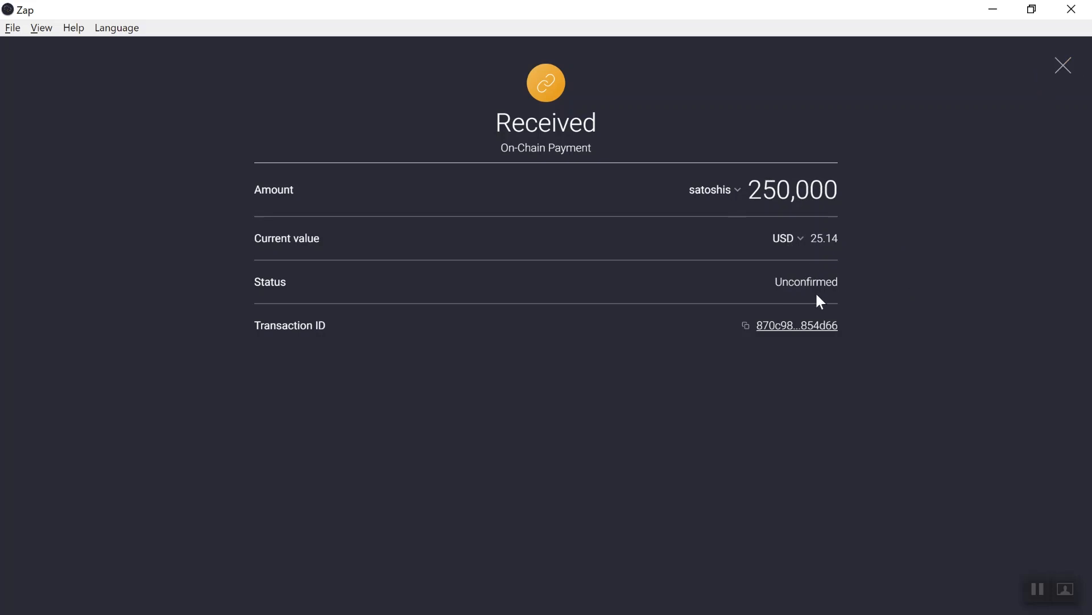
Step: Close the unconfirmed 250,000-satoshi payment details and return to the wallet home
click(1061, 66)
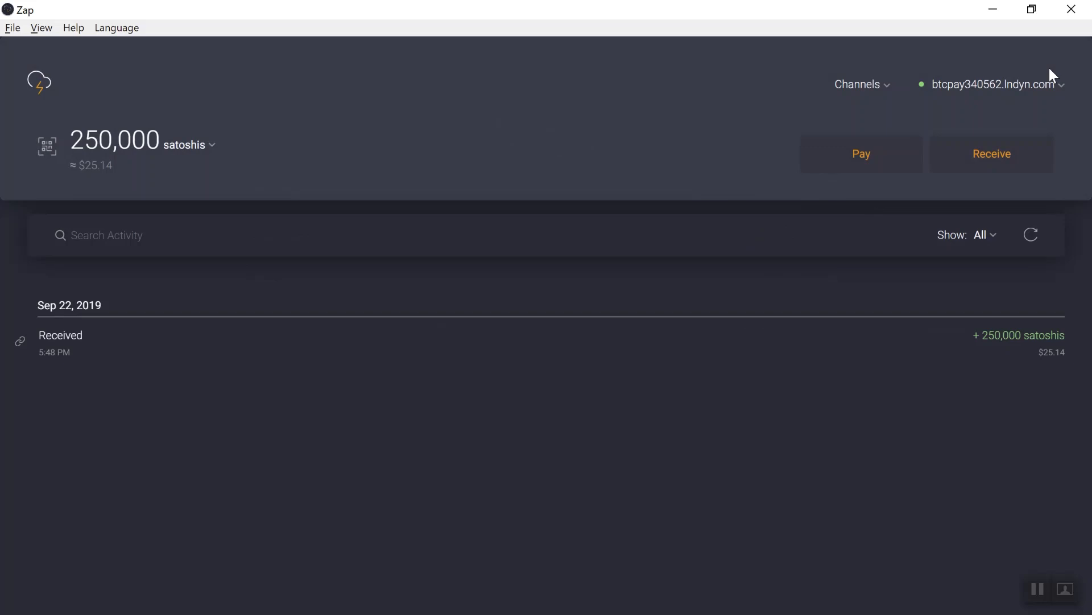
mouse_move(918, 227)
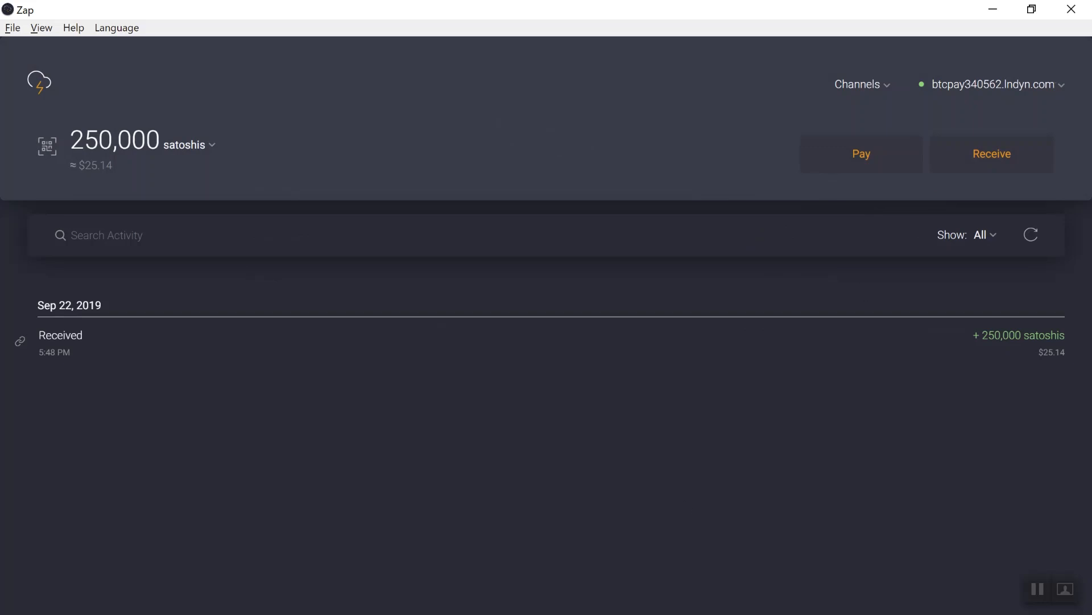
mouse_move(663, 11)
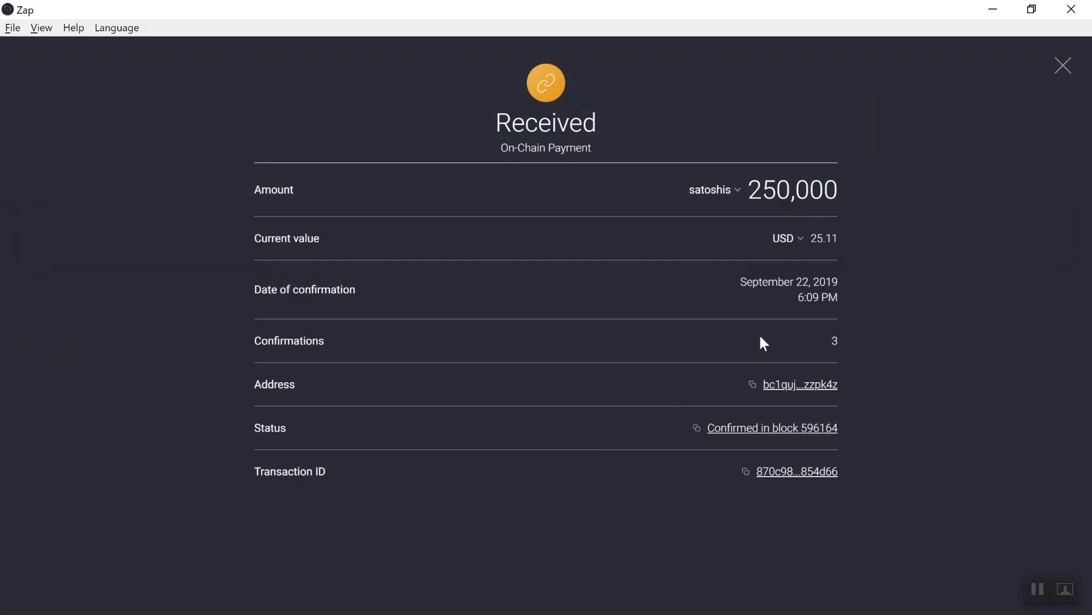
mouse_move(604, 160)
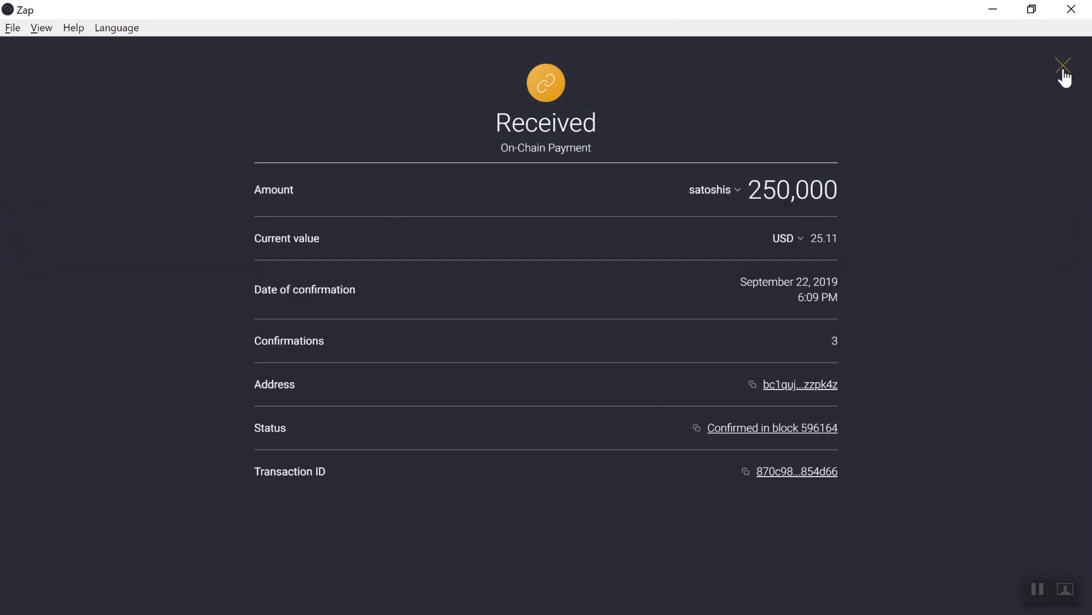
Step: Close the payment details now confirmed in block 596164 with 3 confirmations
click(1064, 64)
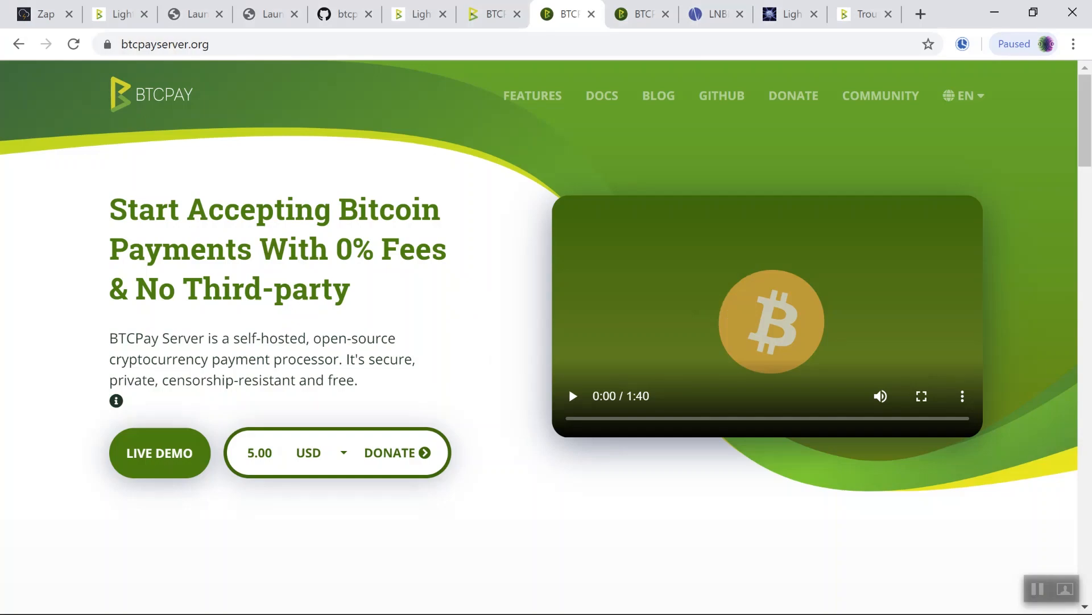
Step: Start a donation on btcpayserver.org and show the invoice's payment details as copyable text
click(389, 452)
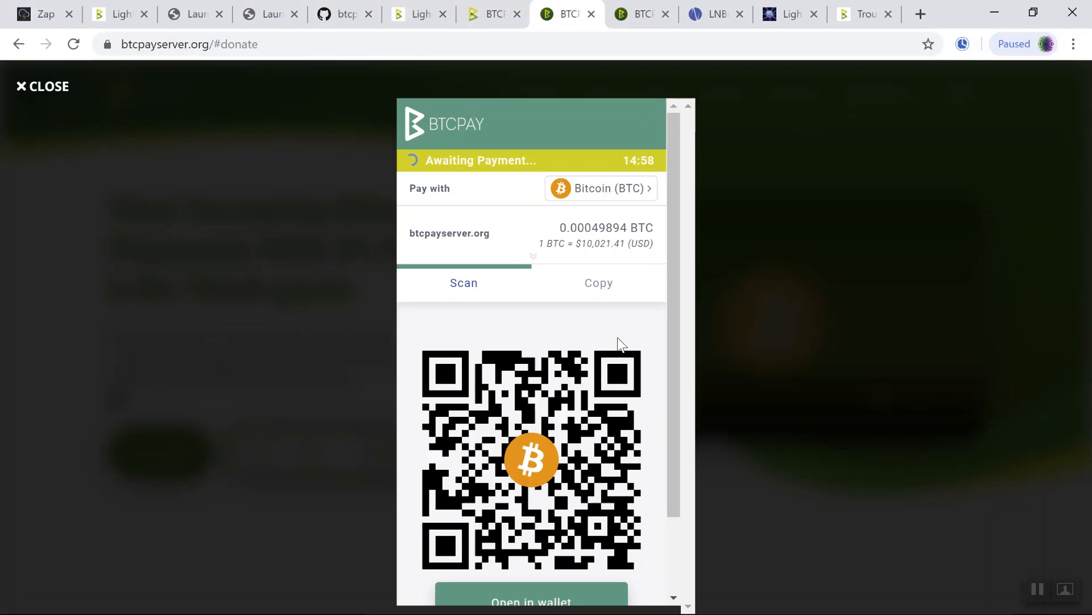
click(598, 284)
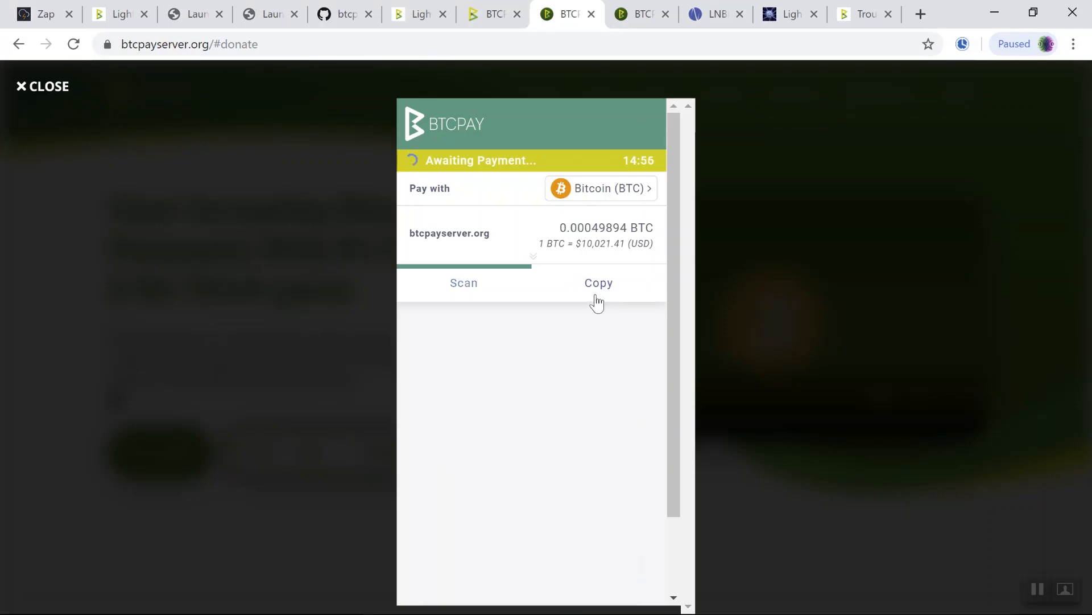
click(597, 284)
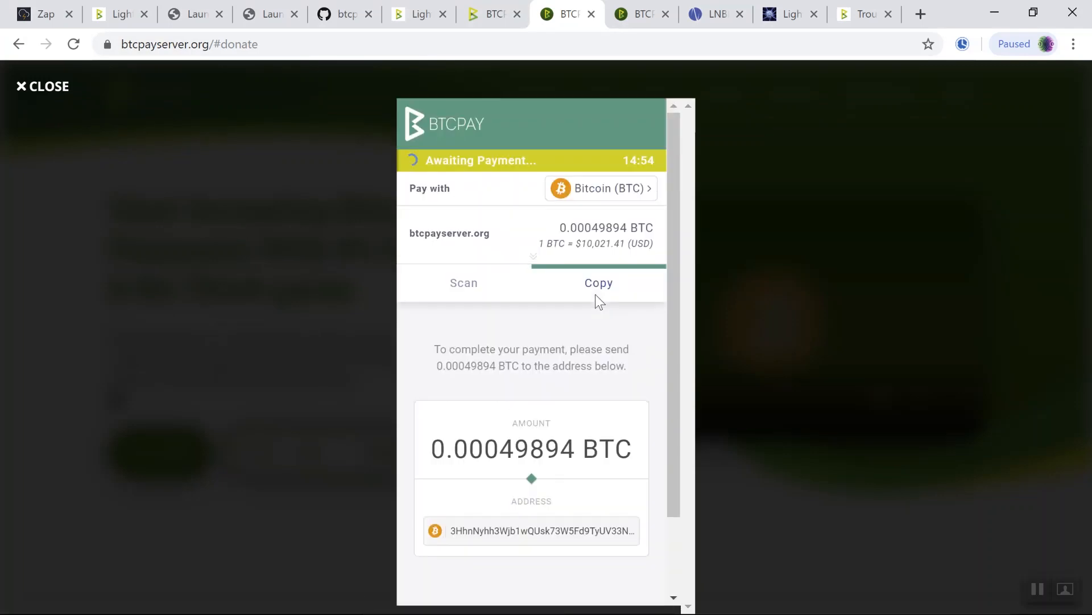
Step: Switch the invoice to Lightning and copy the BTCPay node's Node Info connection string
click(601, 188)
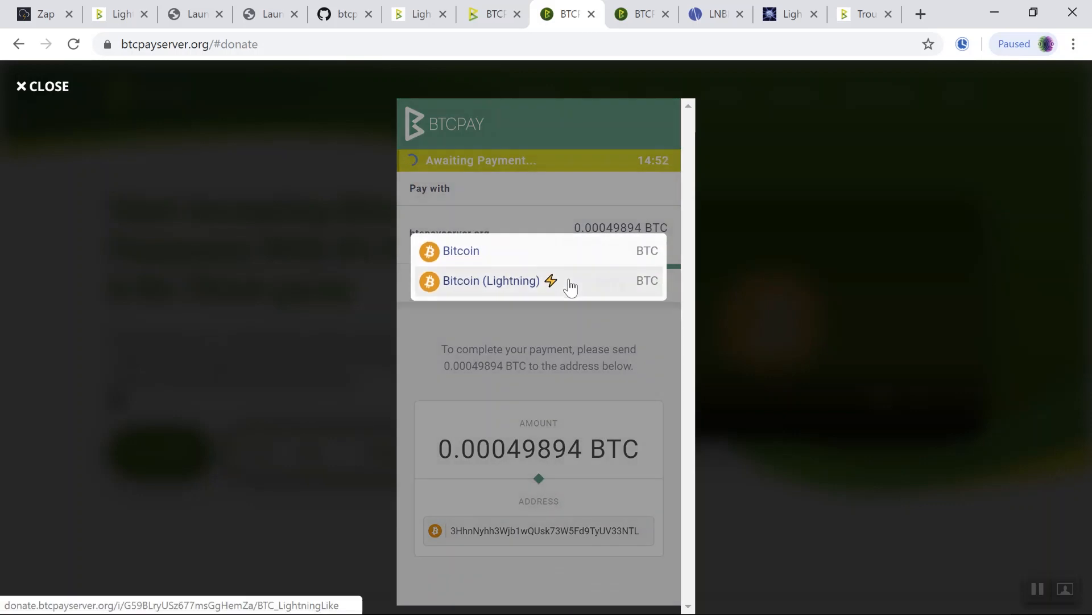
click(491, 280)
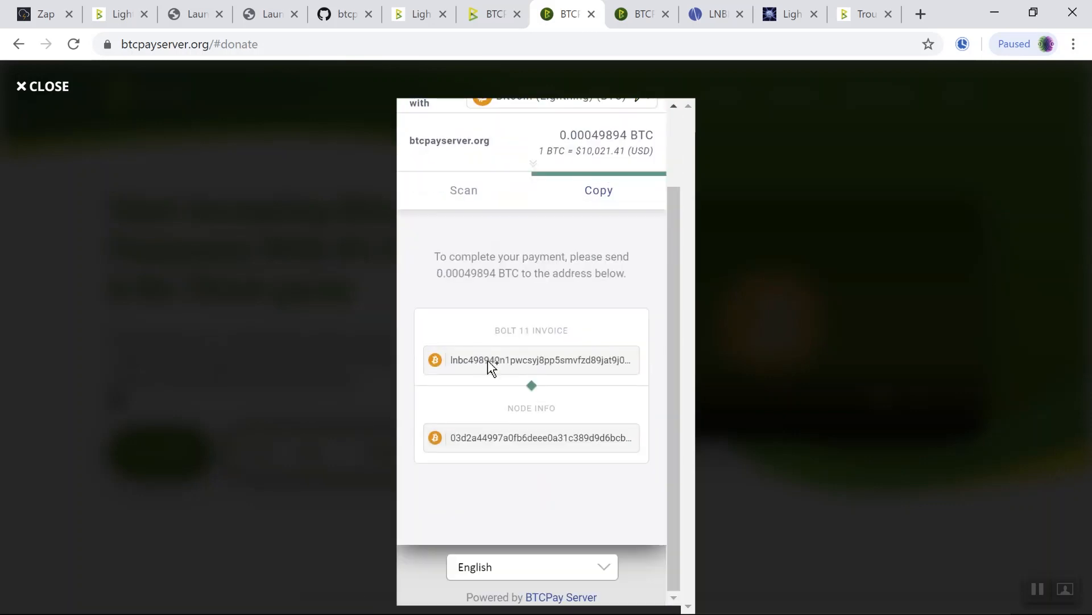
click(532, 437)
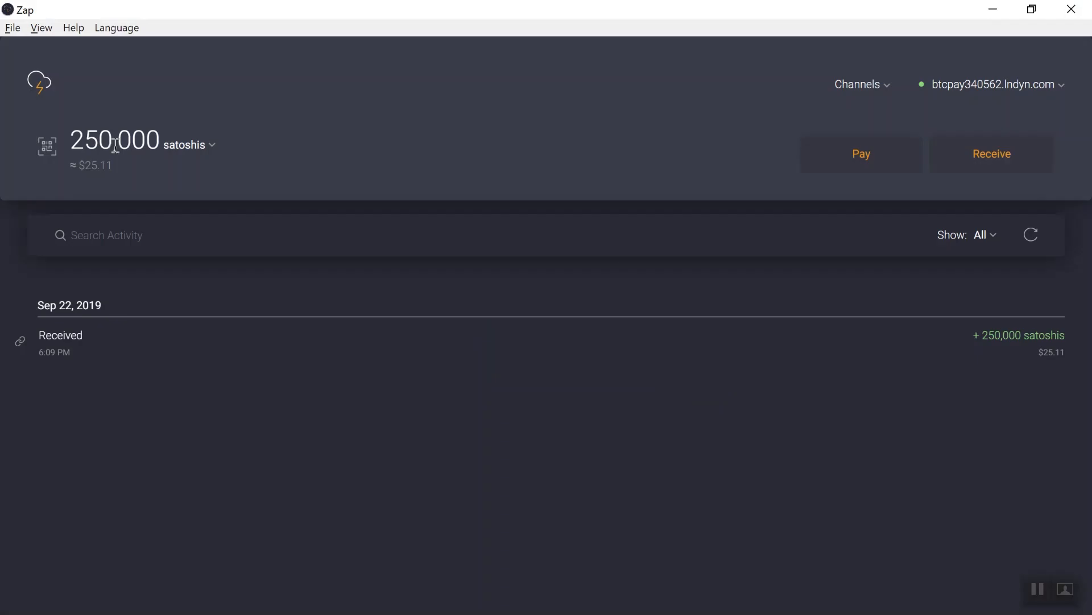
Step: From the Channels dropdown choose Create to reach the Open a Channel screen
click(861, 85)
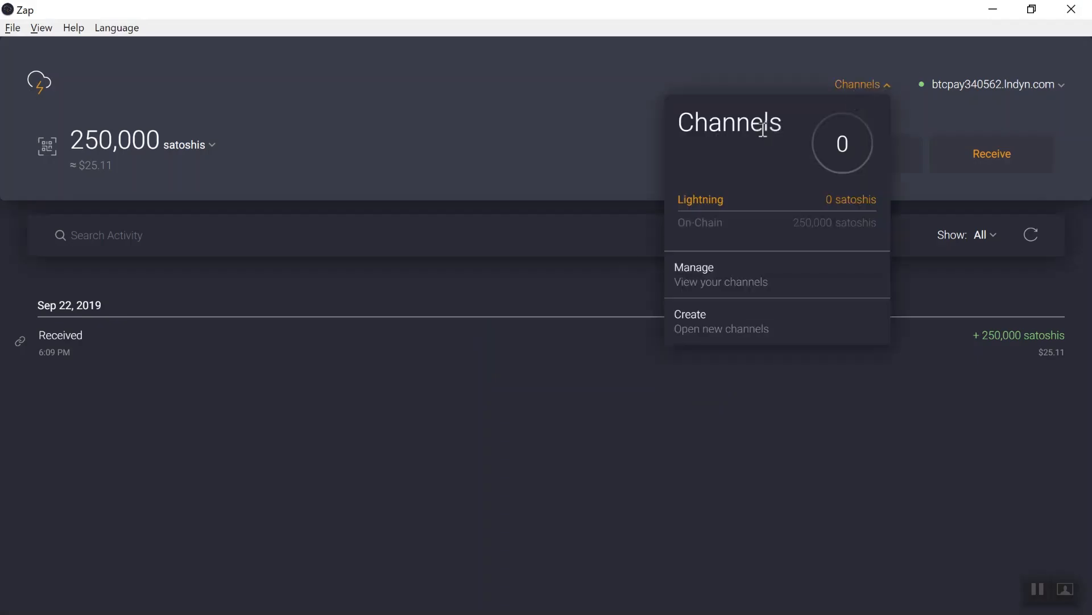
mouse_move(829, 271)
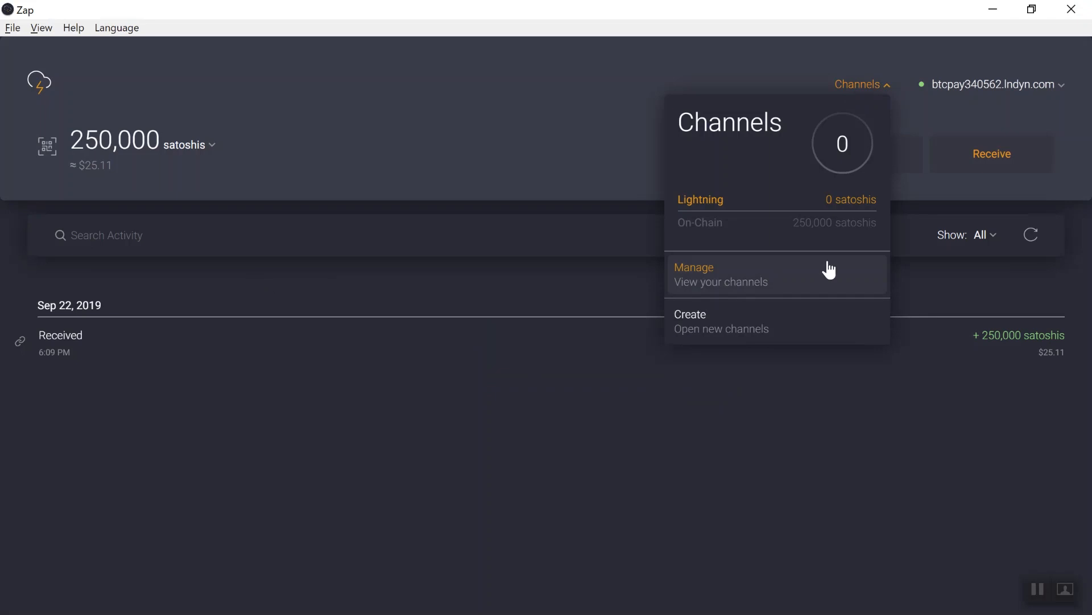
click(721, 321)
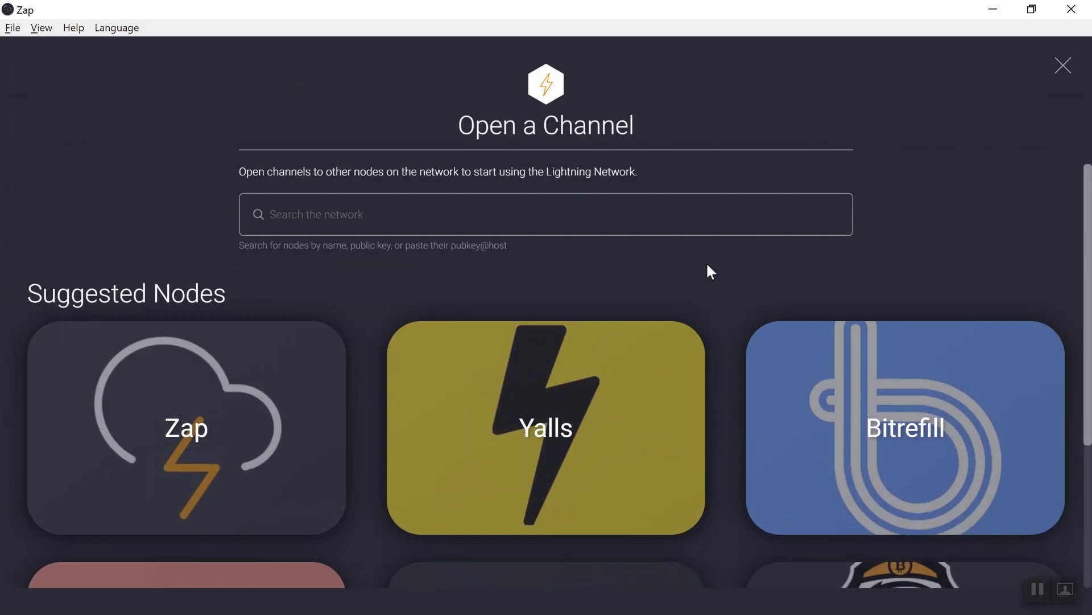
click(493, 214)
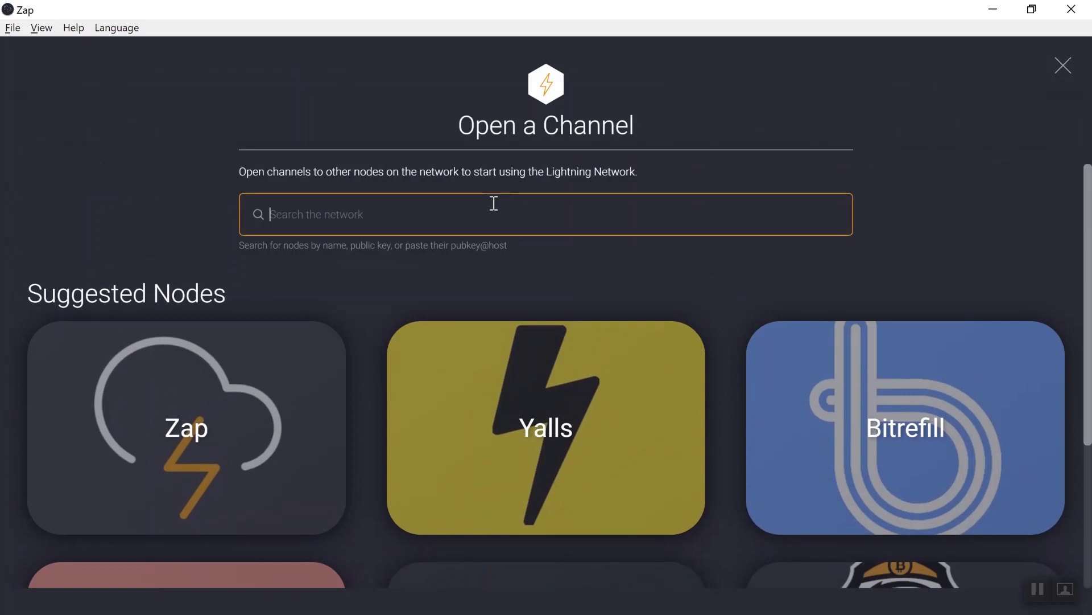
text(03d2a44997a0fb6deee0a31c389d9d6bcb6f929f1dd0ba67201d195f2b3c76087c@170.75.160.16:9735)
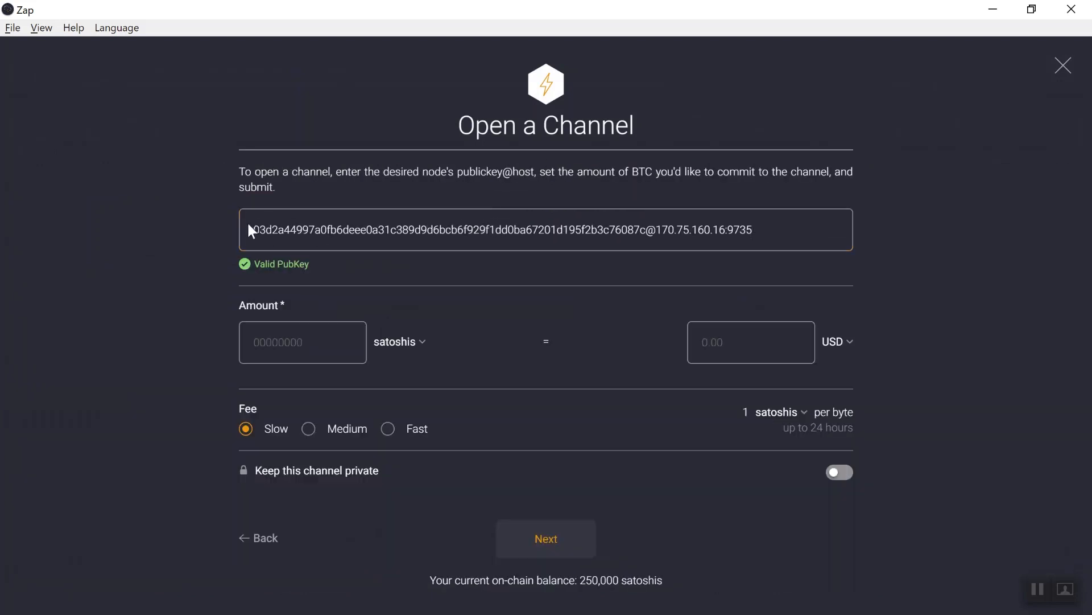
mouse_move(522, 330)
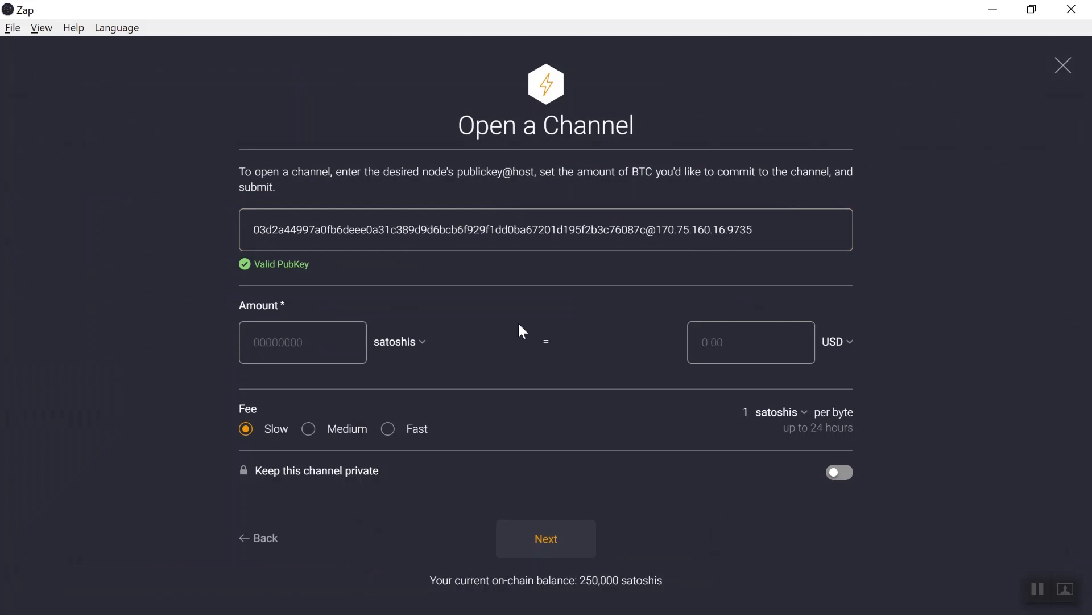
mouse_move(895, 269)
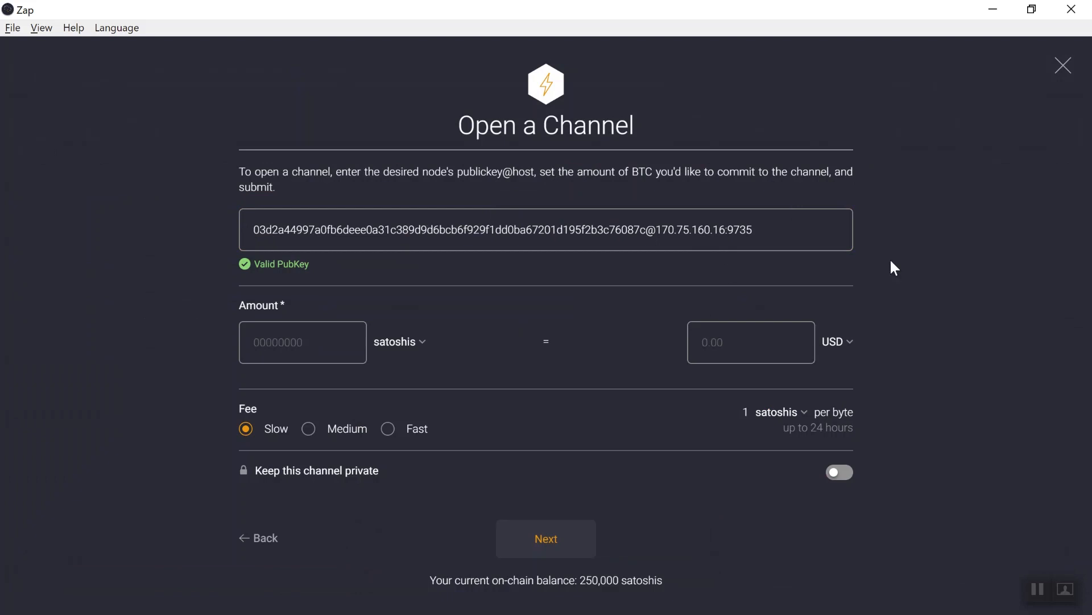
mouse_move(383, 305)
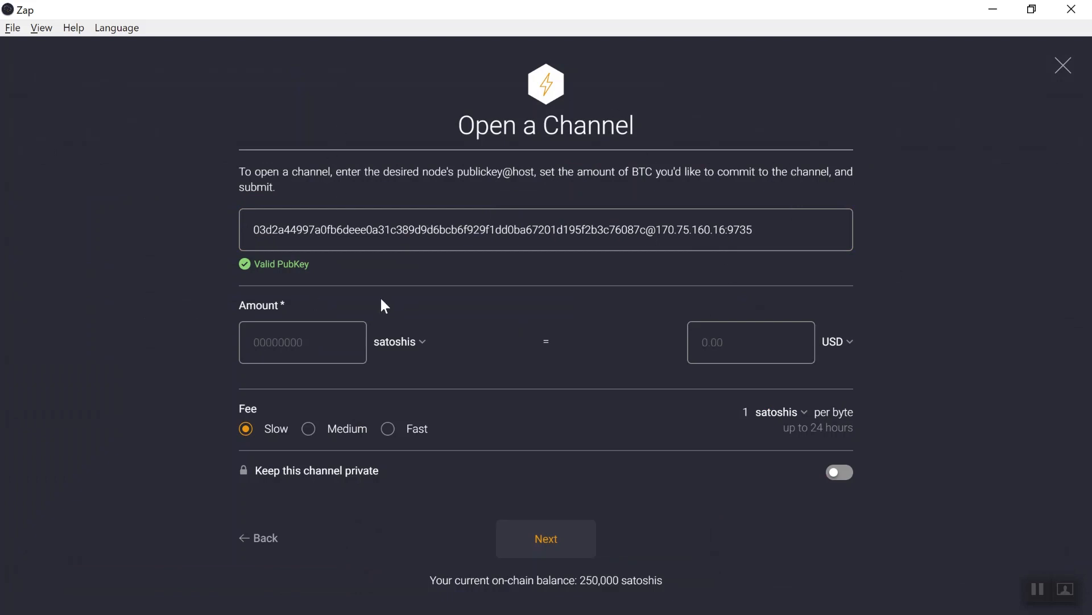
click(303, 343)
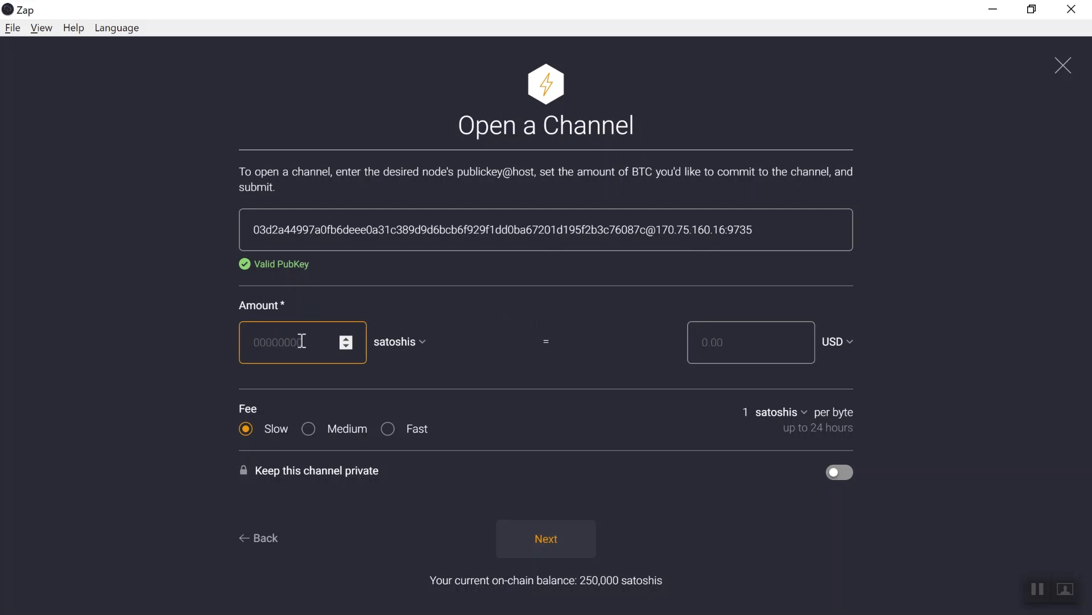
text(1)
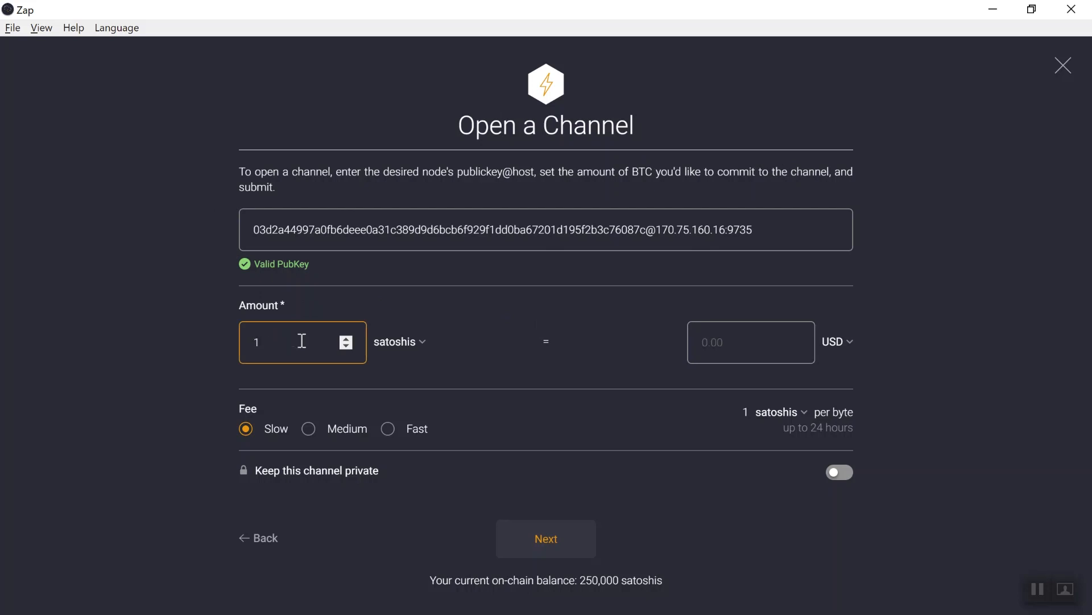
text(00000)
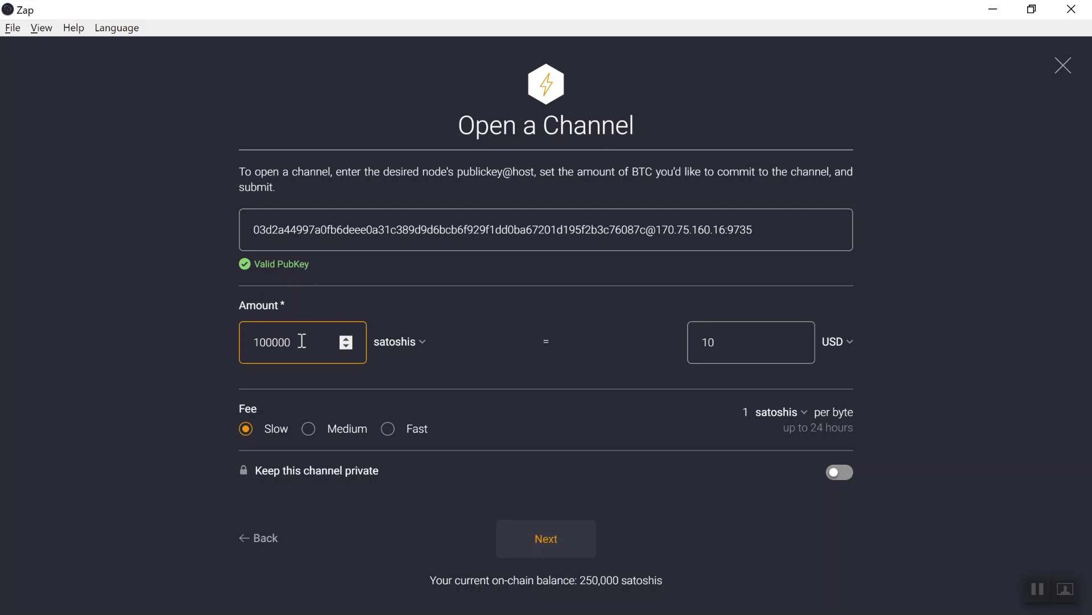
mouse_move(311, 415)
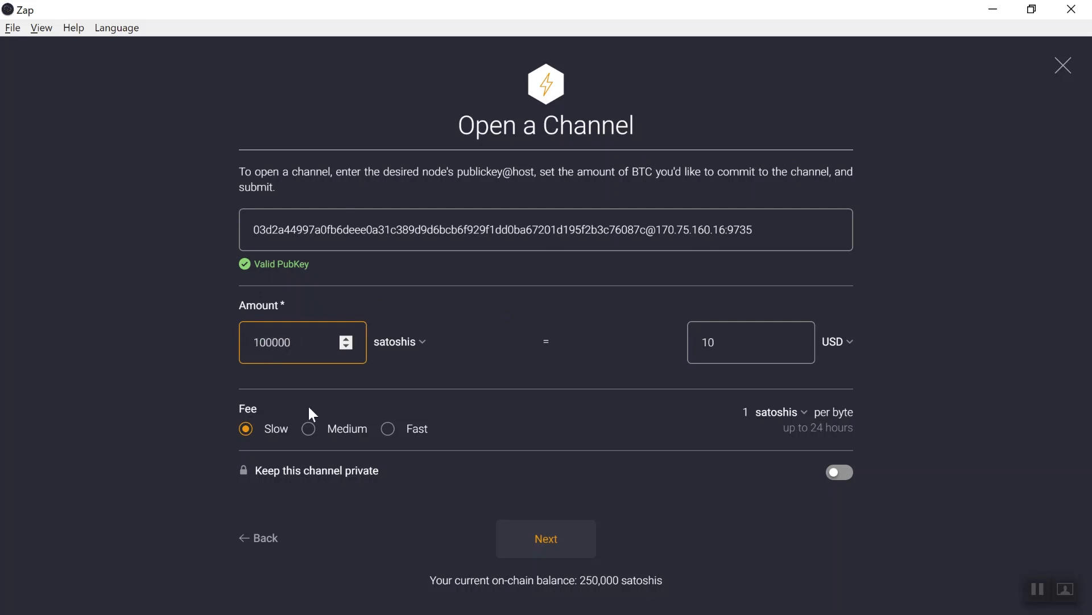
mouse_move(388, 429)
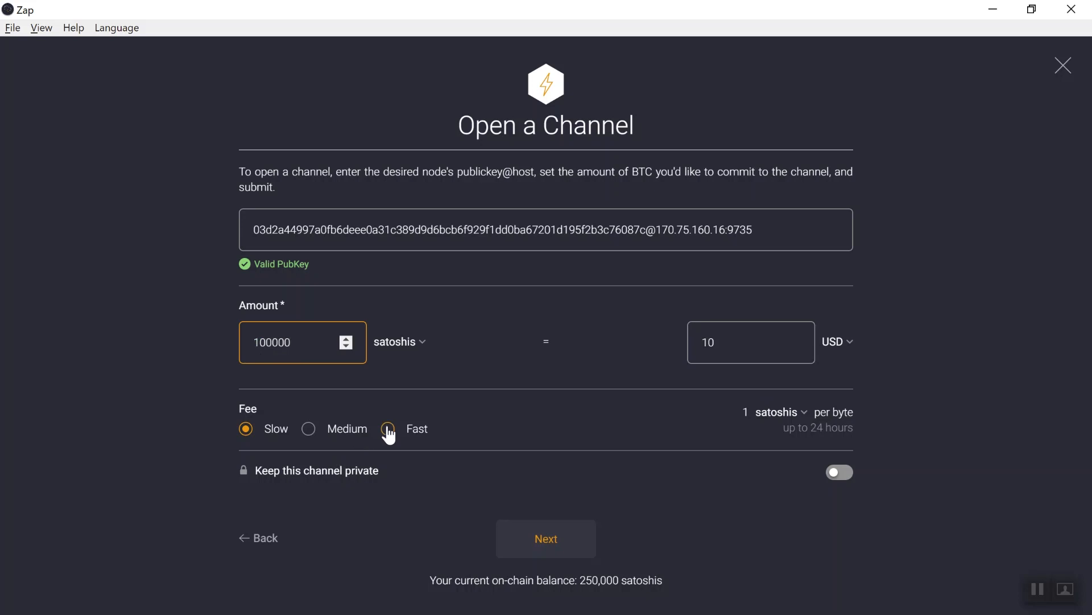
Step: Choose the Fast fee and confirm opening the 100,000-satoshi channel
click(387, 430)
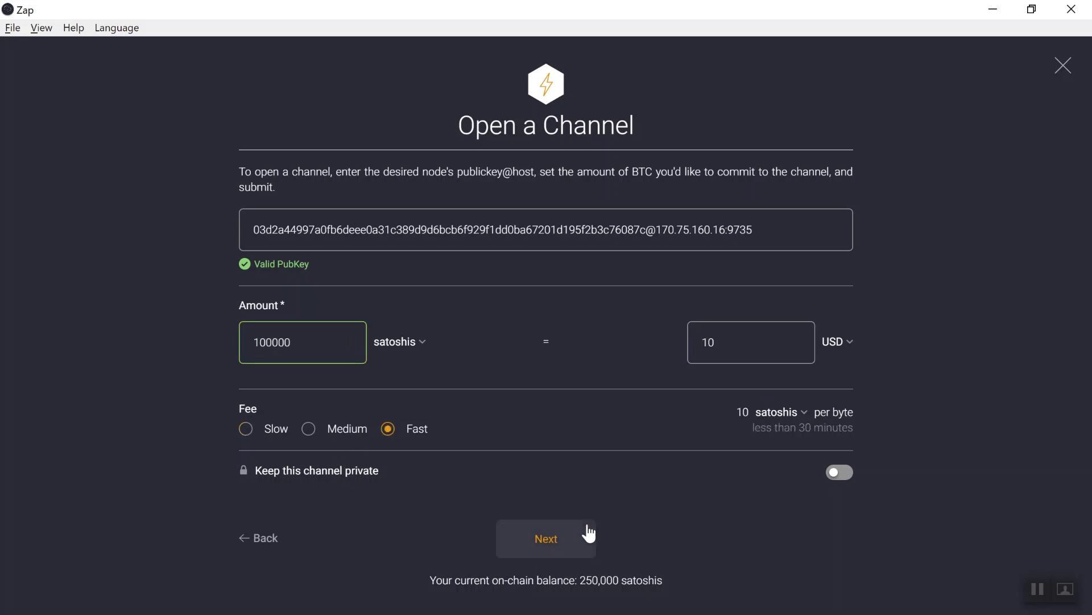
mouse_move(598, 568)
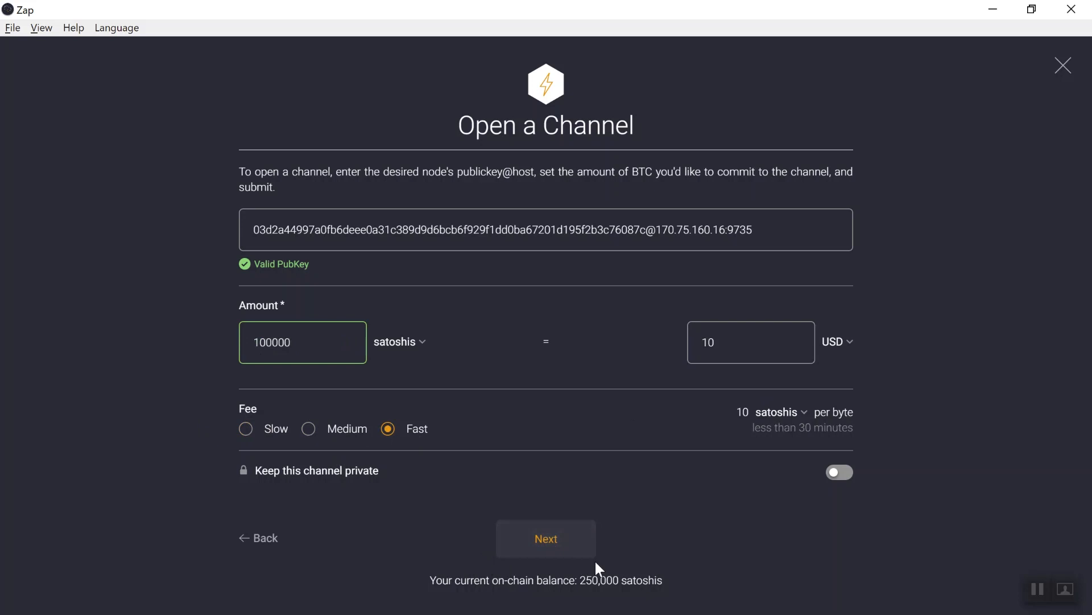
mouse_move(519, 542)
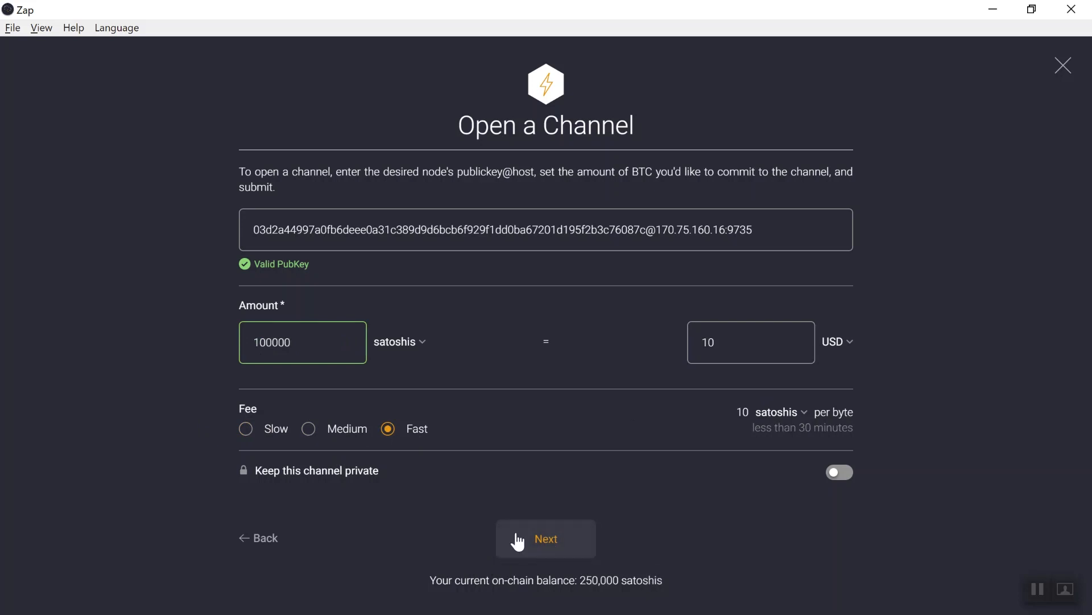
click(545, 538)
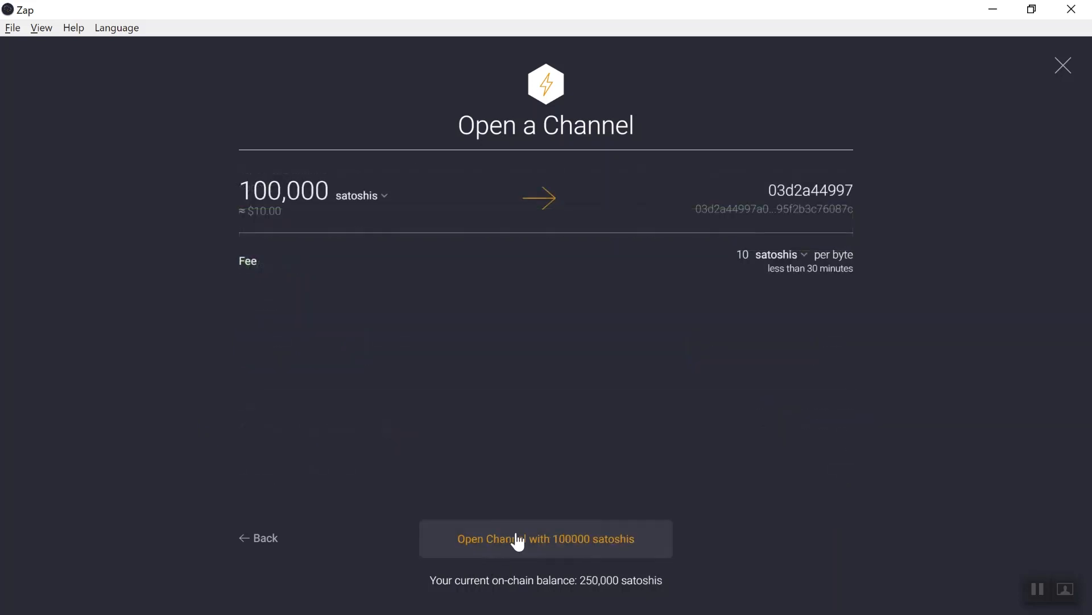
mouse_move(548, 550)
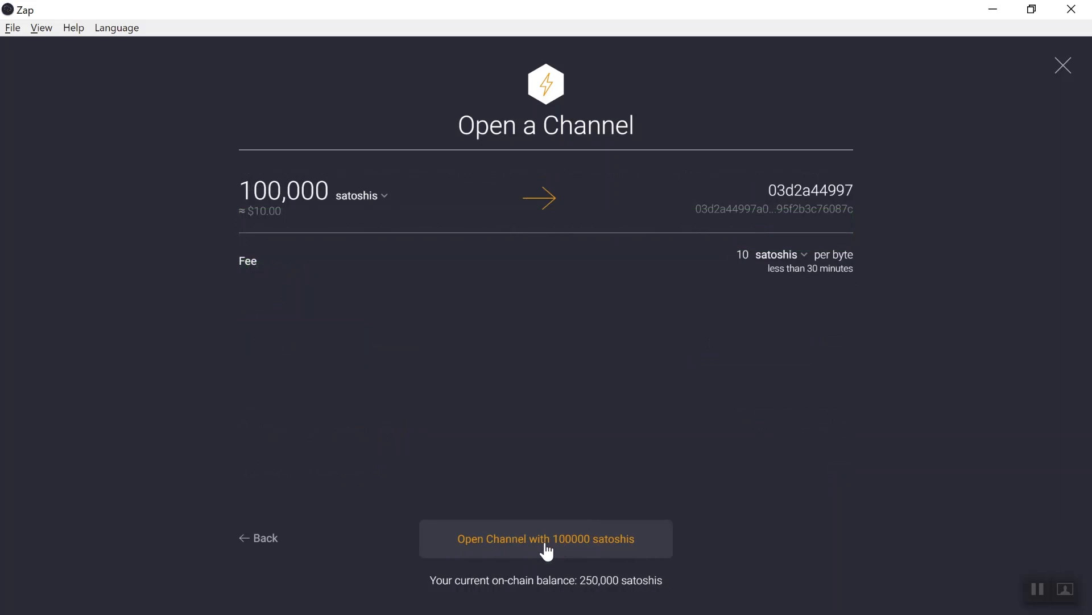
click(545, 538)
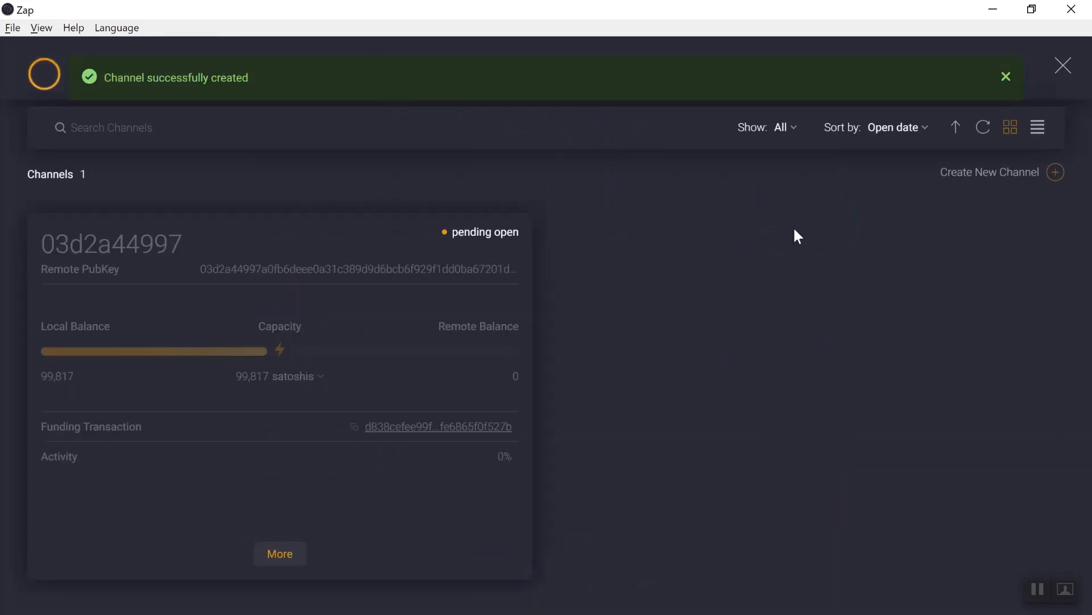
mouse_move(702, 549)
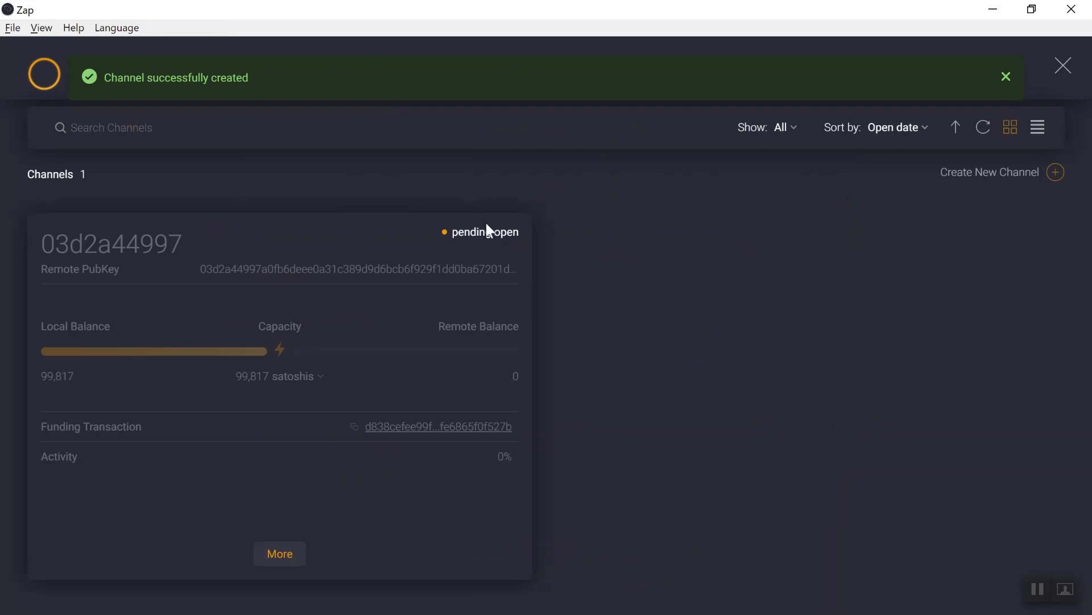
mouse_move(560, 246)
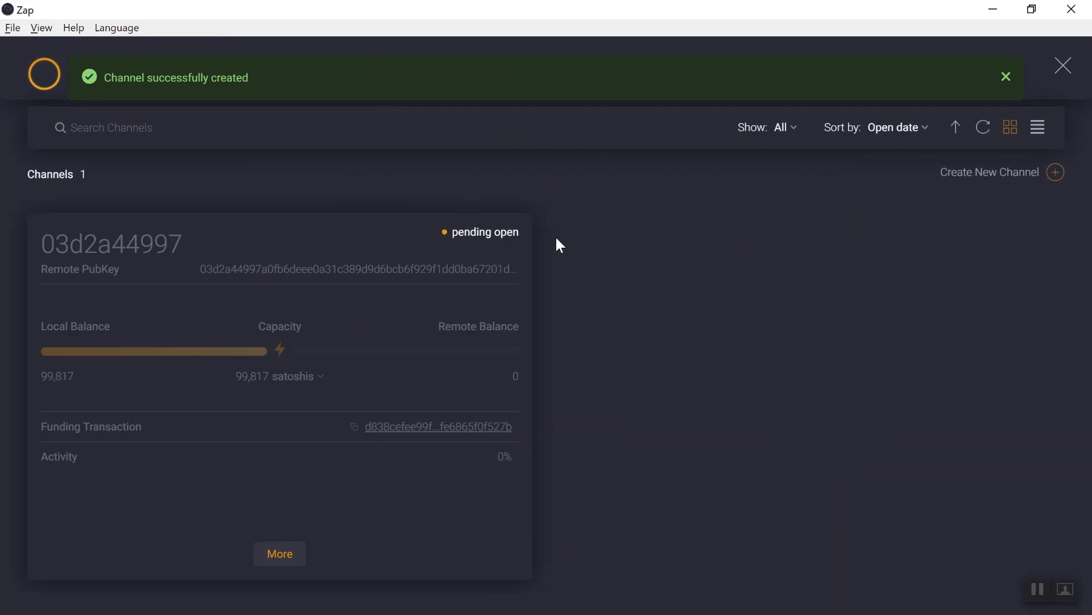
click(1004, 76)
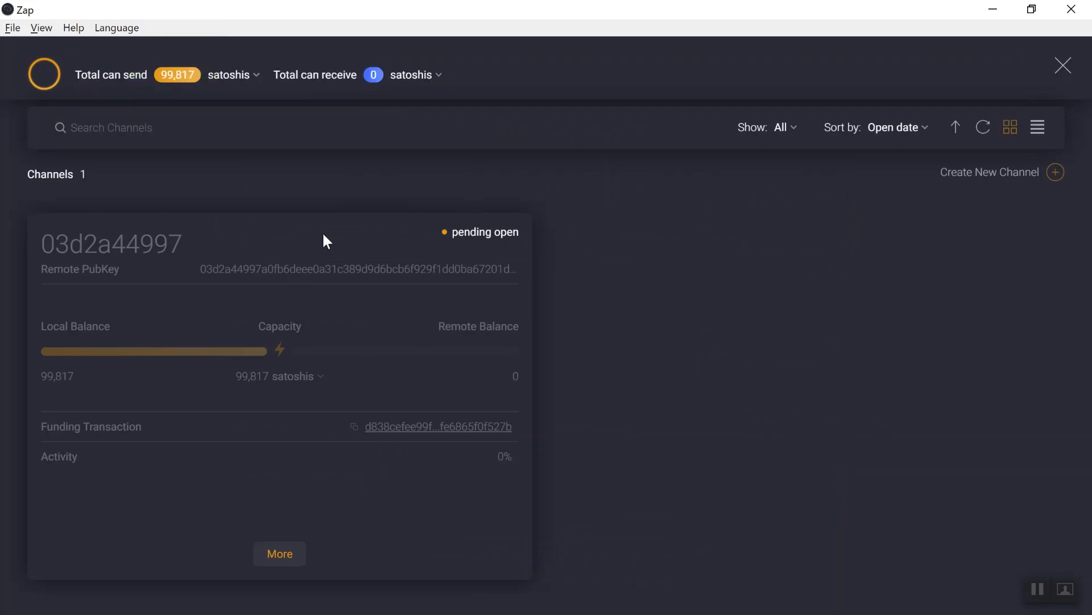
mouse_move(101, 236)
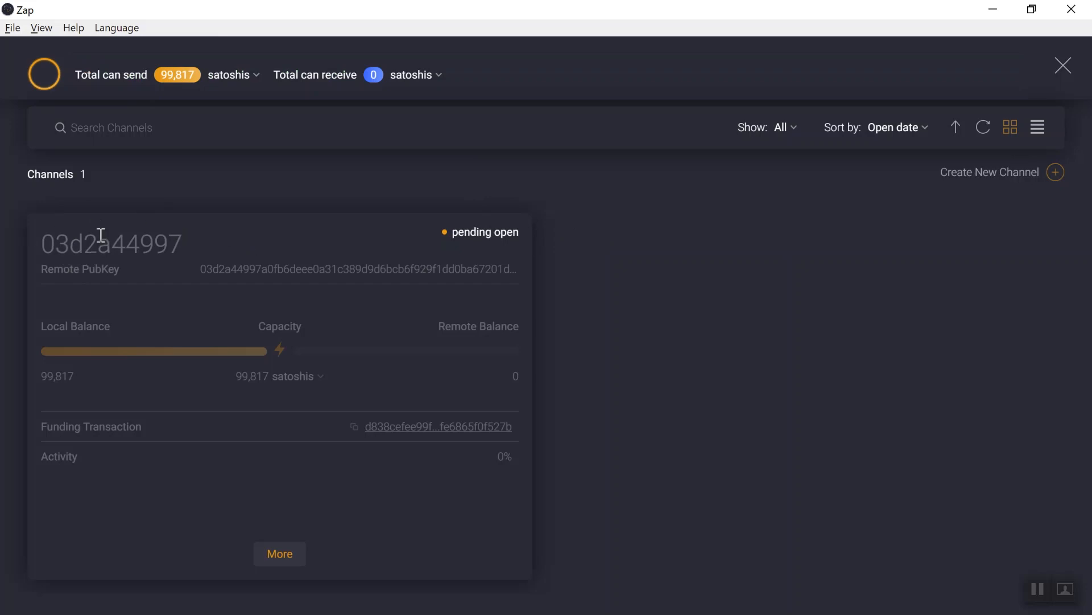
mouse_move(186, 237)
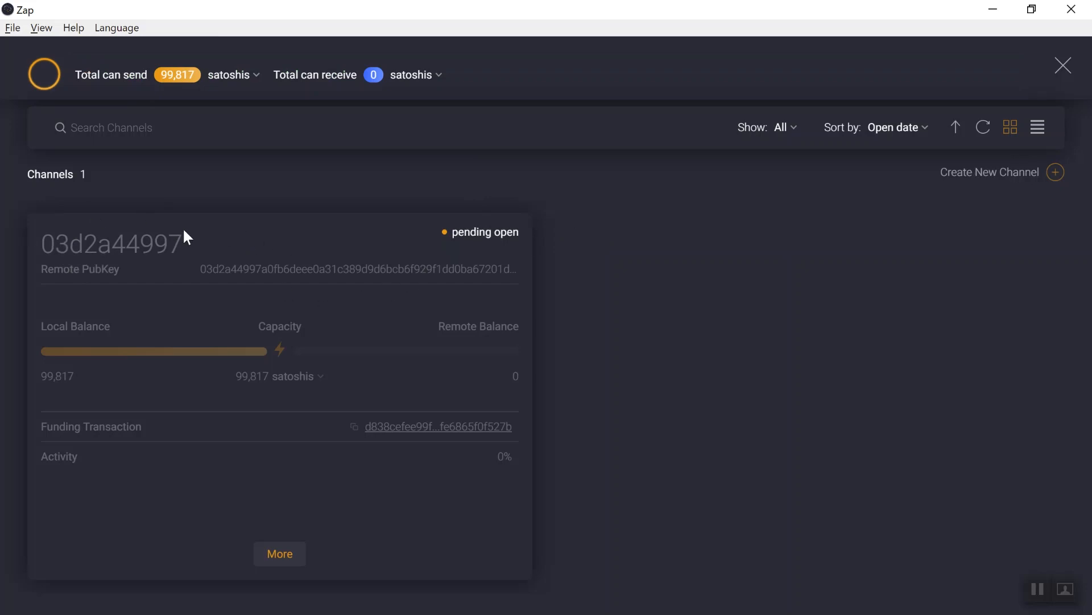
mouse_move(43, 374)
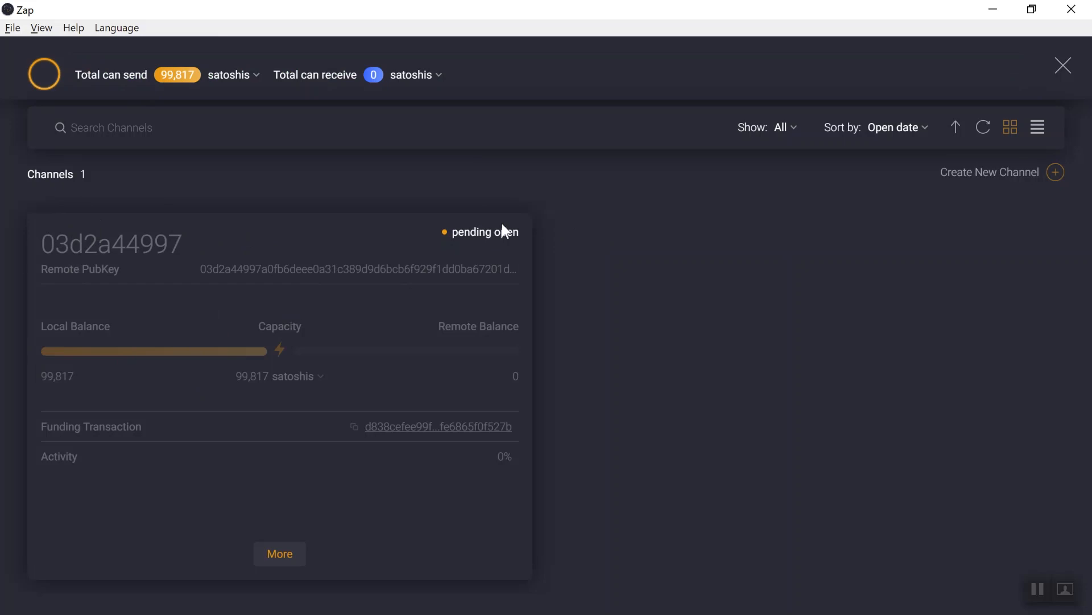
mouse_move(515, 232)
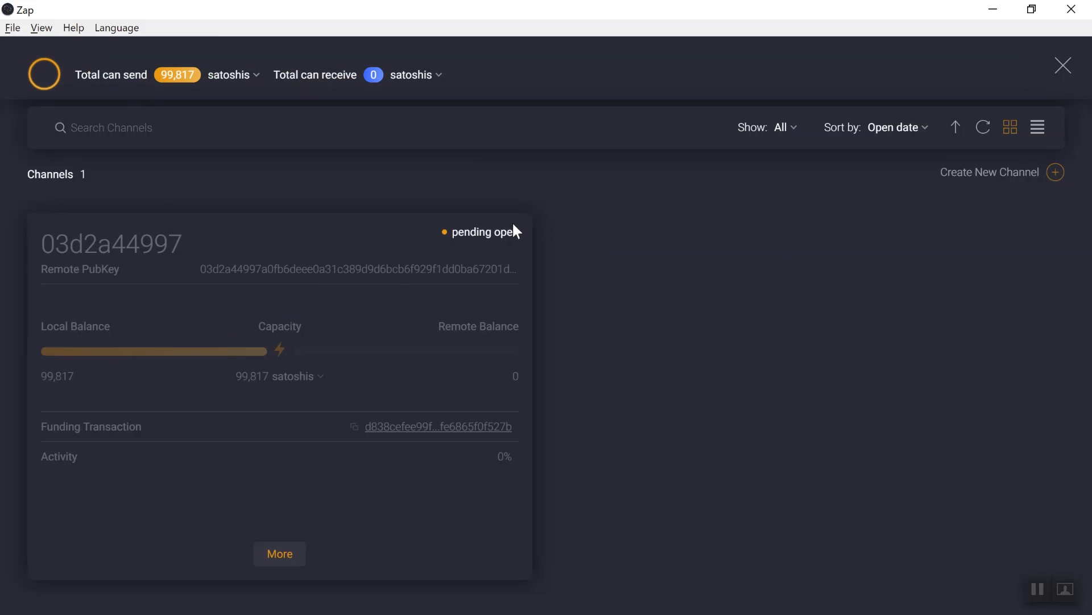
mouse_move(989, 255)
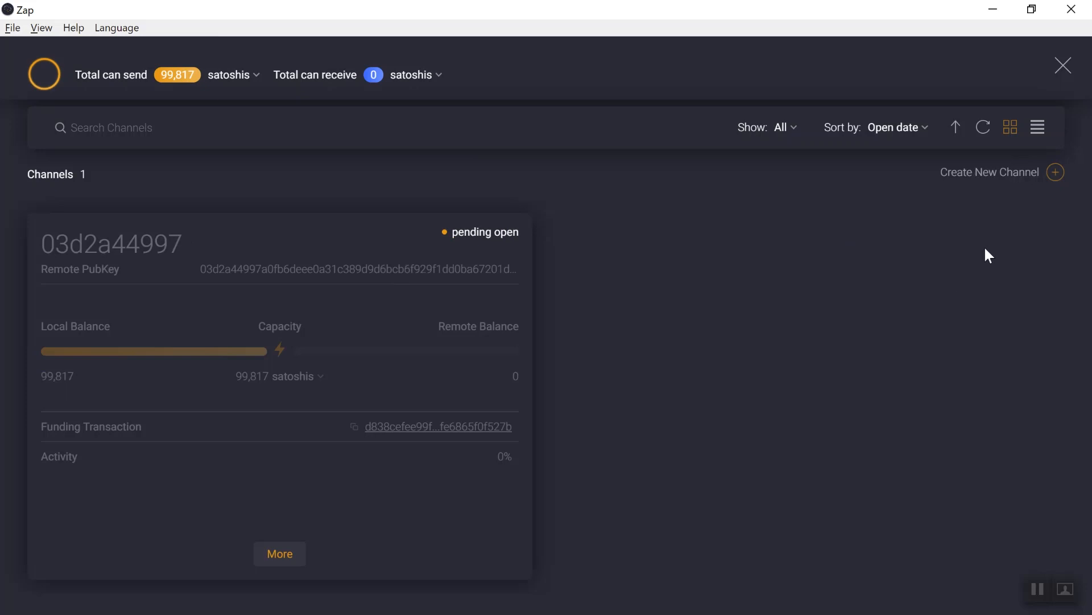
mouse_move(498, 251)
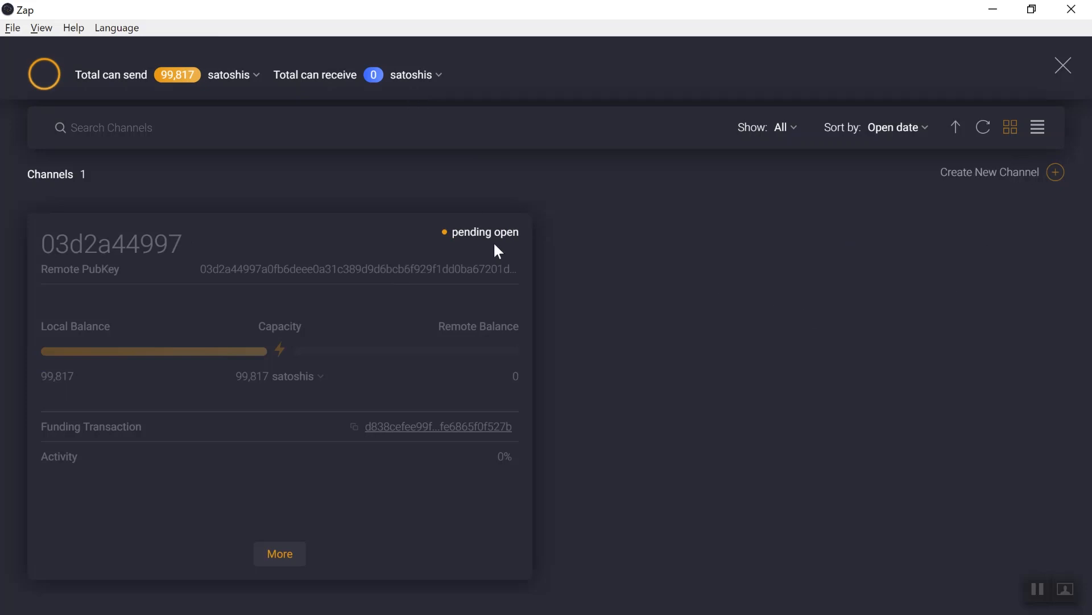
mouse_move(492, 229)
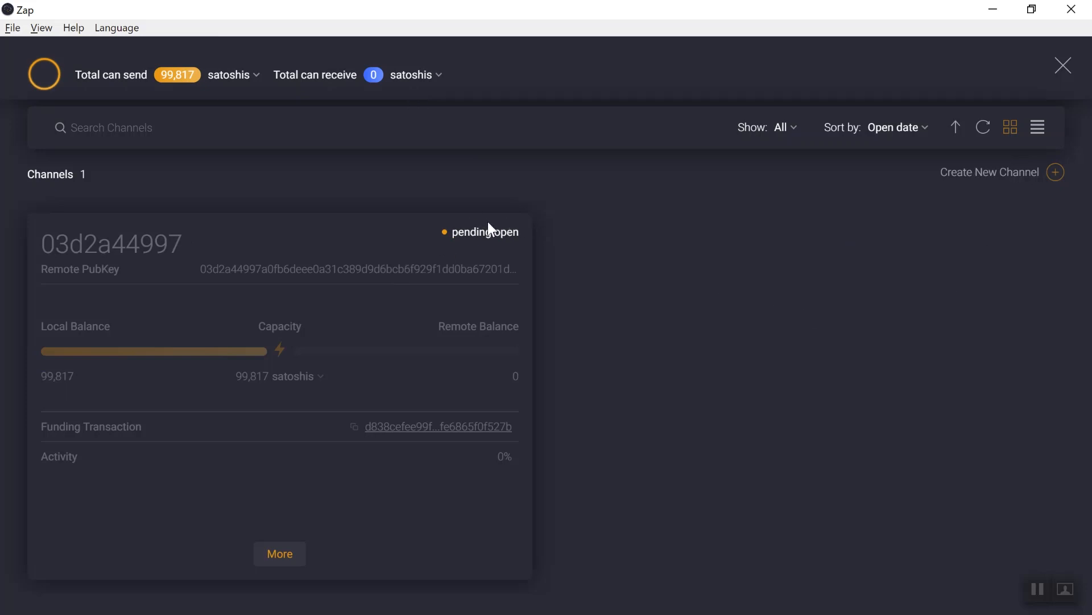
mouse_move(915, 222)
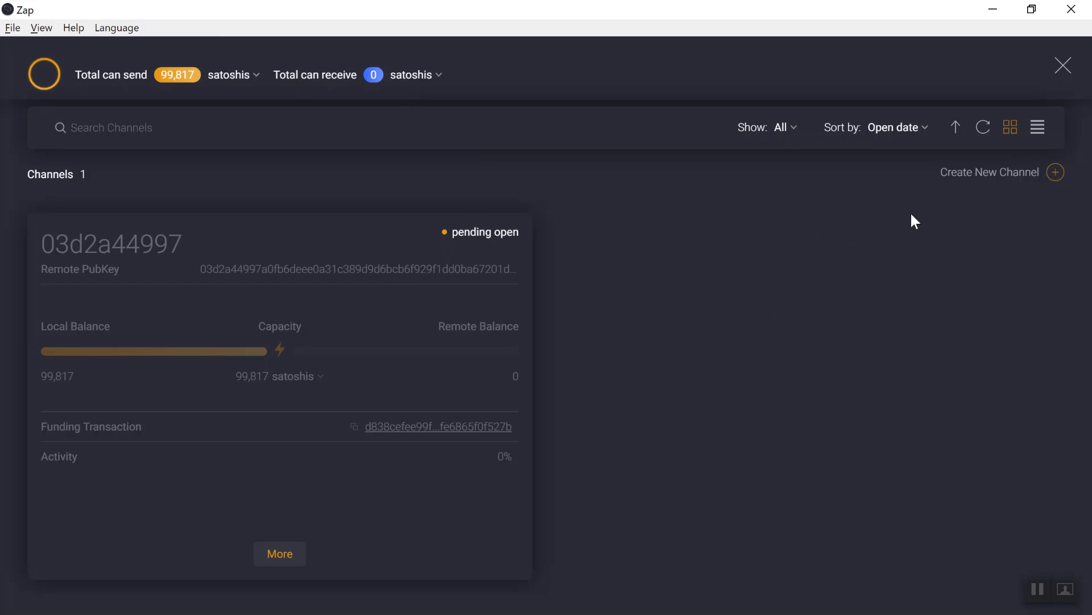
mouse_move(1031, 212)
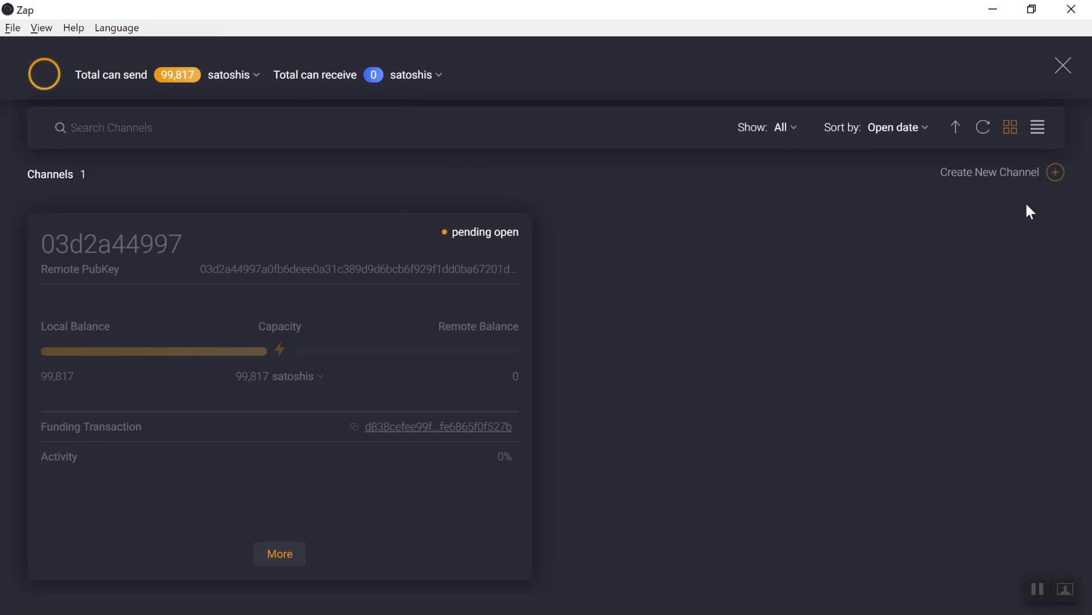
mouse_move(1011, 126)
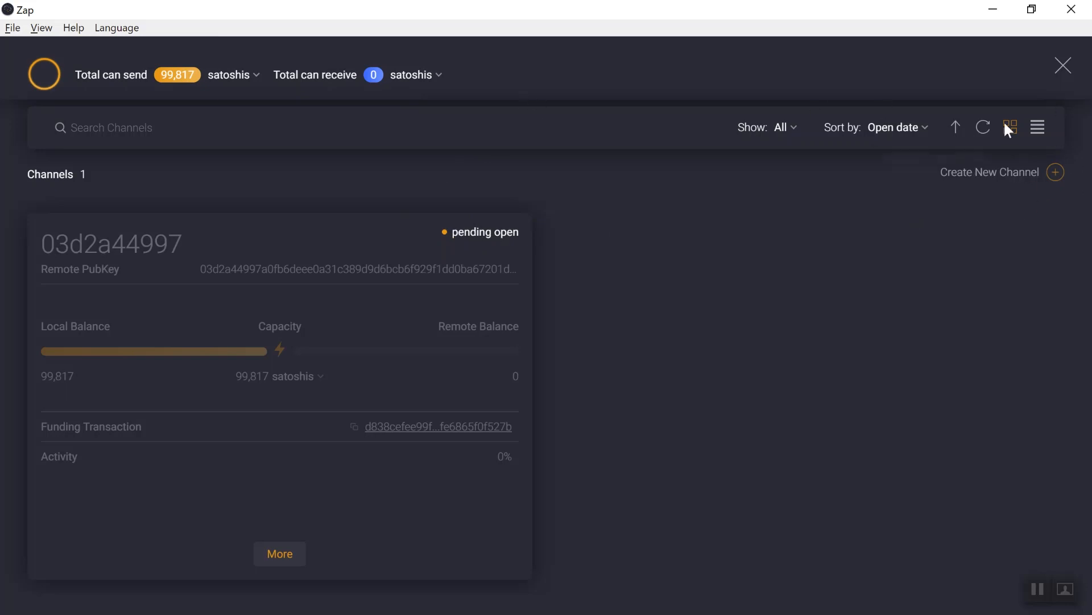
Step: Leave Channels and show the node's Profile with its pubkey QR code (lnd 0.7.1-beta)
click(1063, 66)
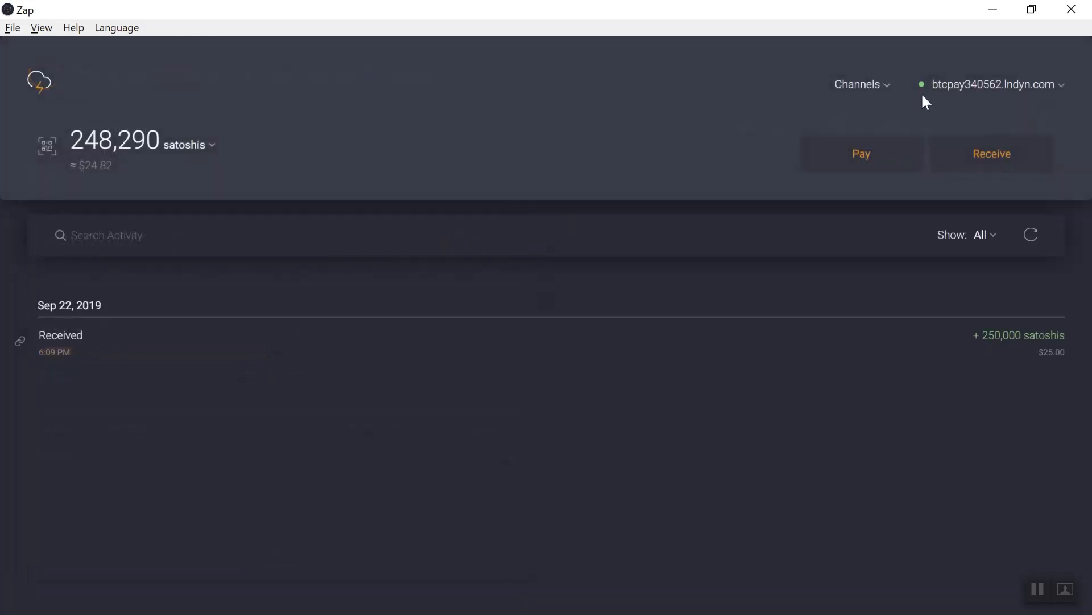
click(992, 83)
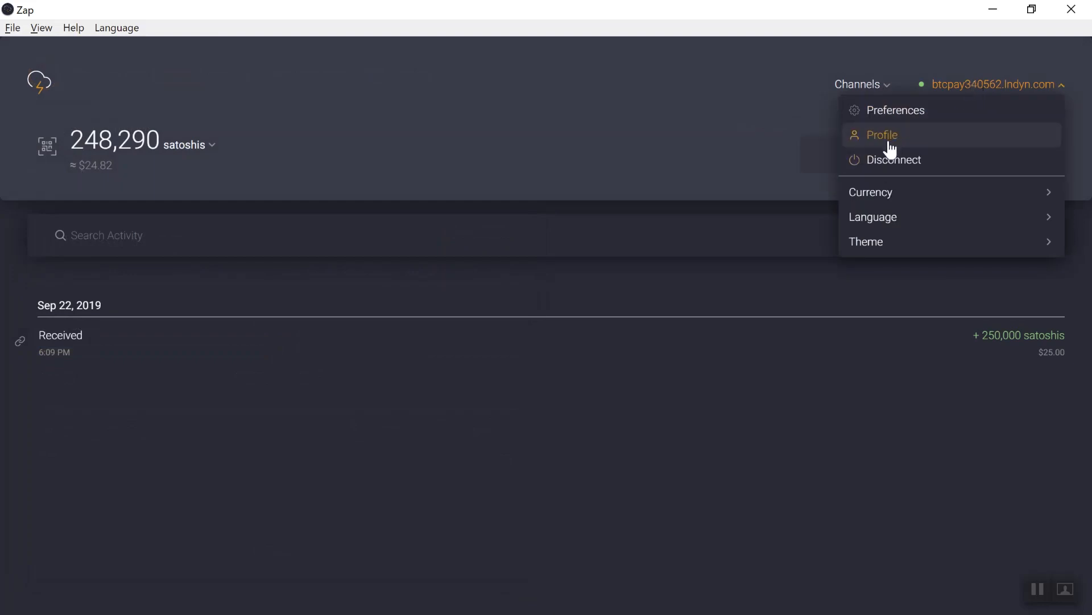
click(881, 134)
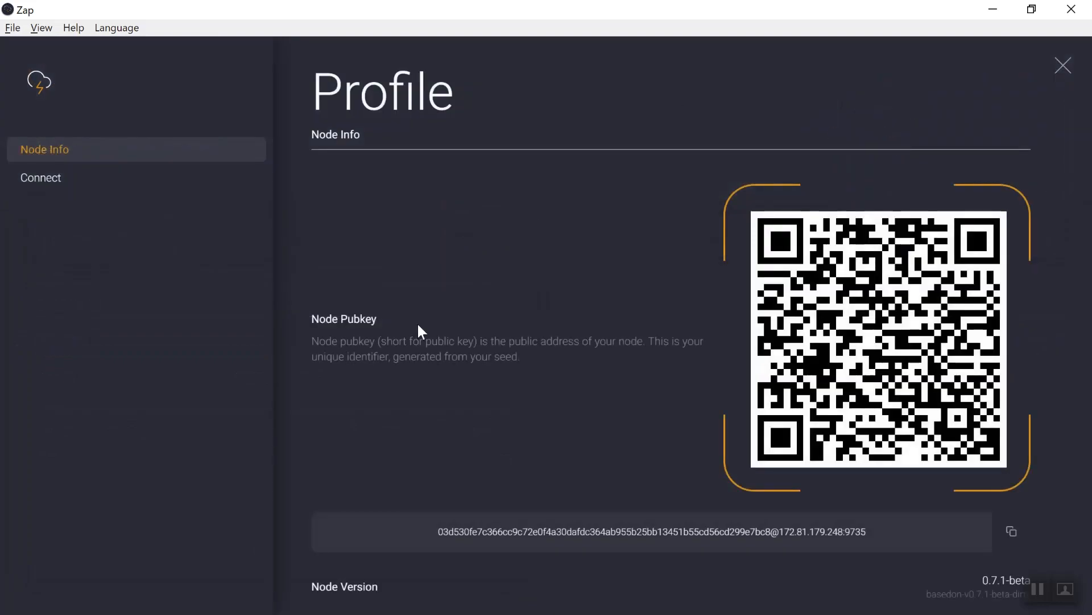
mouse_move(555, 532)
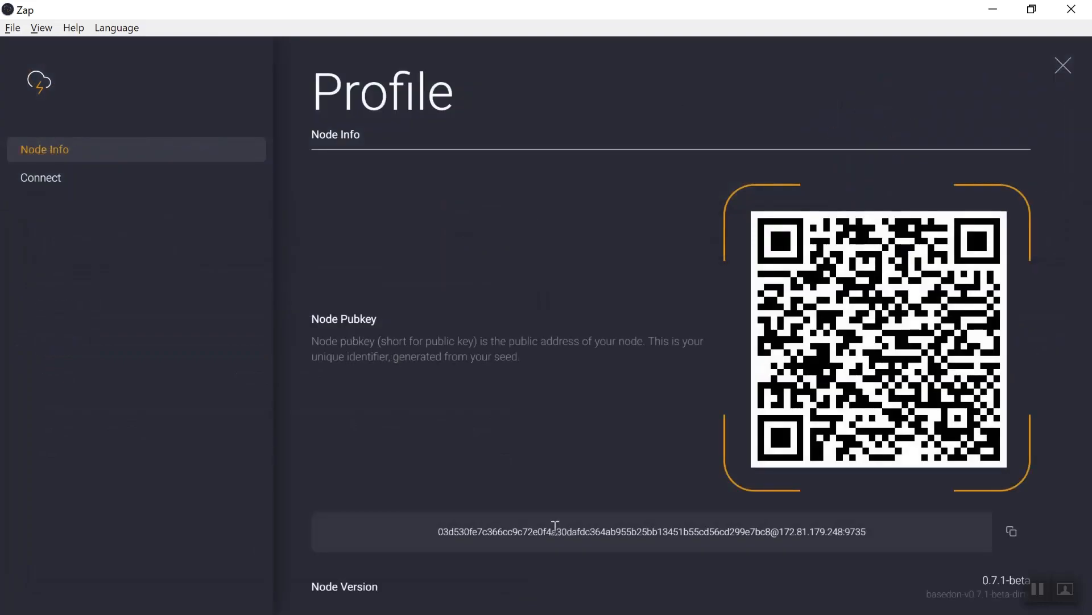
mouse_move(860, 547)
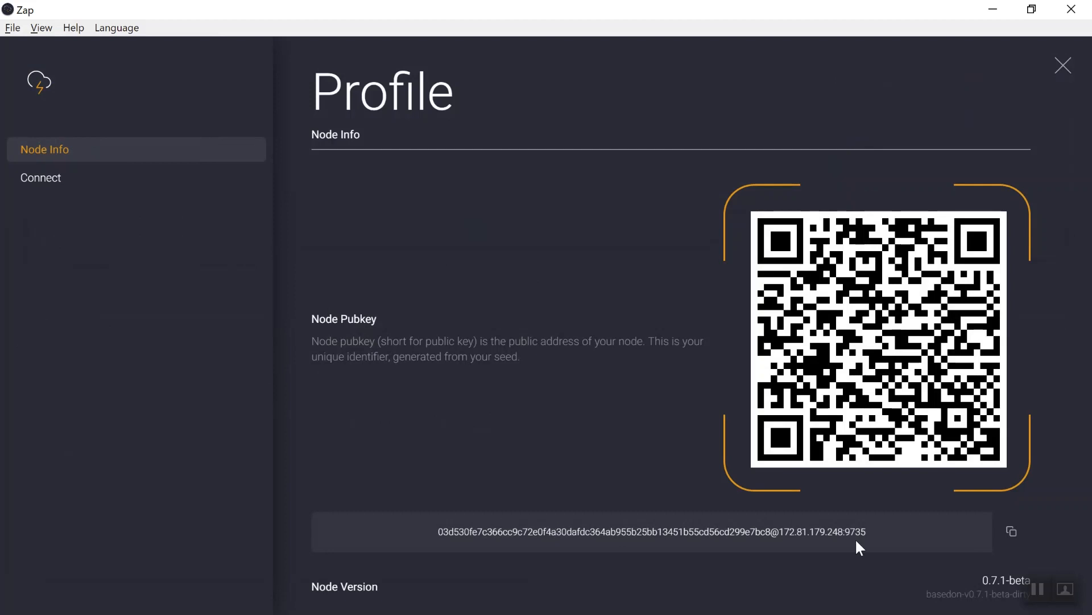
mouse_move(912, 551)
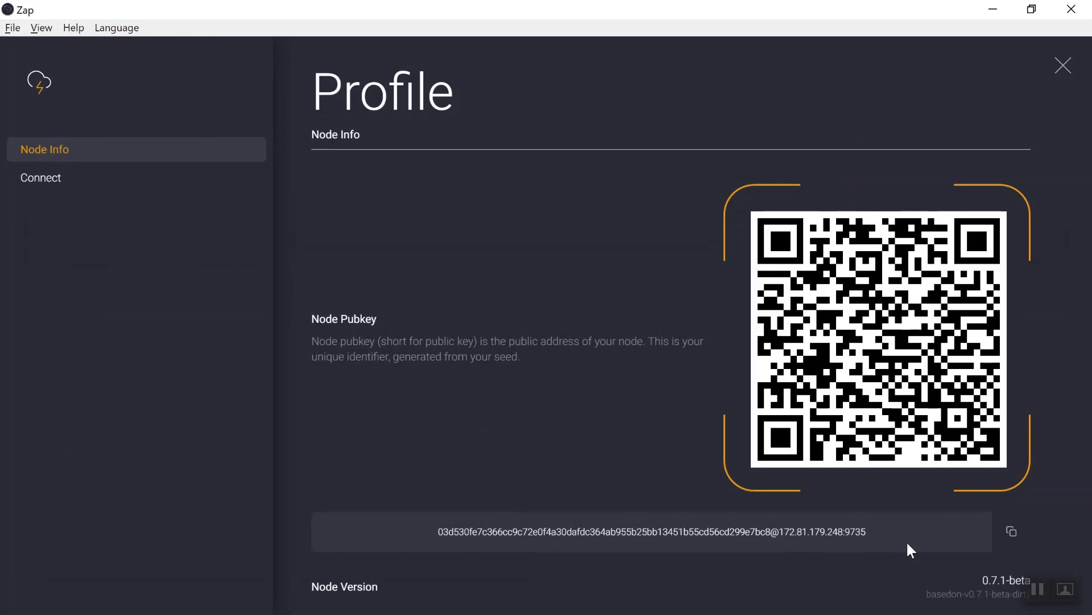
mouse_move(997, 169)
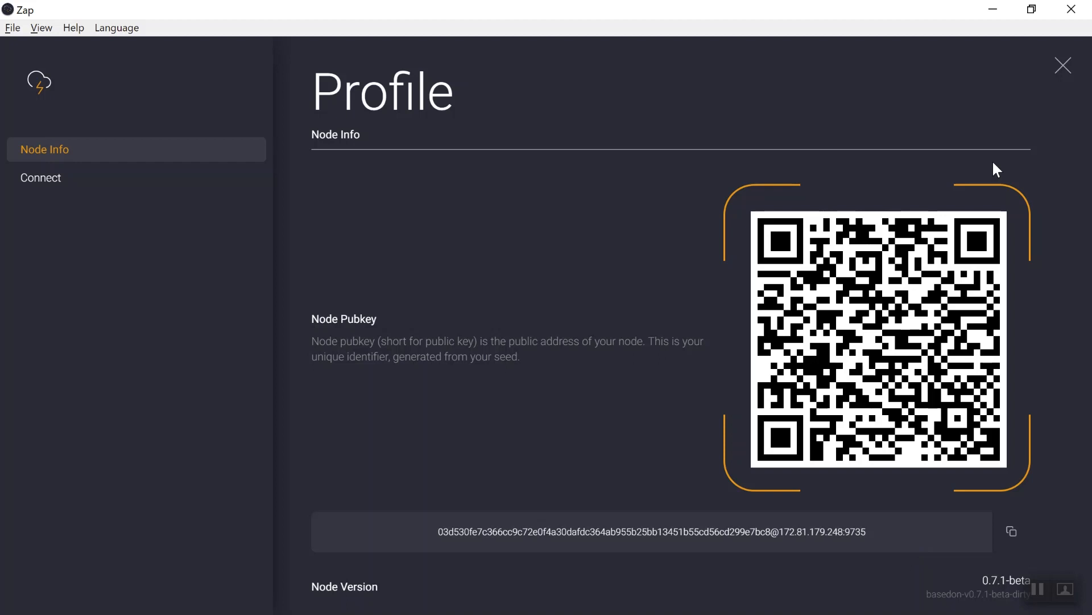
Step: Return to Channels > Manage and refresh, revealing the inbound 79,699-satoshi pending channel
click(1062, 65)
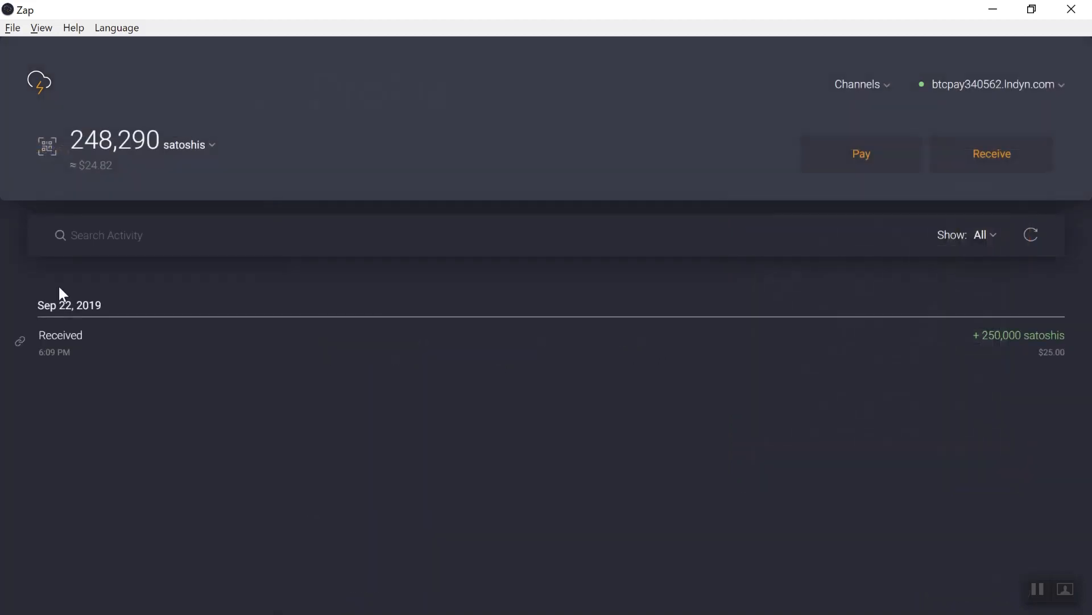
click(862, 83)
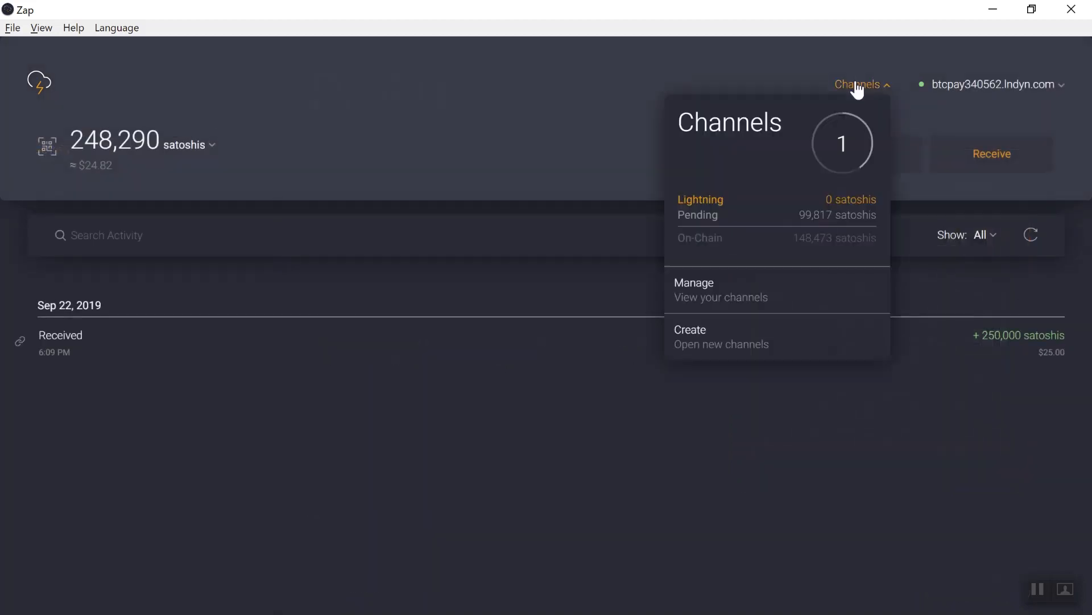
click(722, 290)
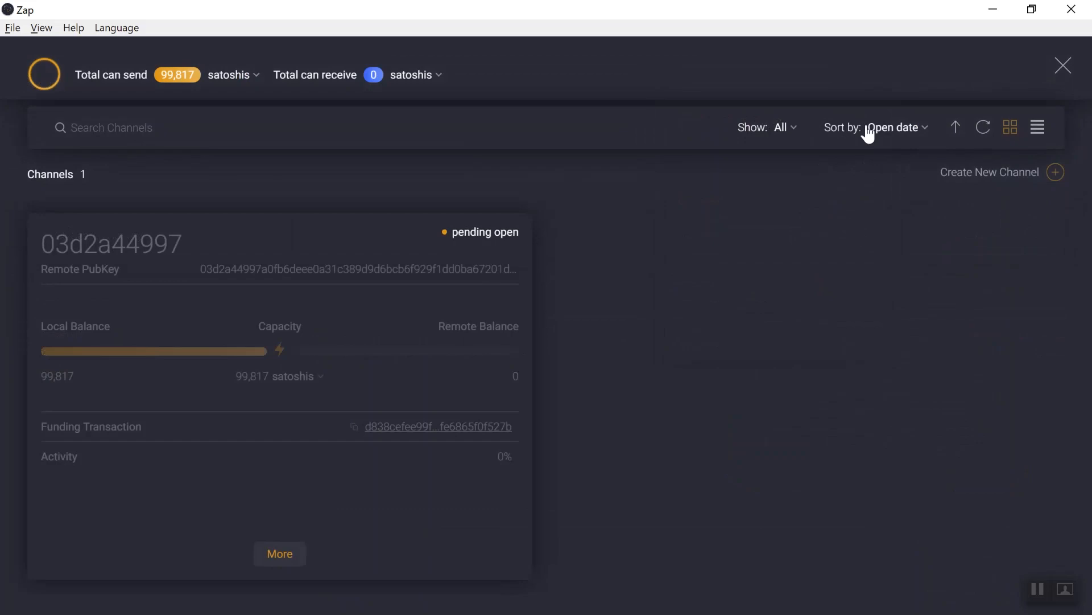
click(983, 127)
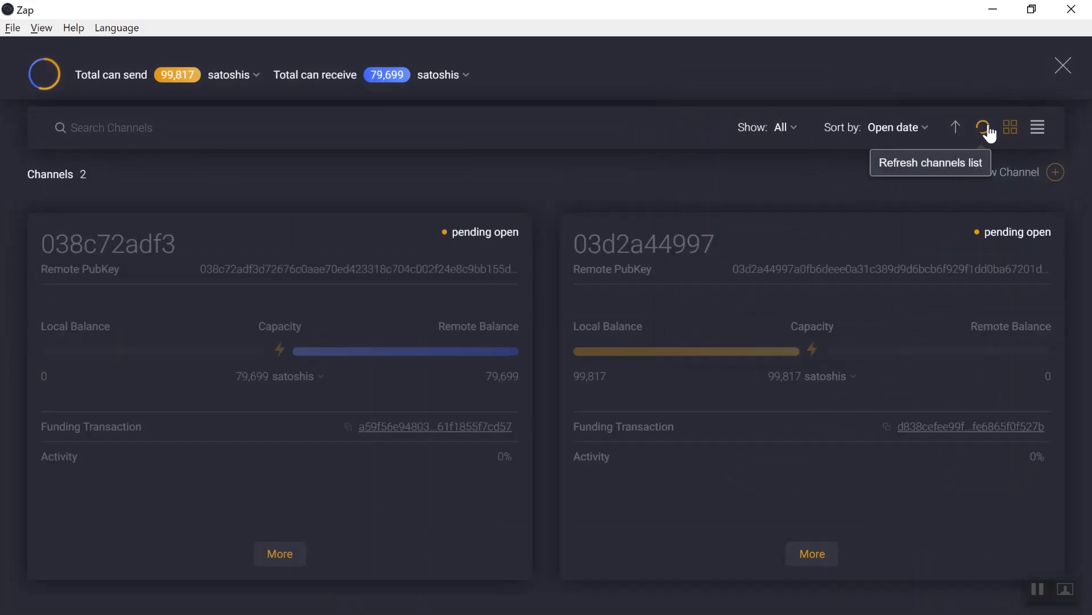
mouse_move(828, 172)
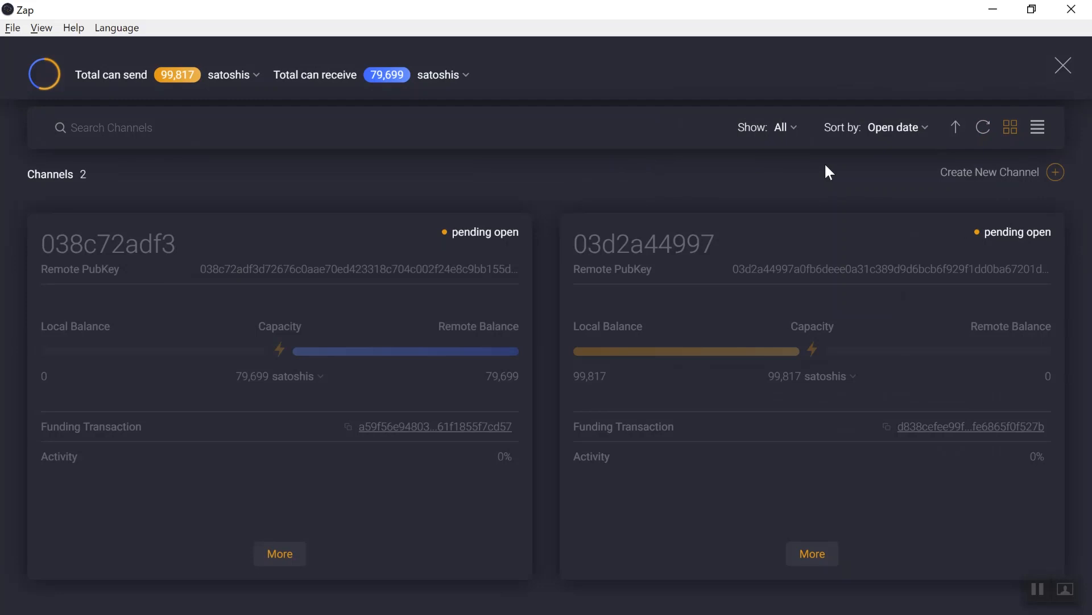
mouse_move(560, 268)
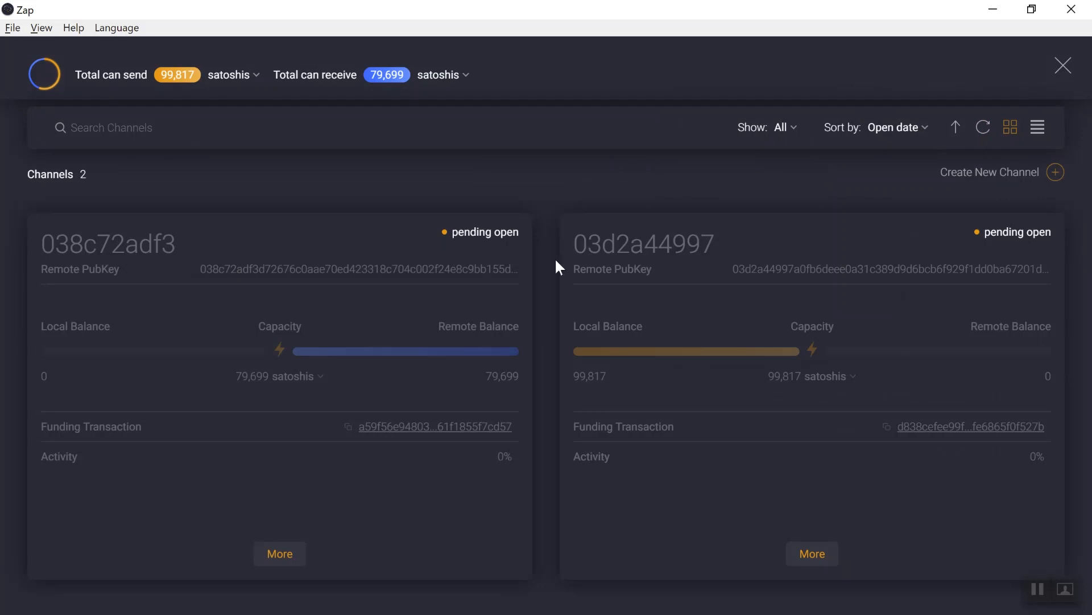
mouse_move(595, 340)
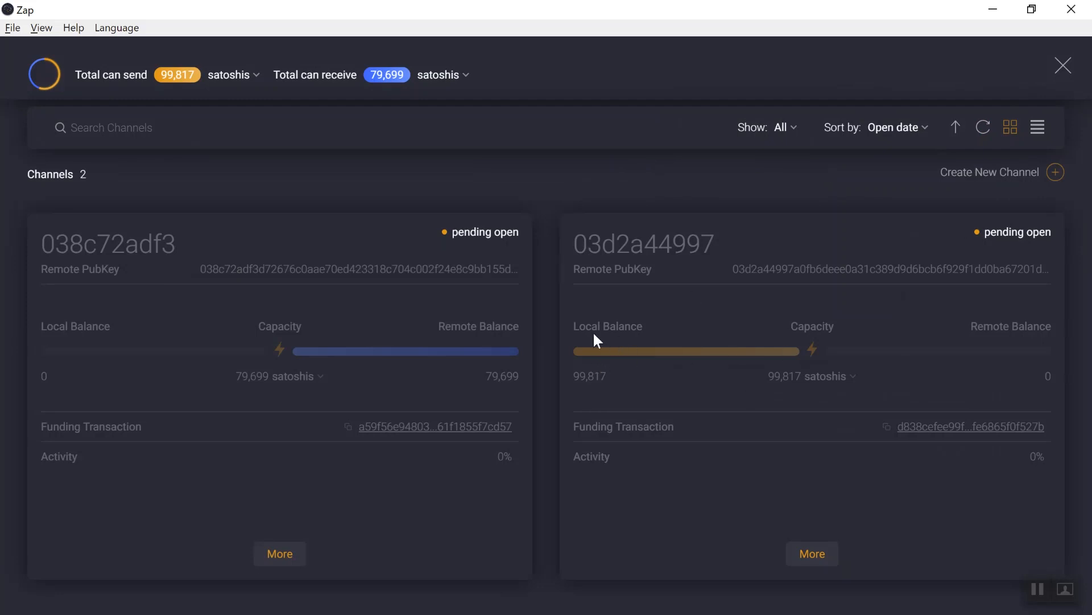
mouse_move(576, 290)
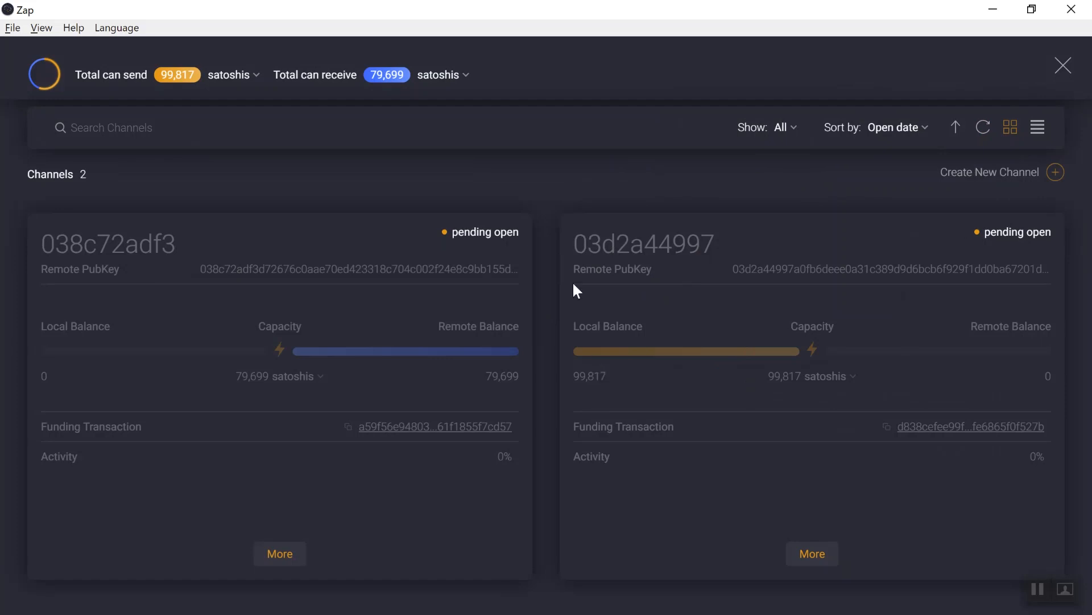
mouse_move(814, 312)
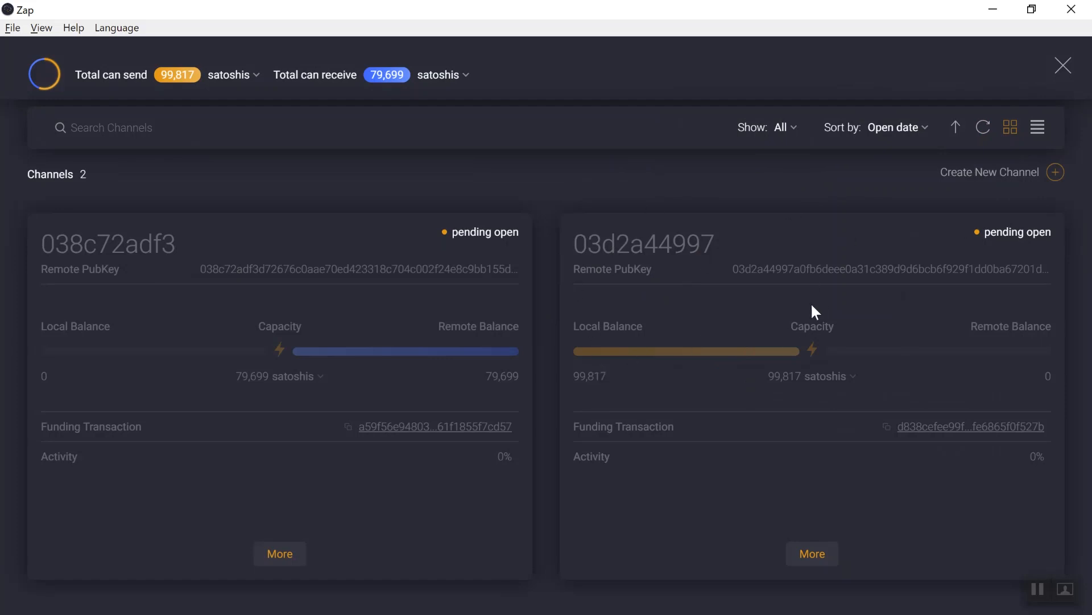
mouse_move(466, 320)
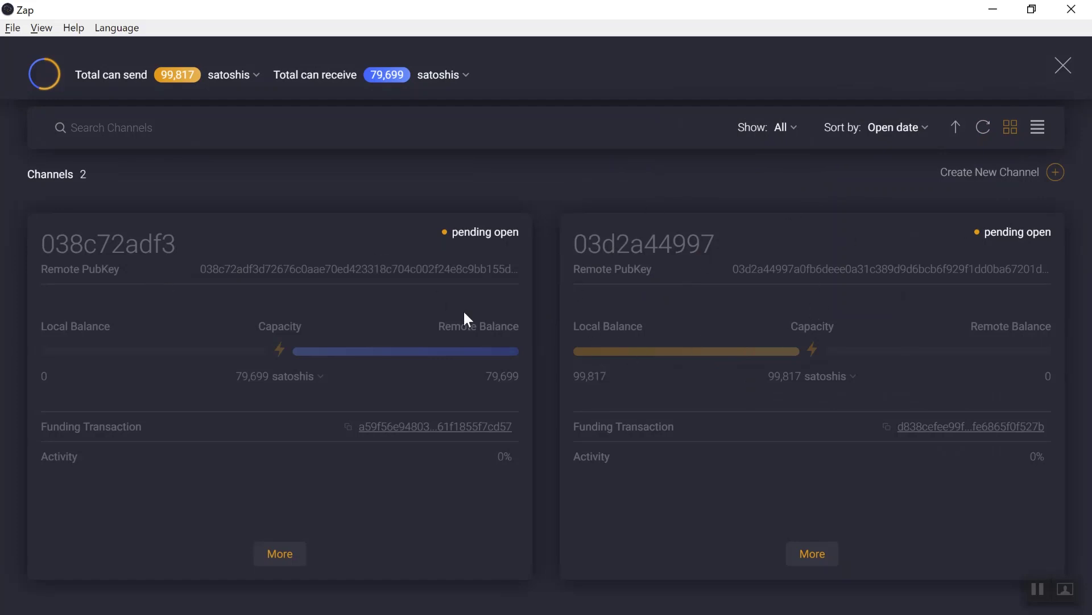
mouse_move(451, 356)
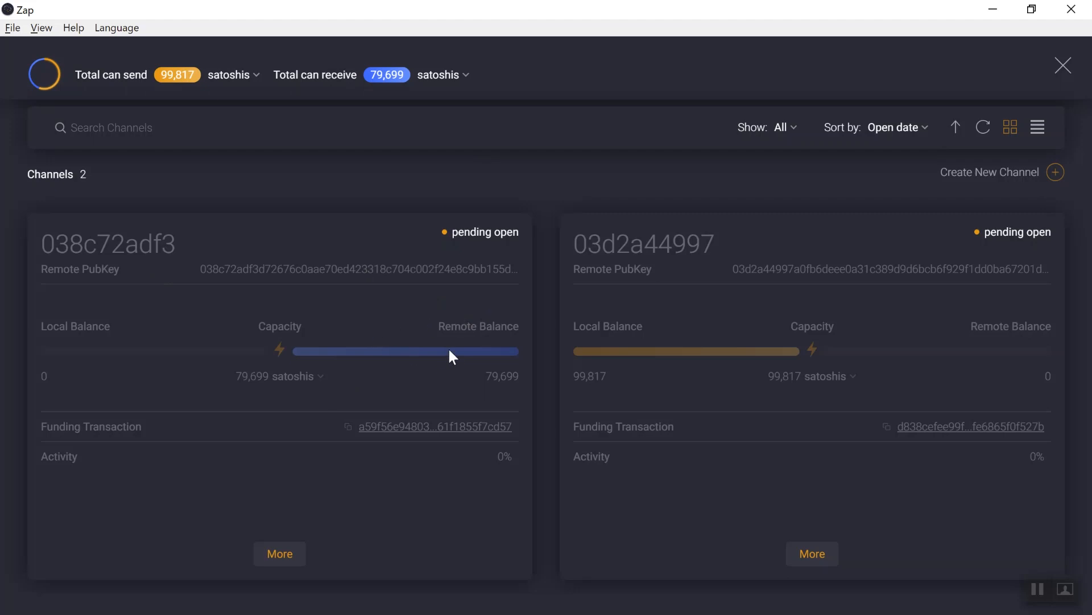
mouse_move(102, 240)
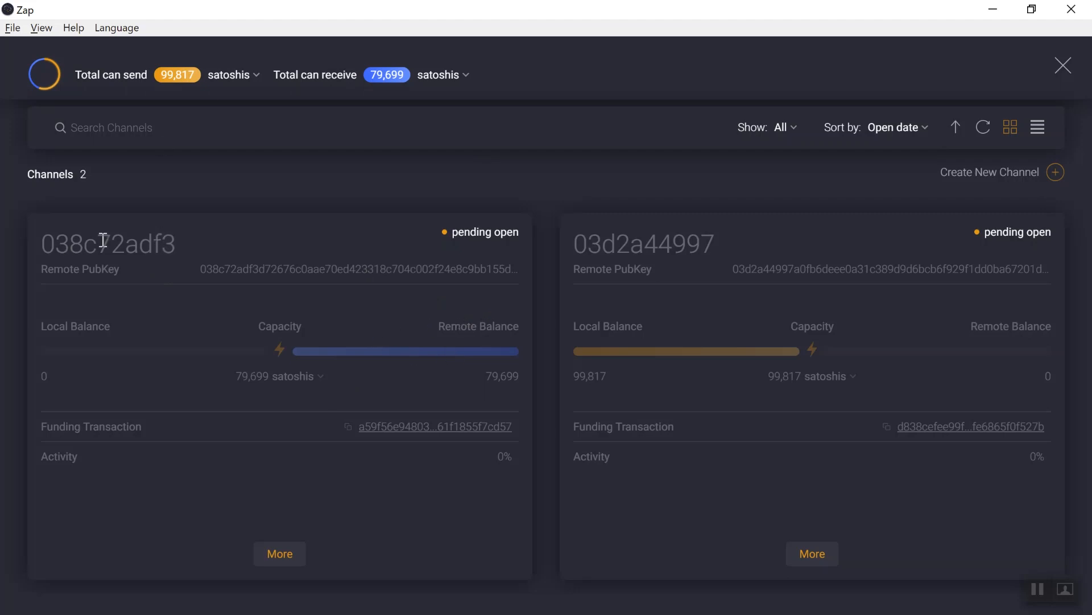
mouse_move(56, 233)
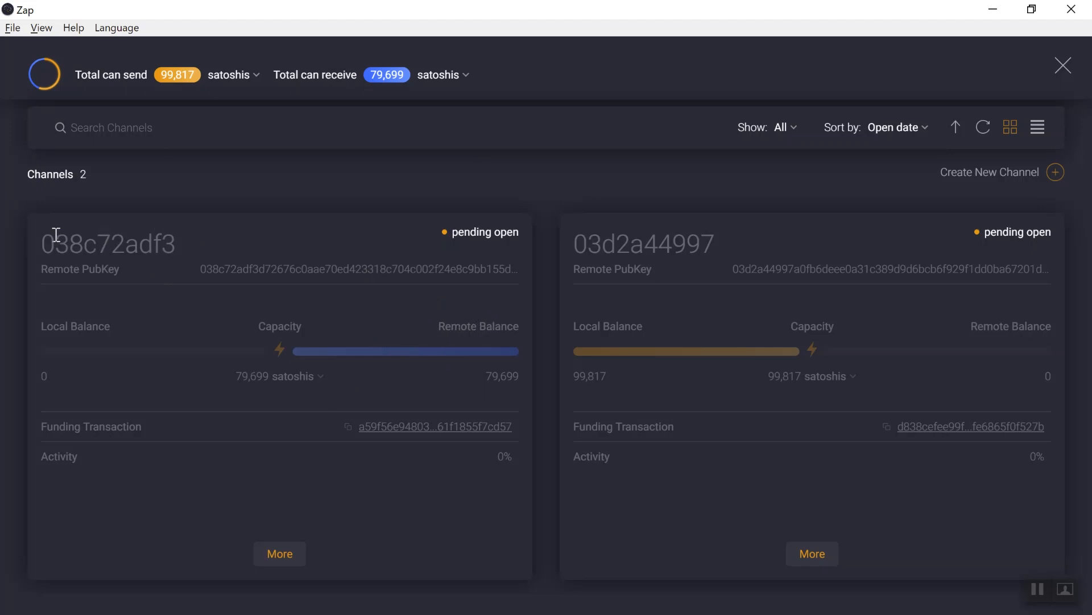
mouse_move(464, 248)
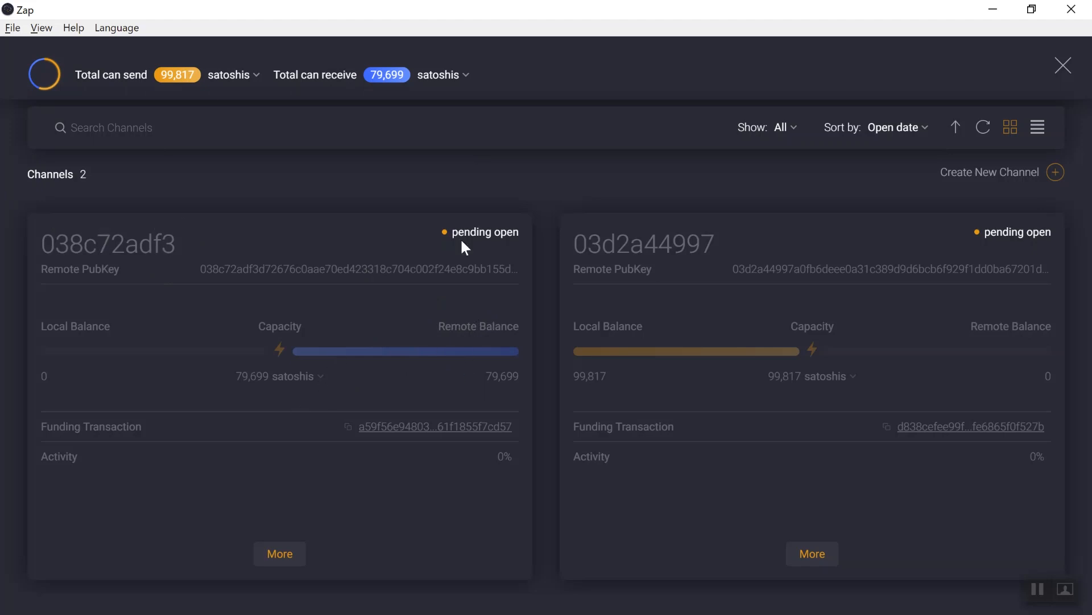
mouse_move(138, 56)
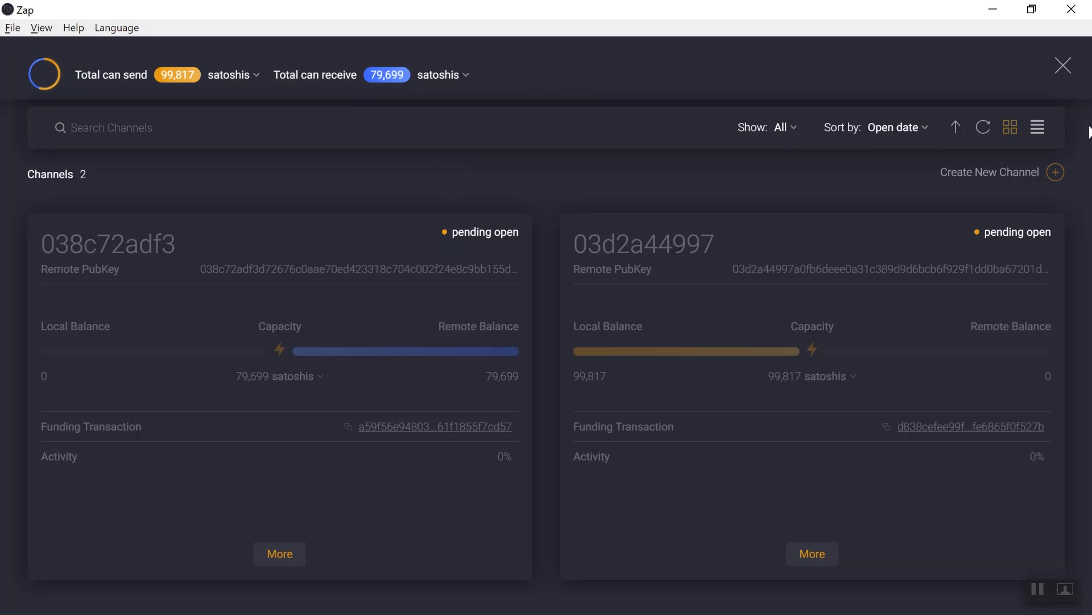
mouse_move(1032, 226)
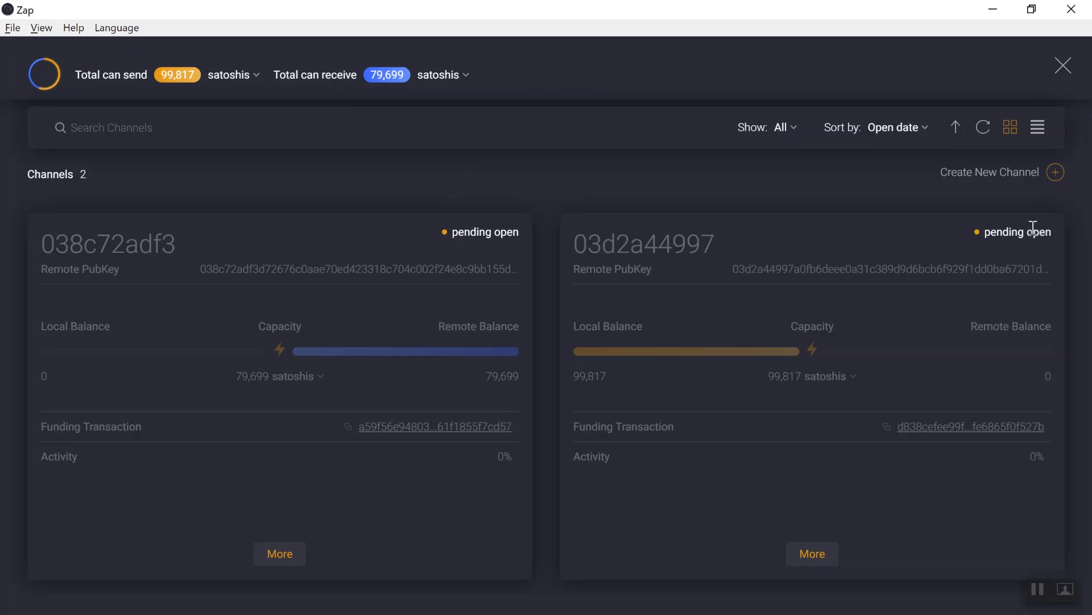